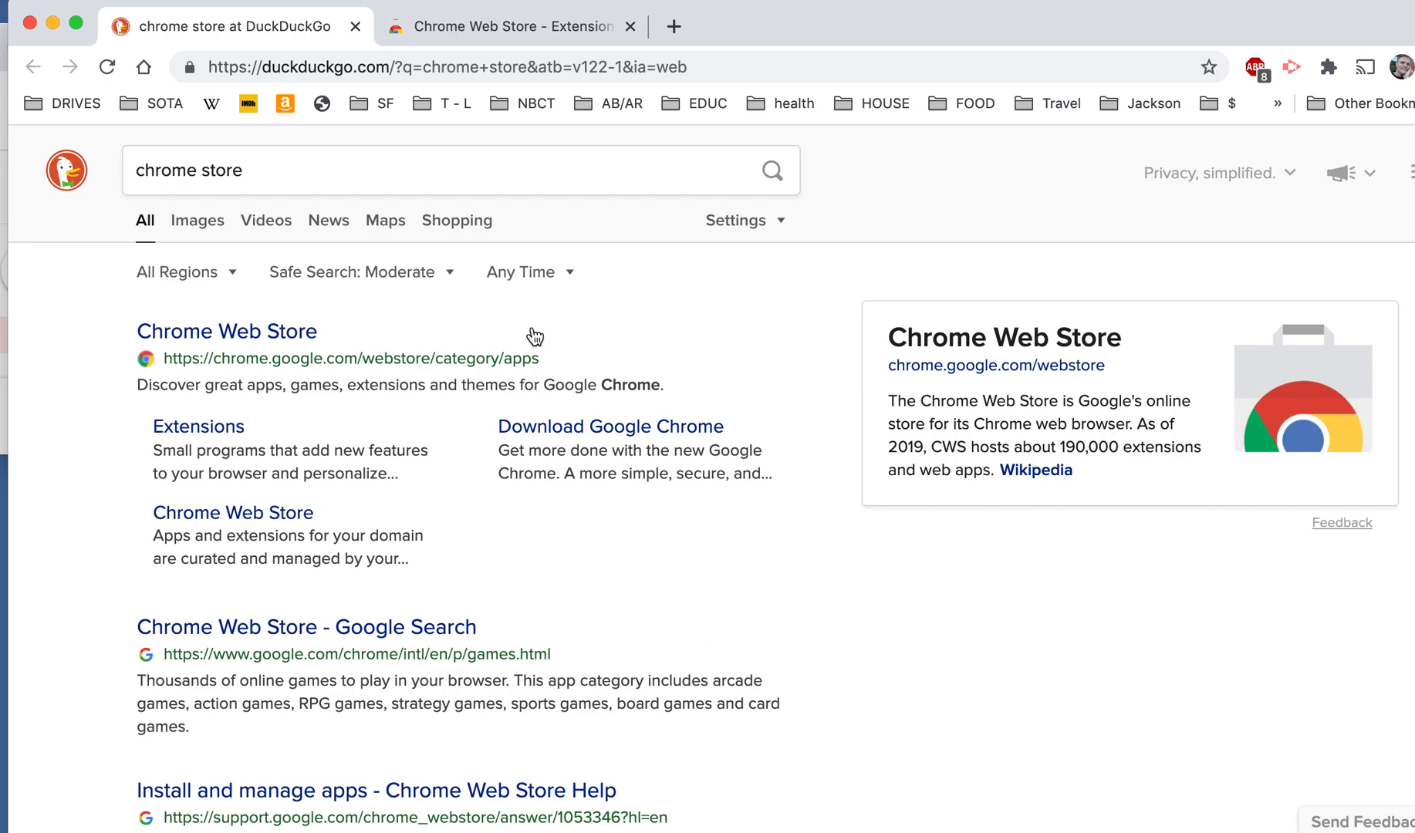
Step: Search the Chrome Web Store for 'block sites', showing only free extensions
left_click(515, 170)
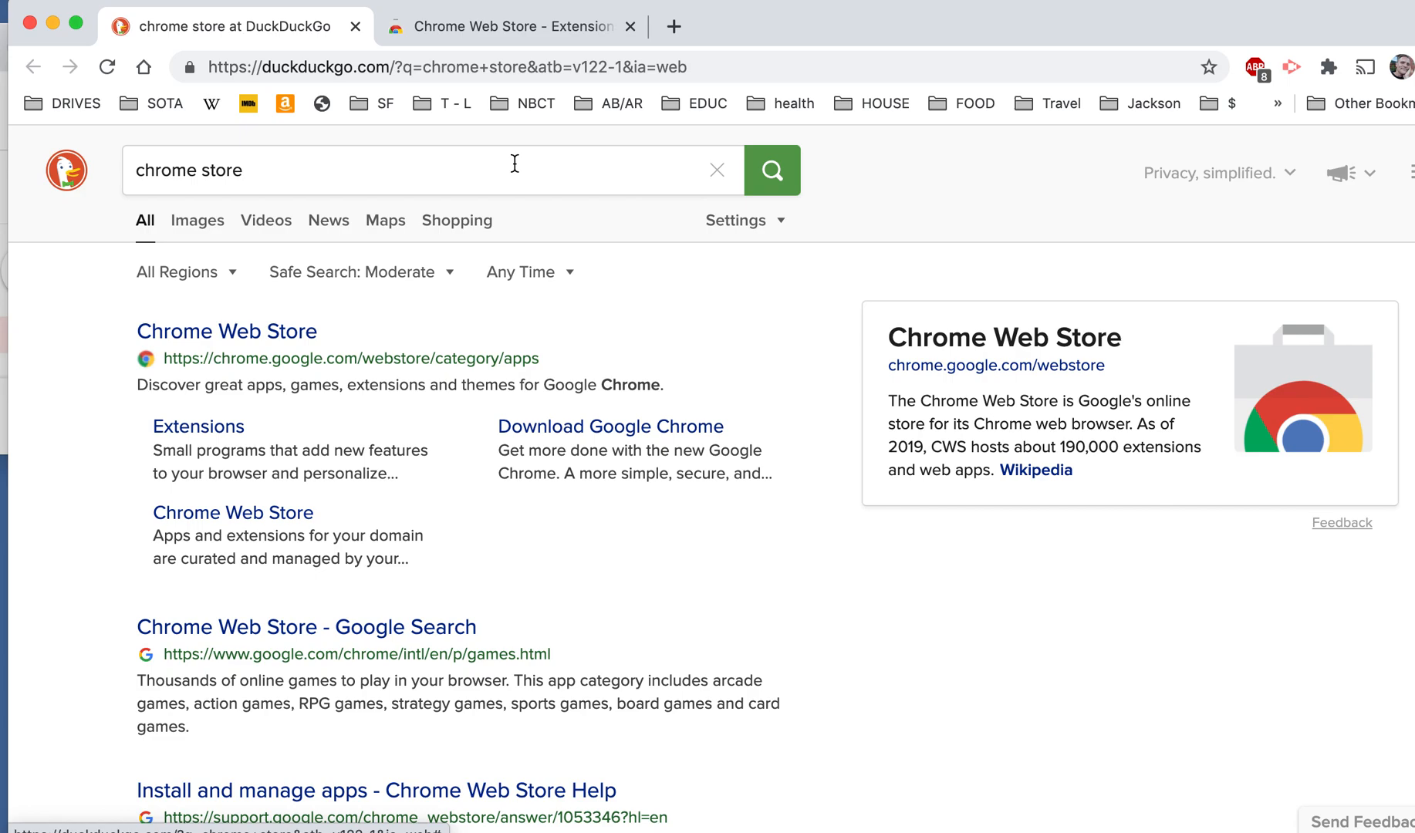
mouse_move(718, 18)
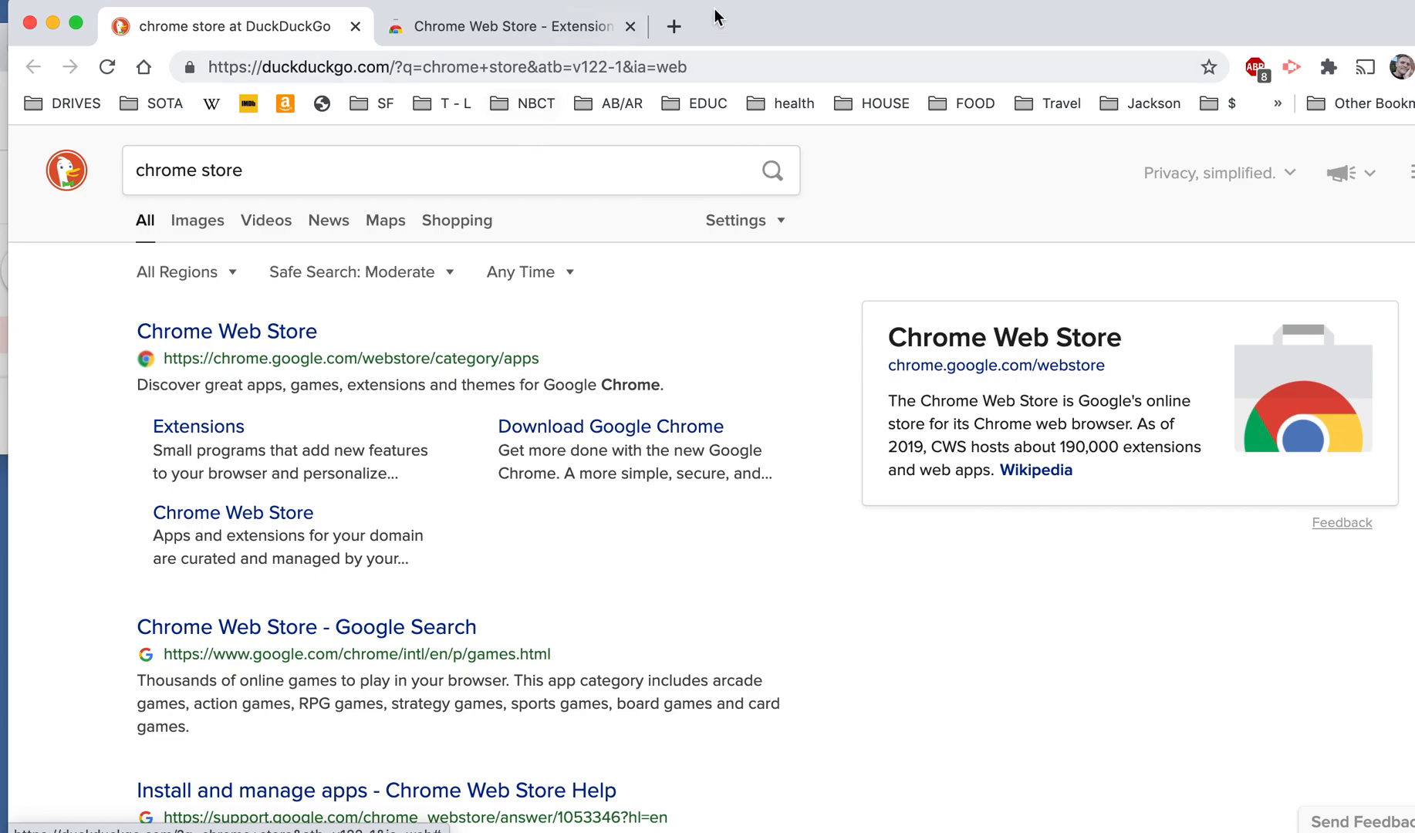
mouse_move(743, 34)
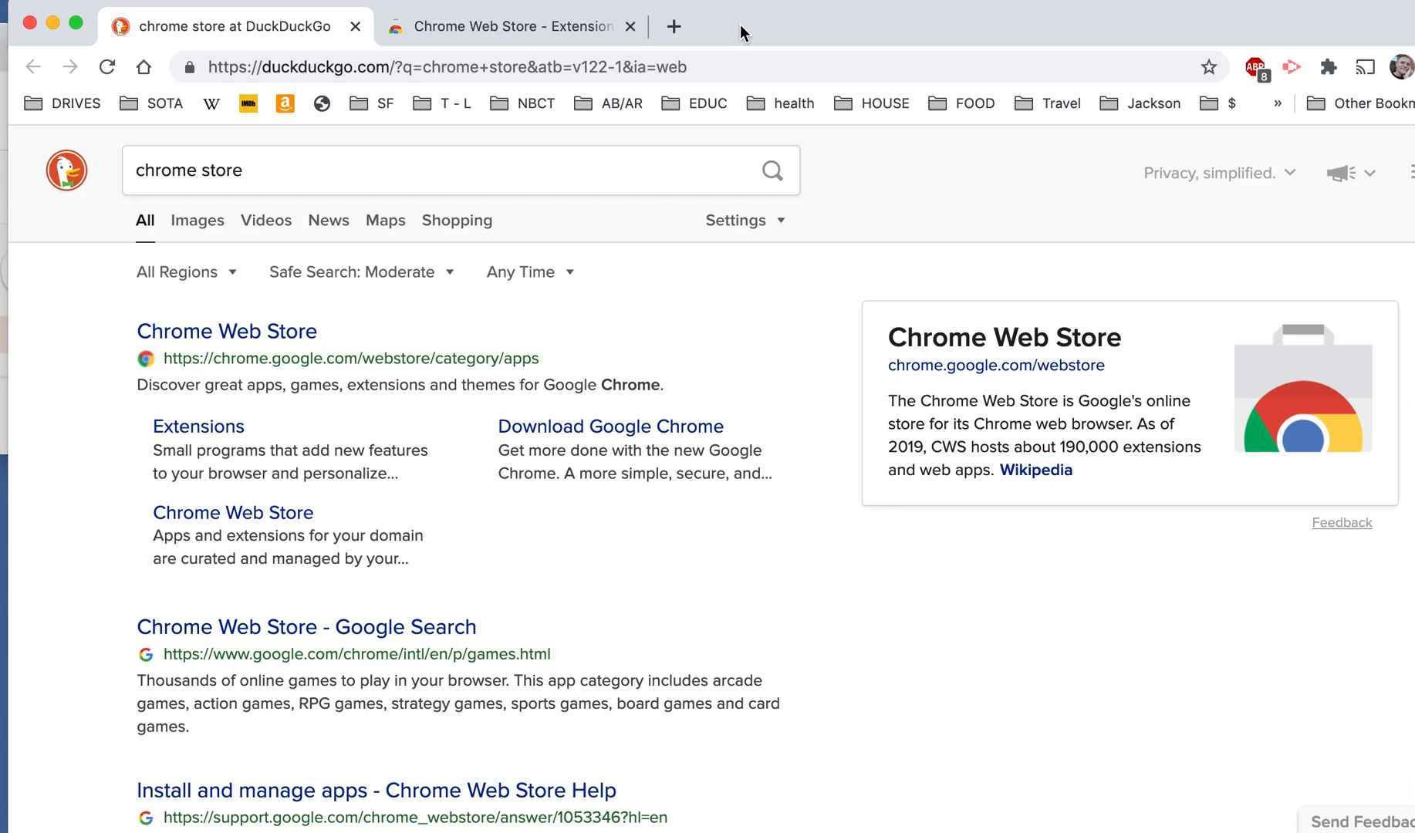
mouse_move(714, 34)
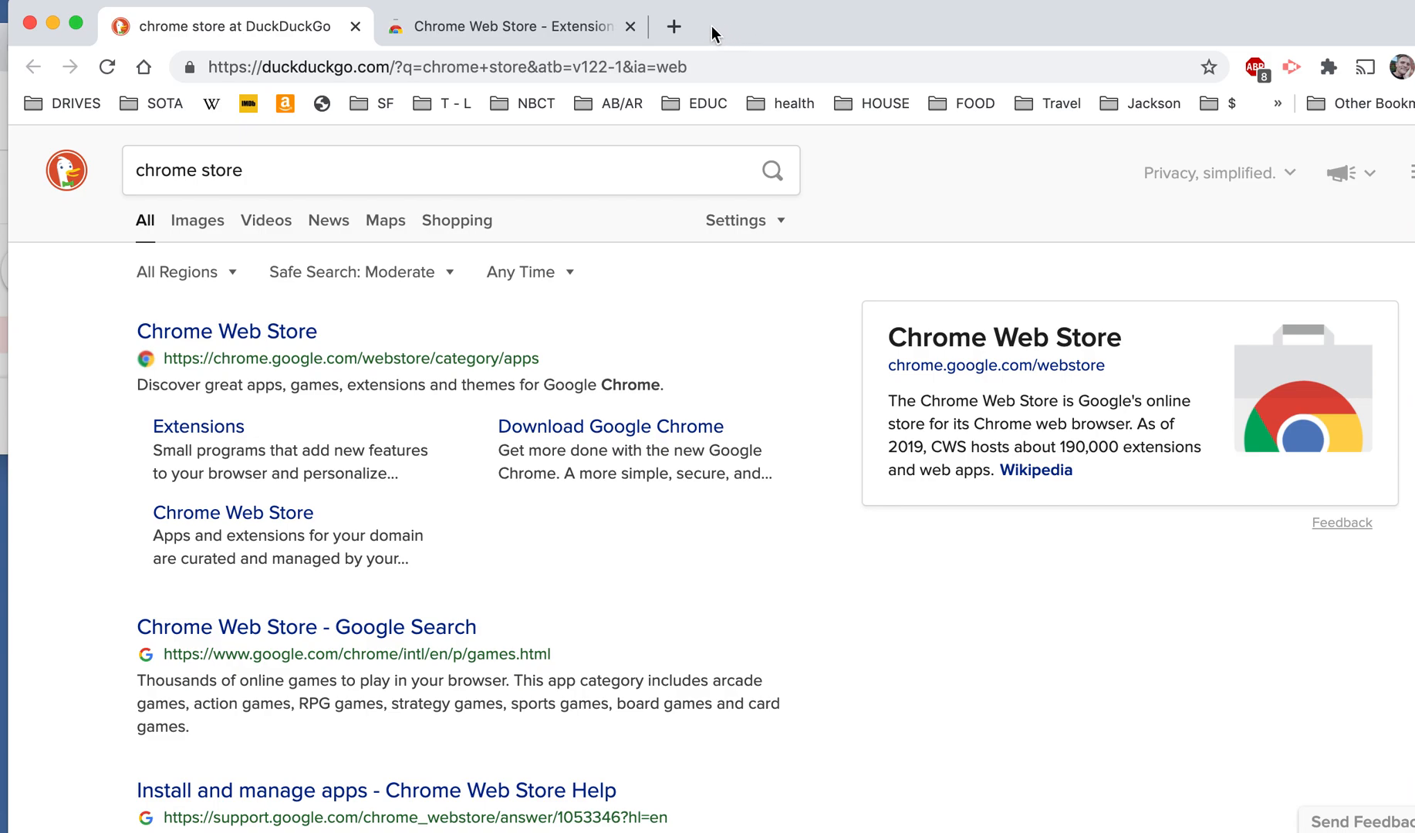
mouse_move(720, 31)
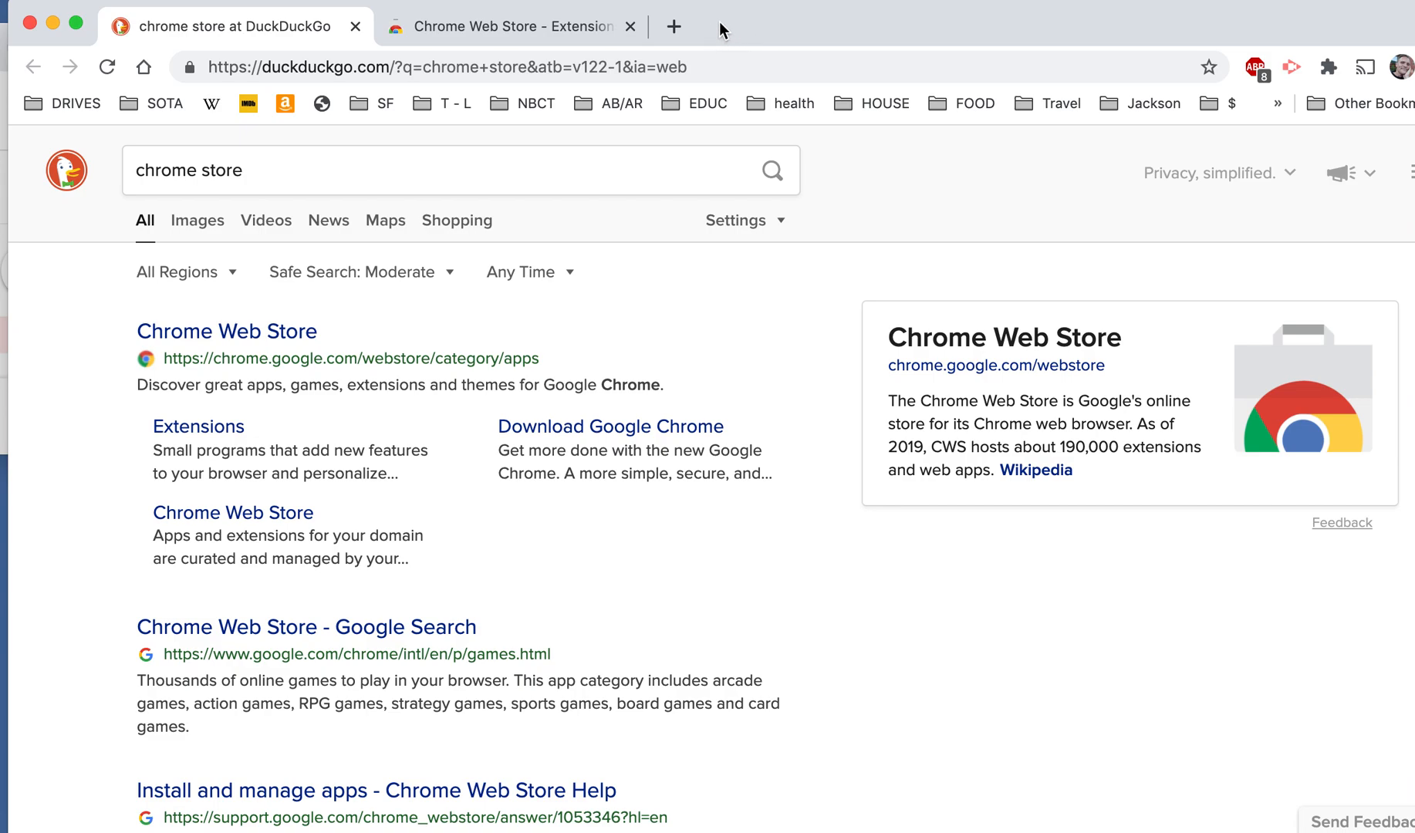
mouse_move(713, 34)
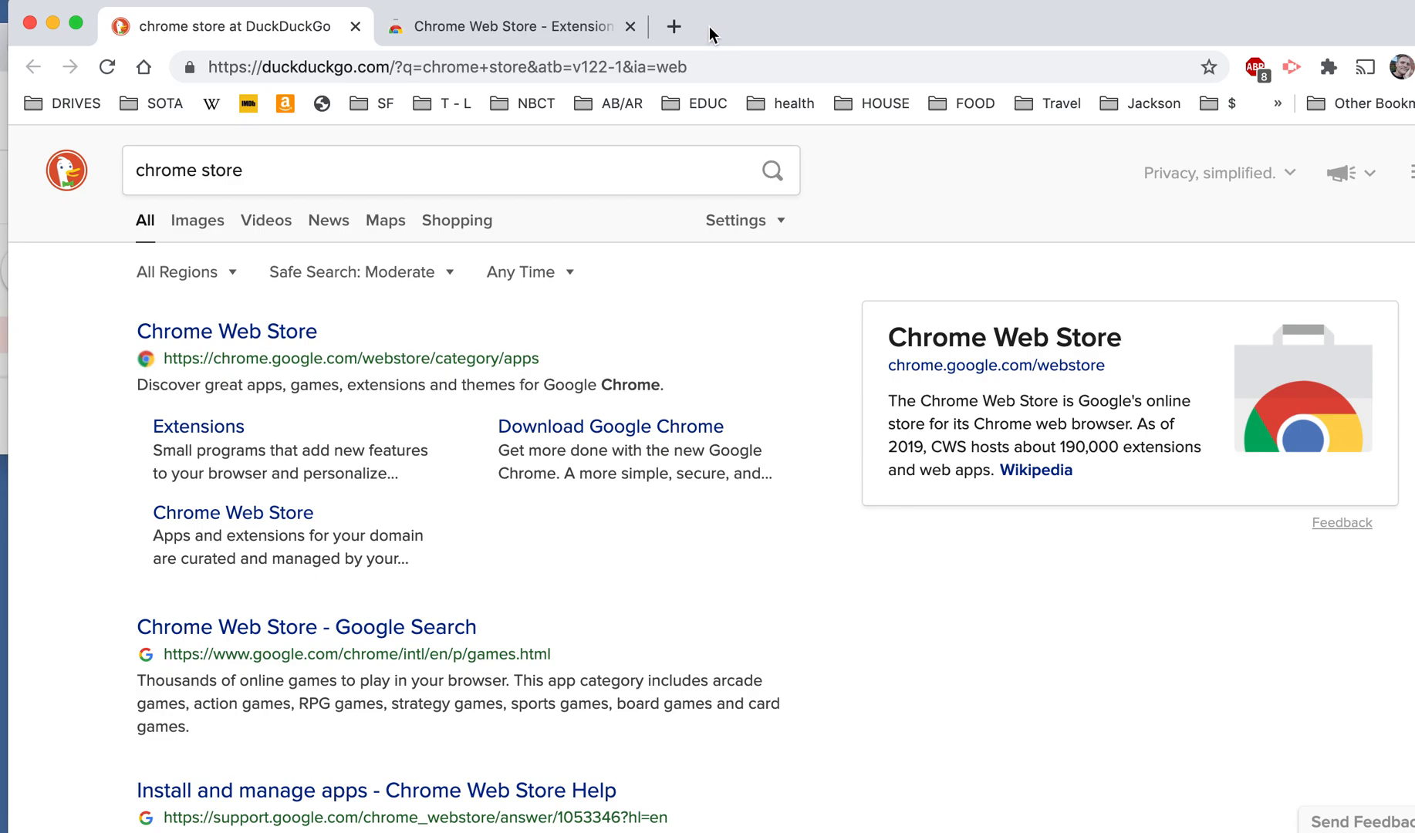
mouse_move(722, 34)
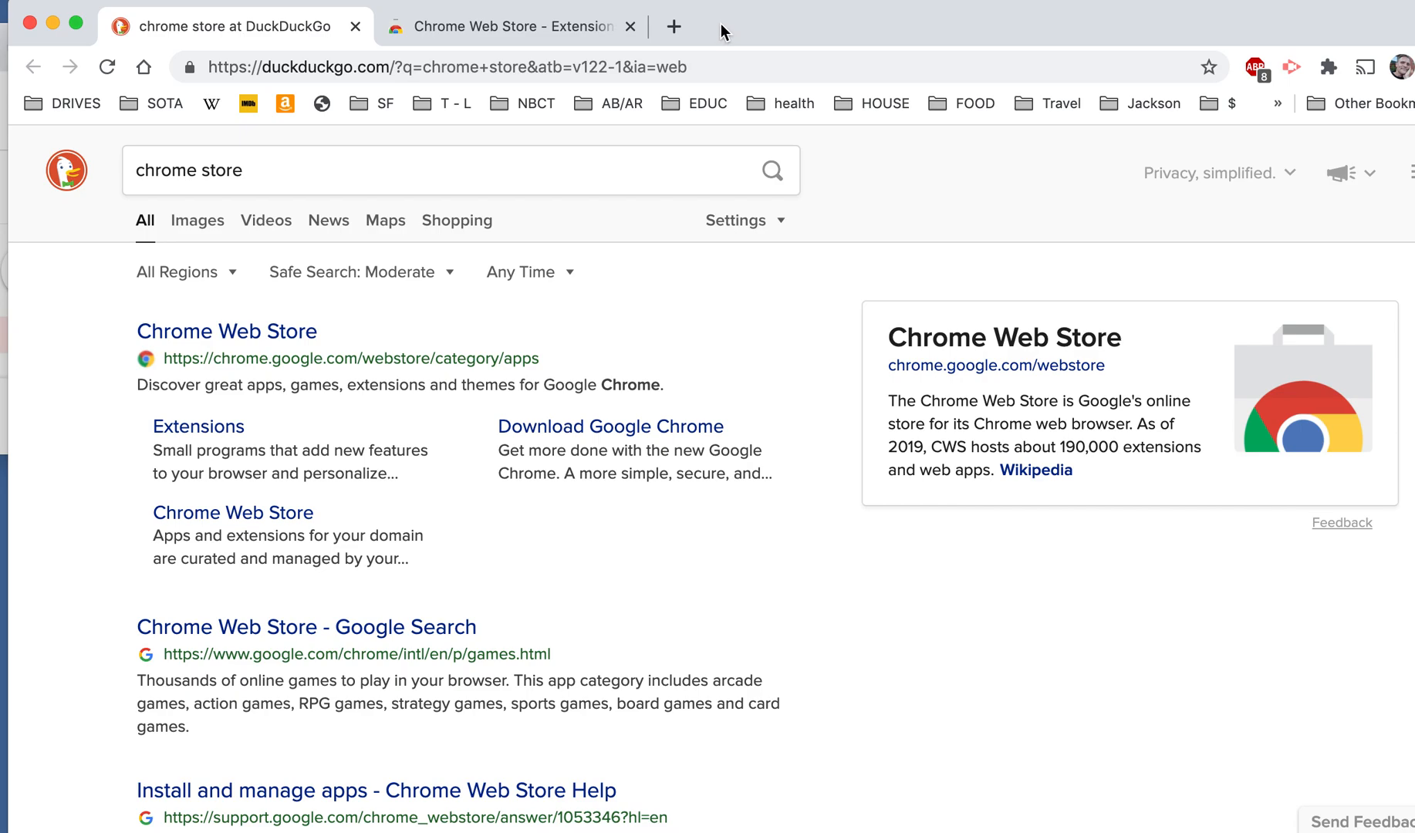
left_click(338, 171)
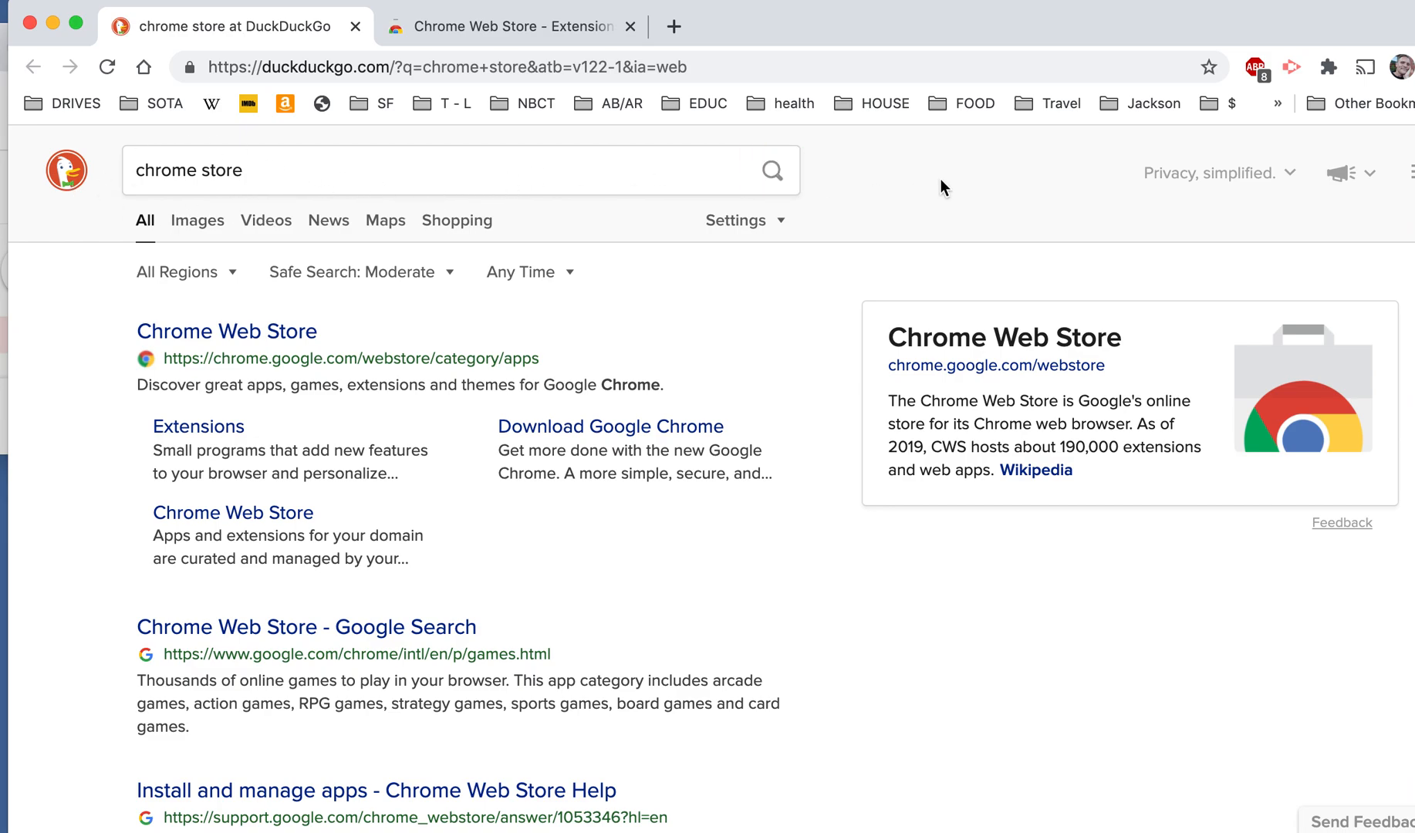
mouse_move(849, 189)
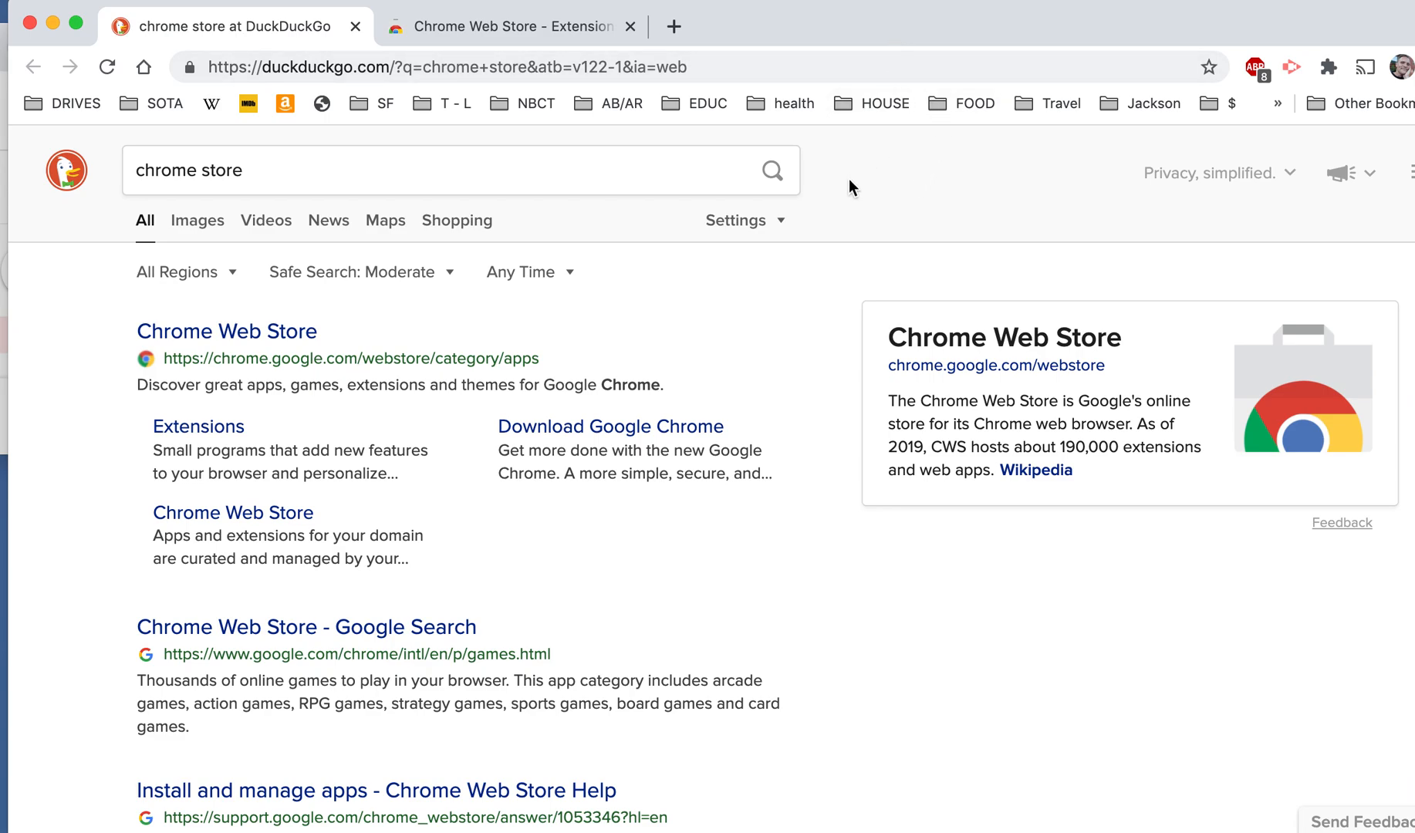
left_click(261, 171)
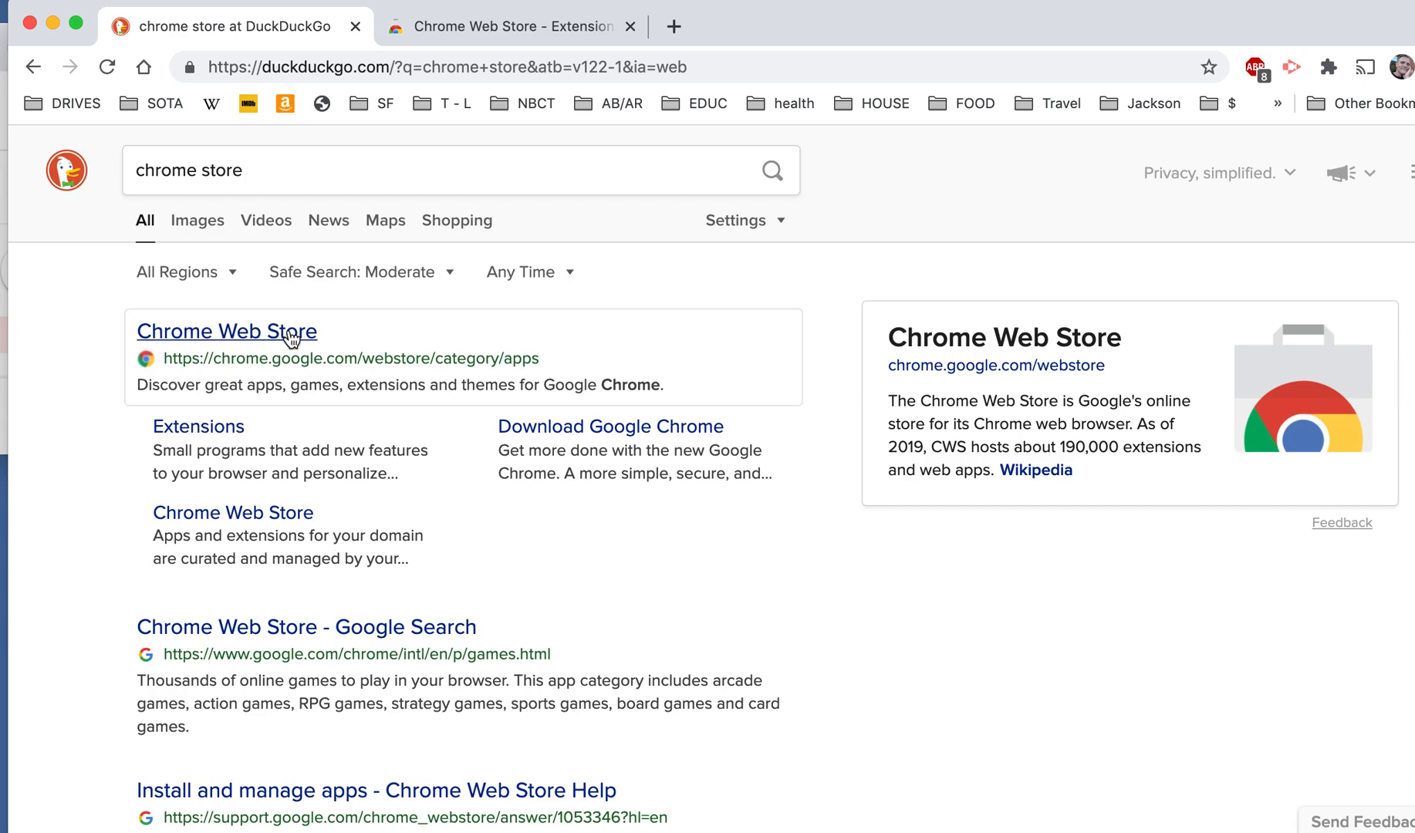
left_click(451, 170)
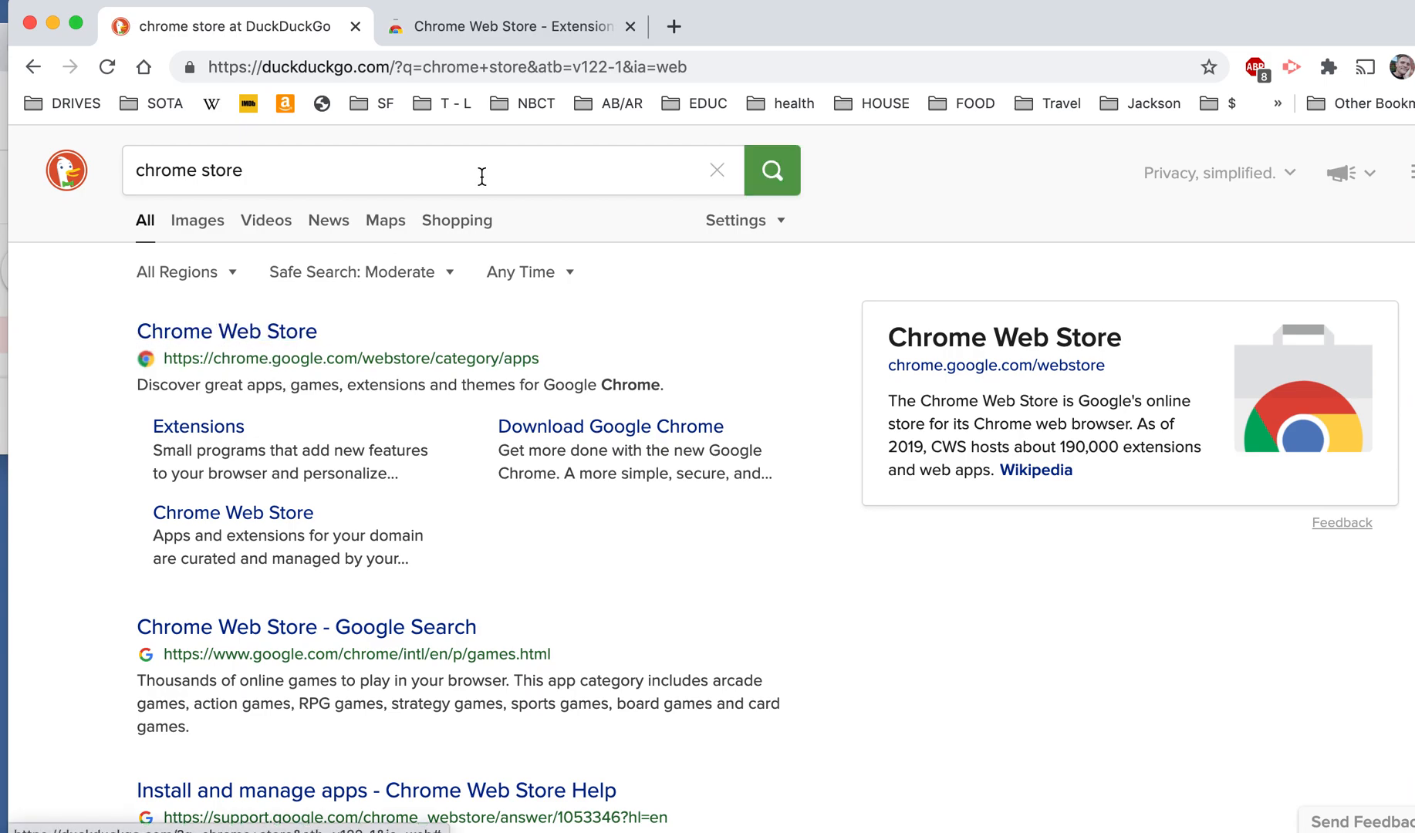
left_click(506, 26)
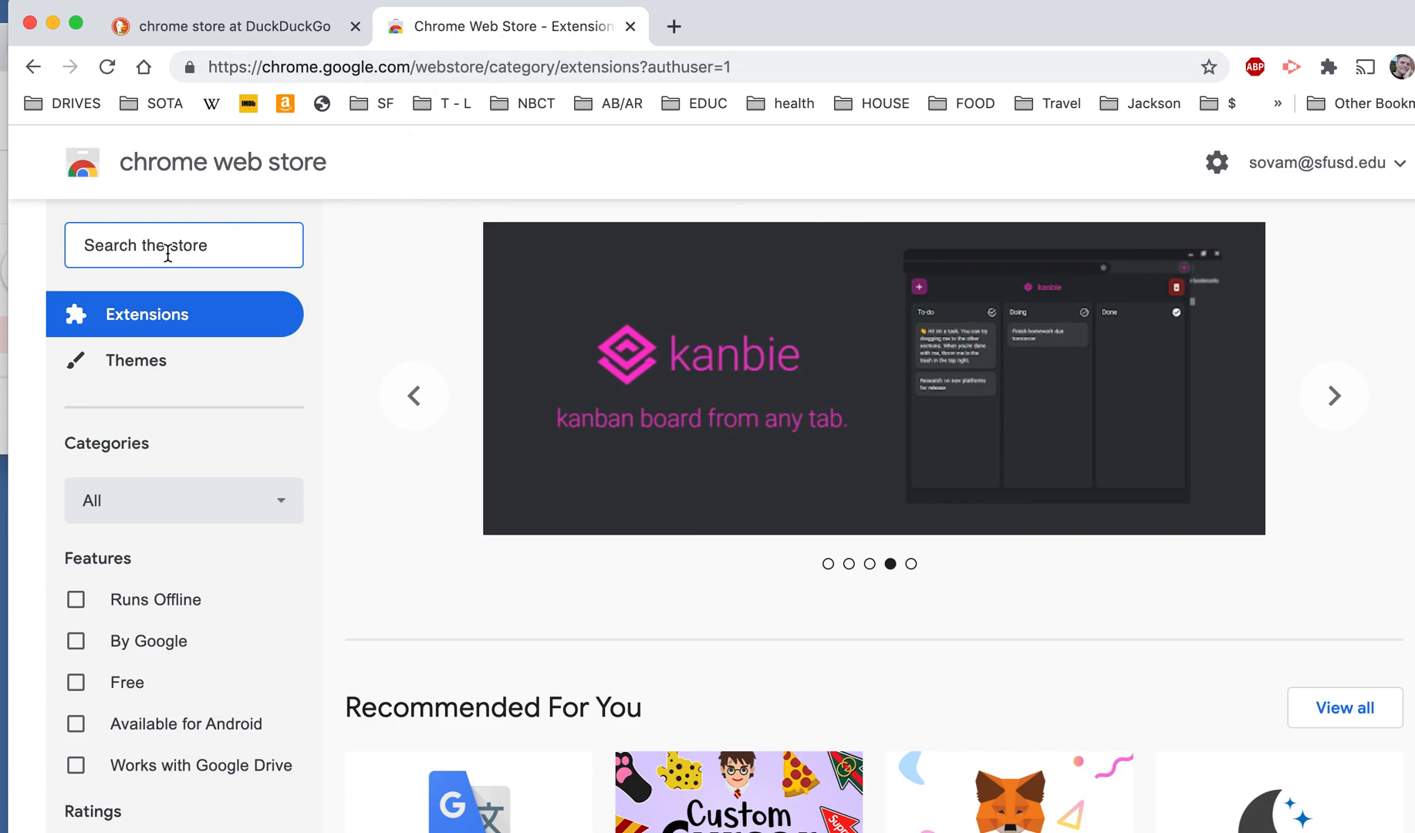
type("block sites")
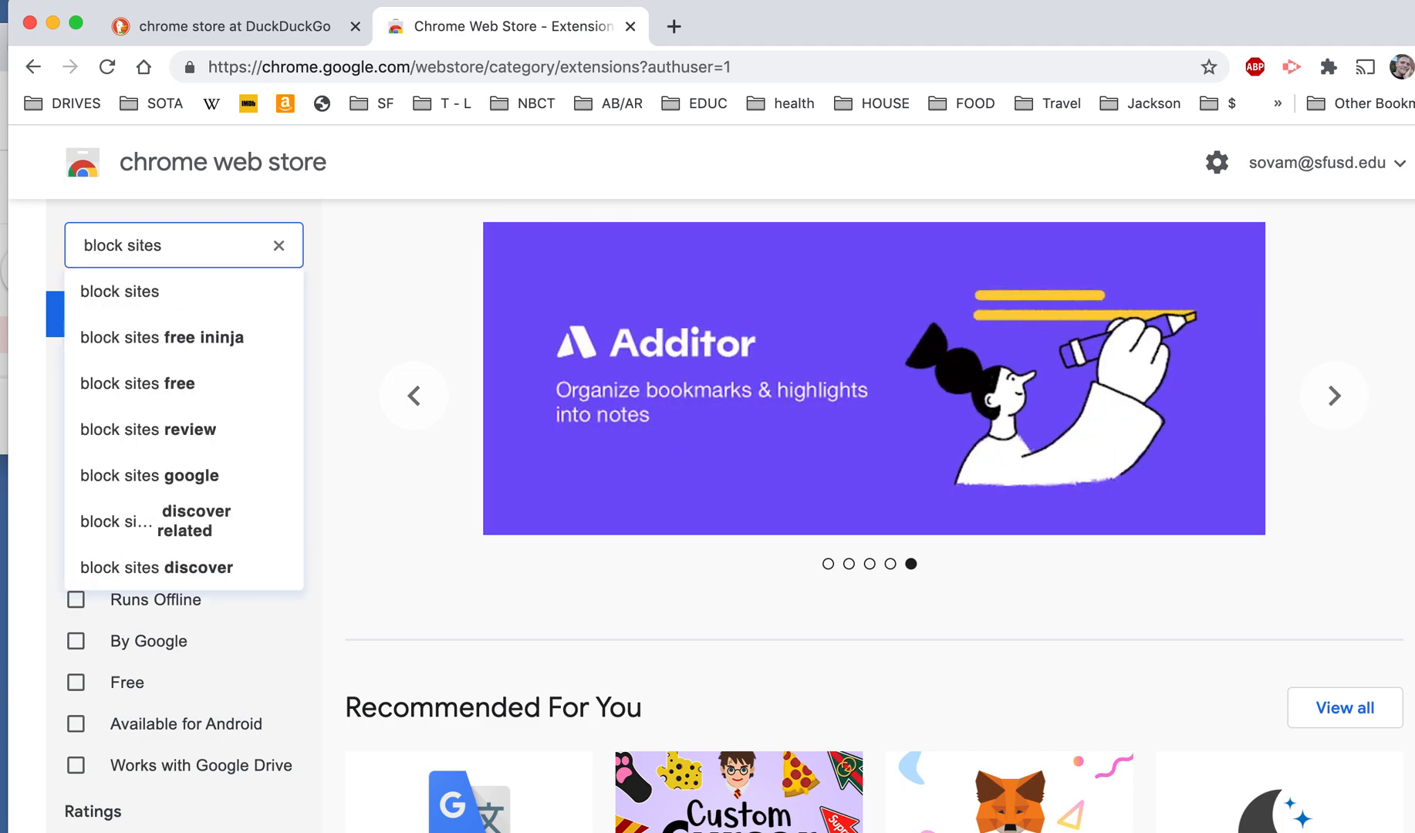
left_click(118, 291)
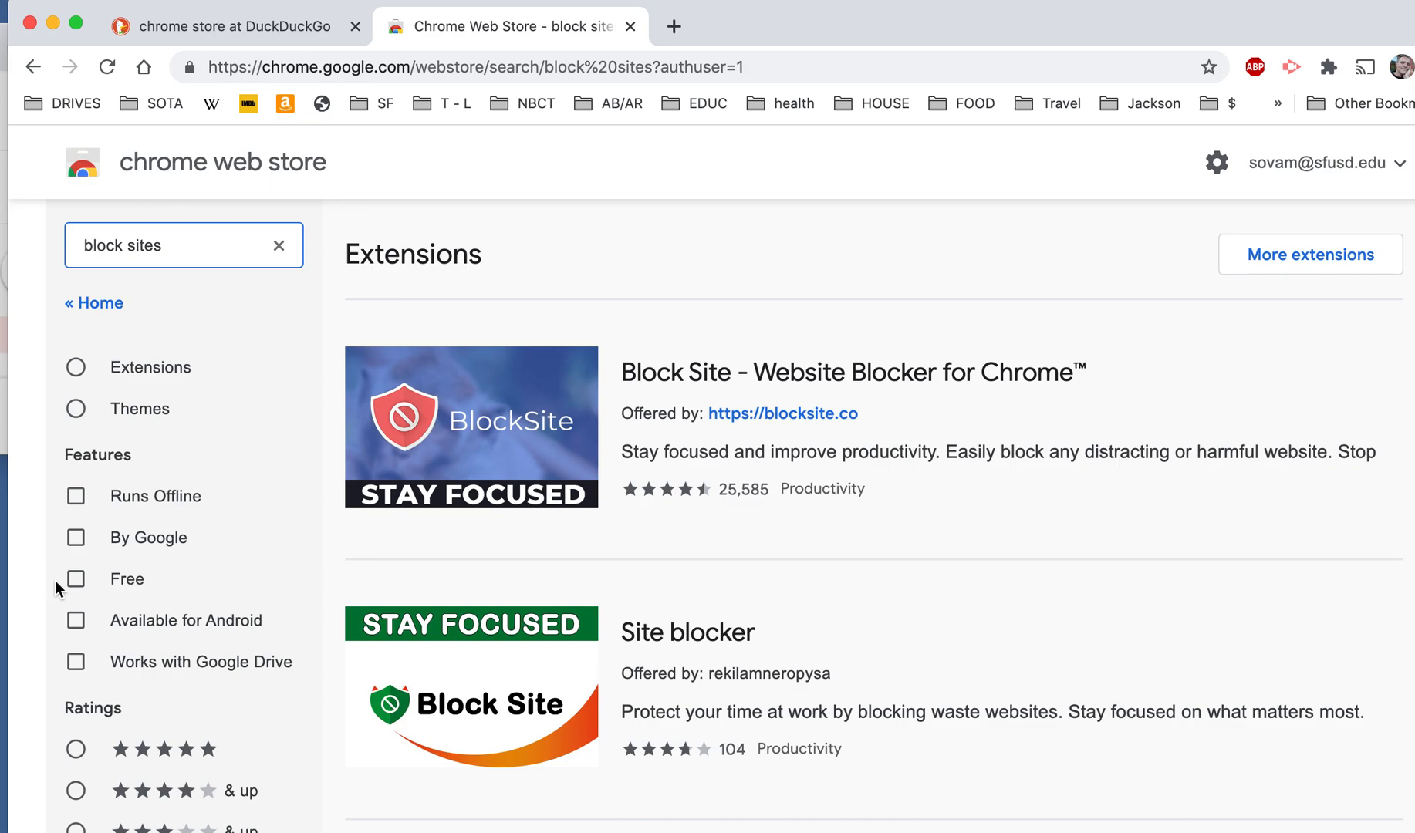
left_click(75, 579)
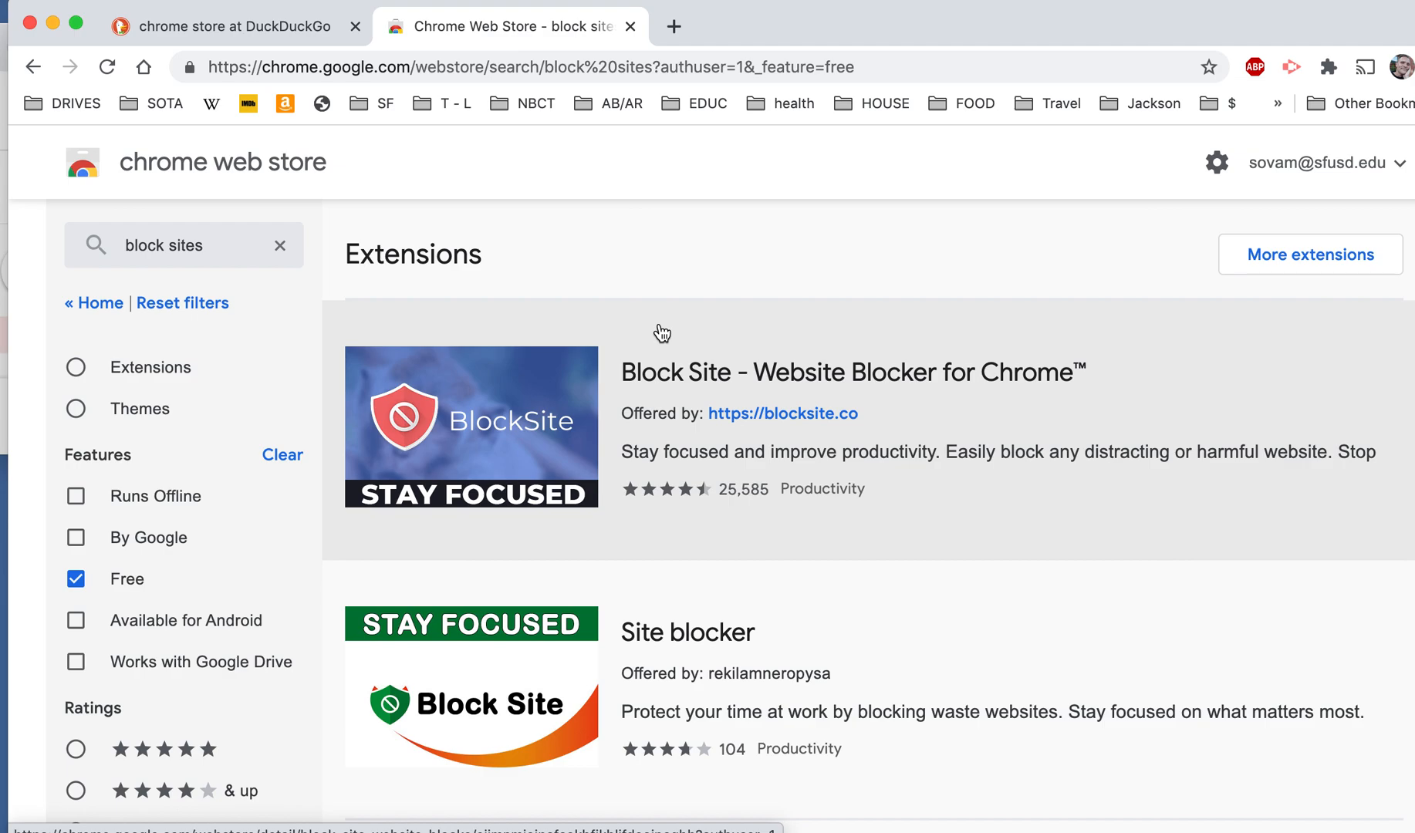
mouse_move(807, 347)
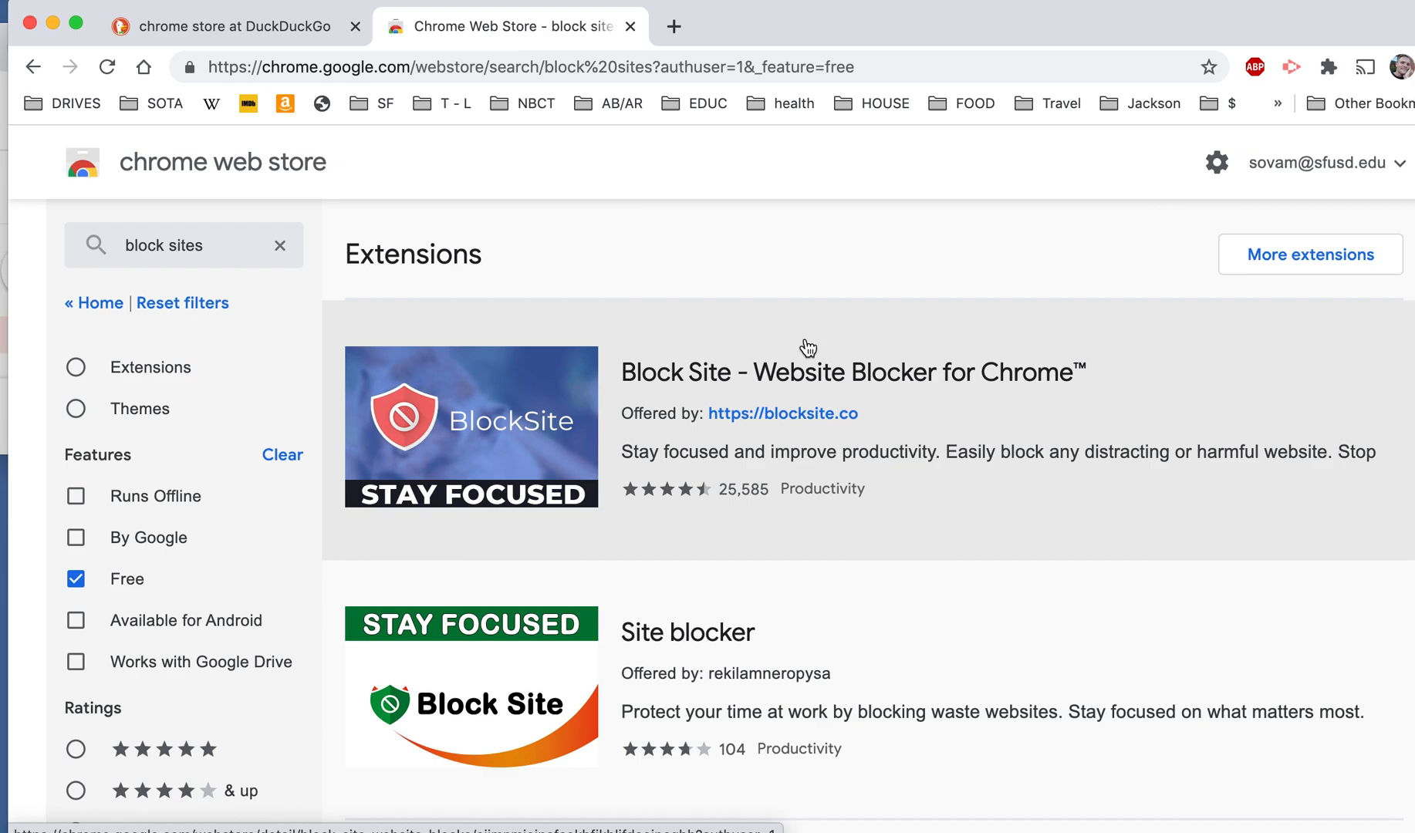
mouse_move(805, 297)
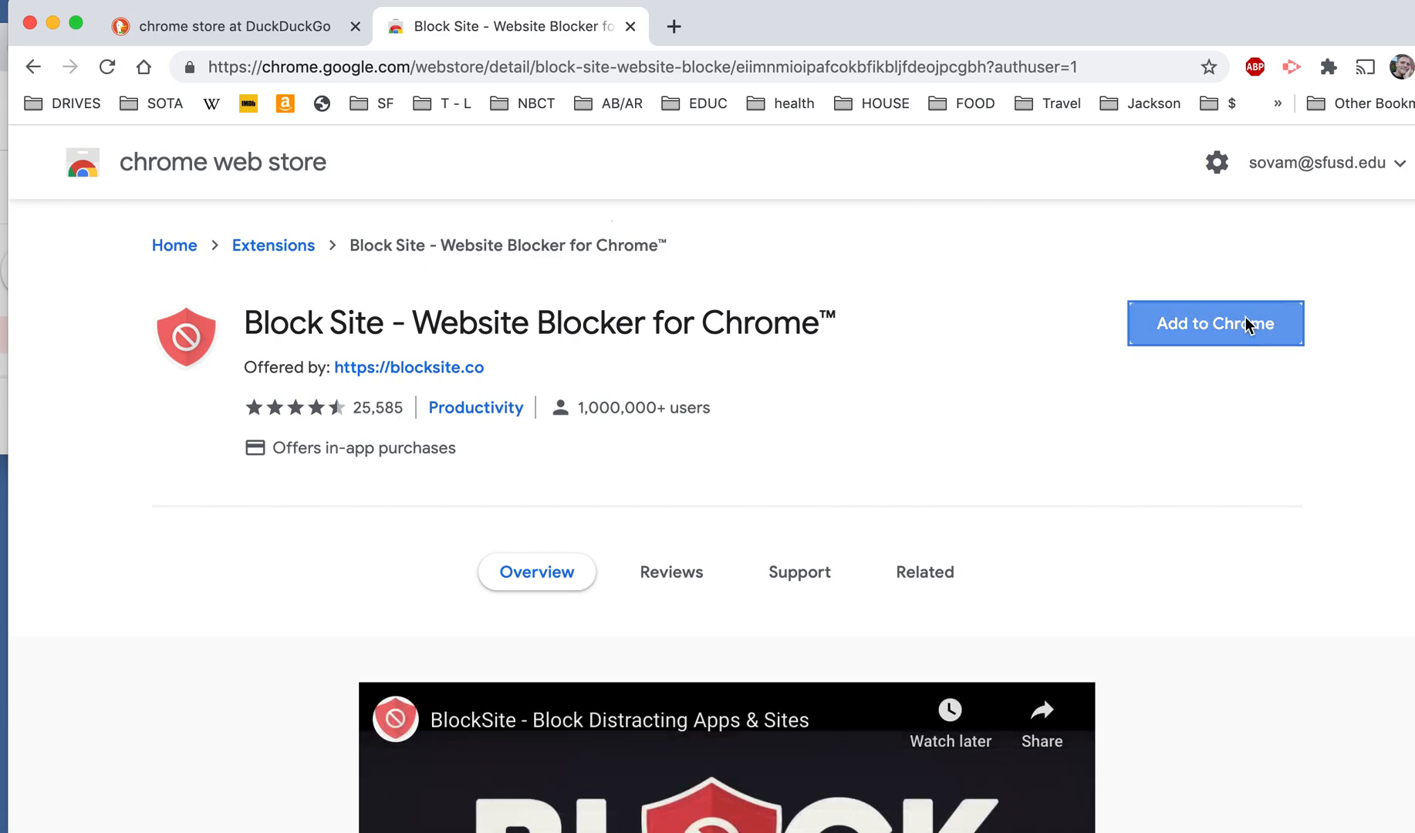
Step: Add the Block Site extension to Chrome, accept its site access, and skip the paid plan
left_click(1216, 324)
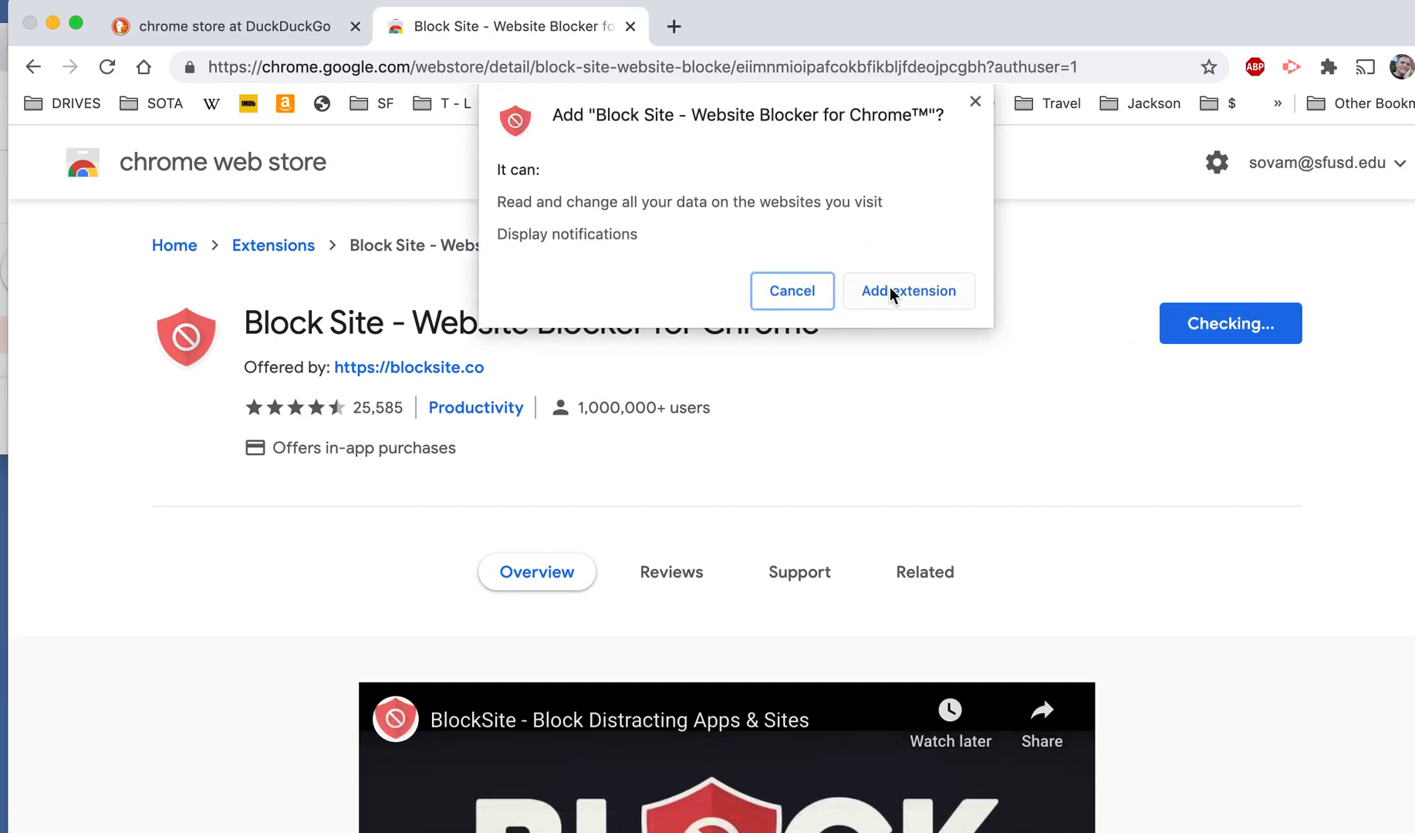
left_click(908, 291)
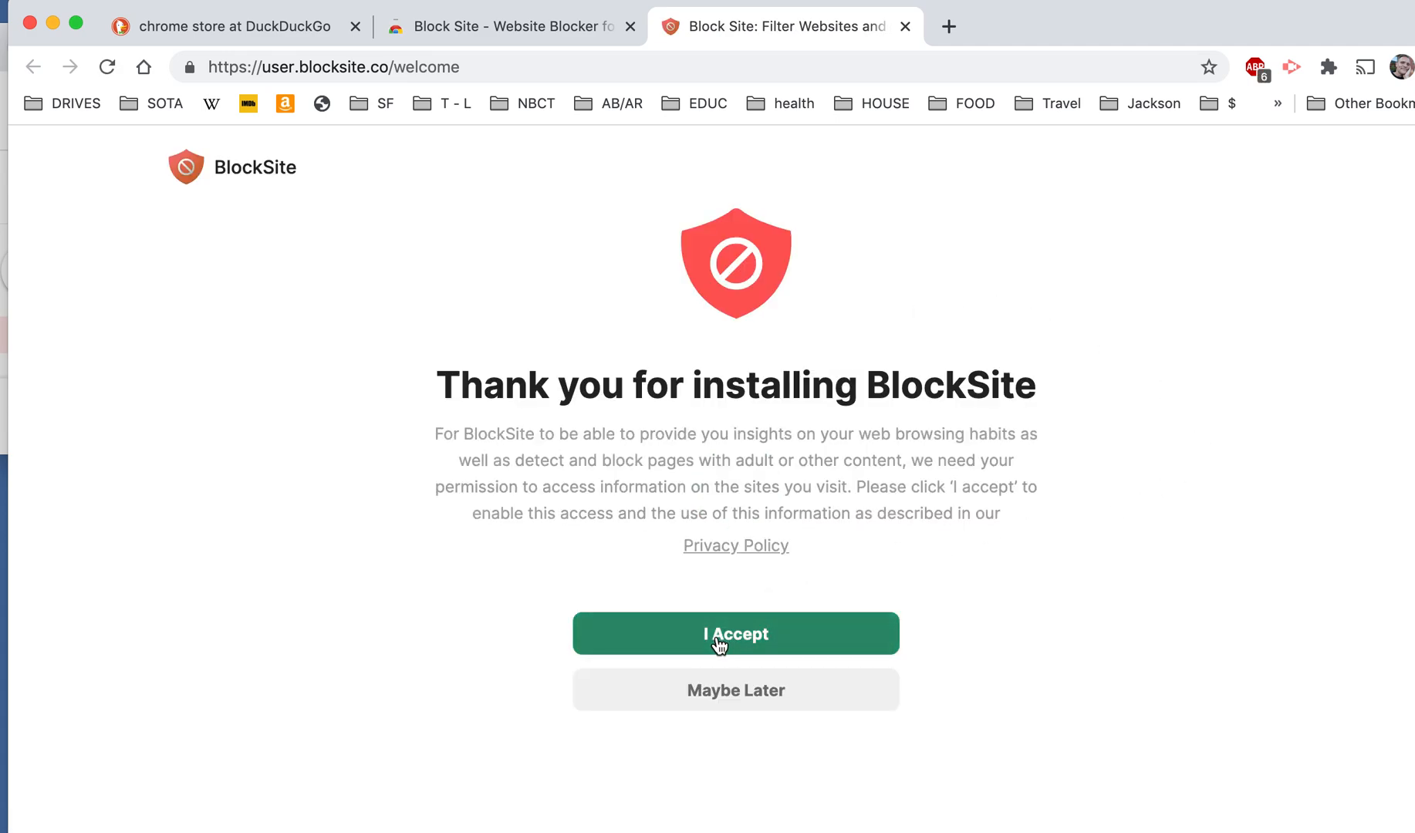
left_click(734, 633)
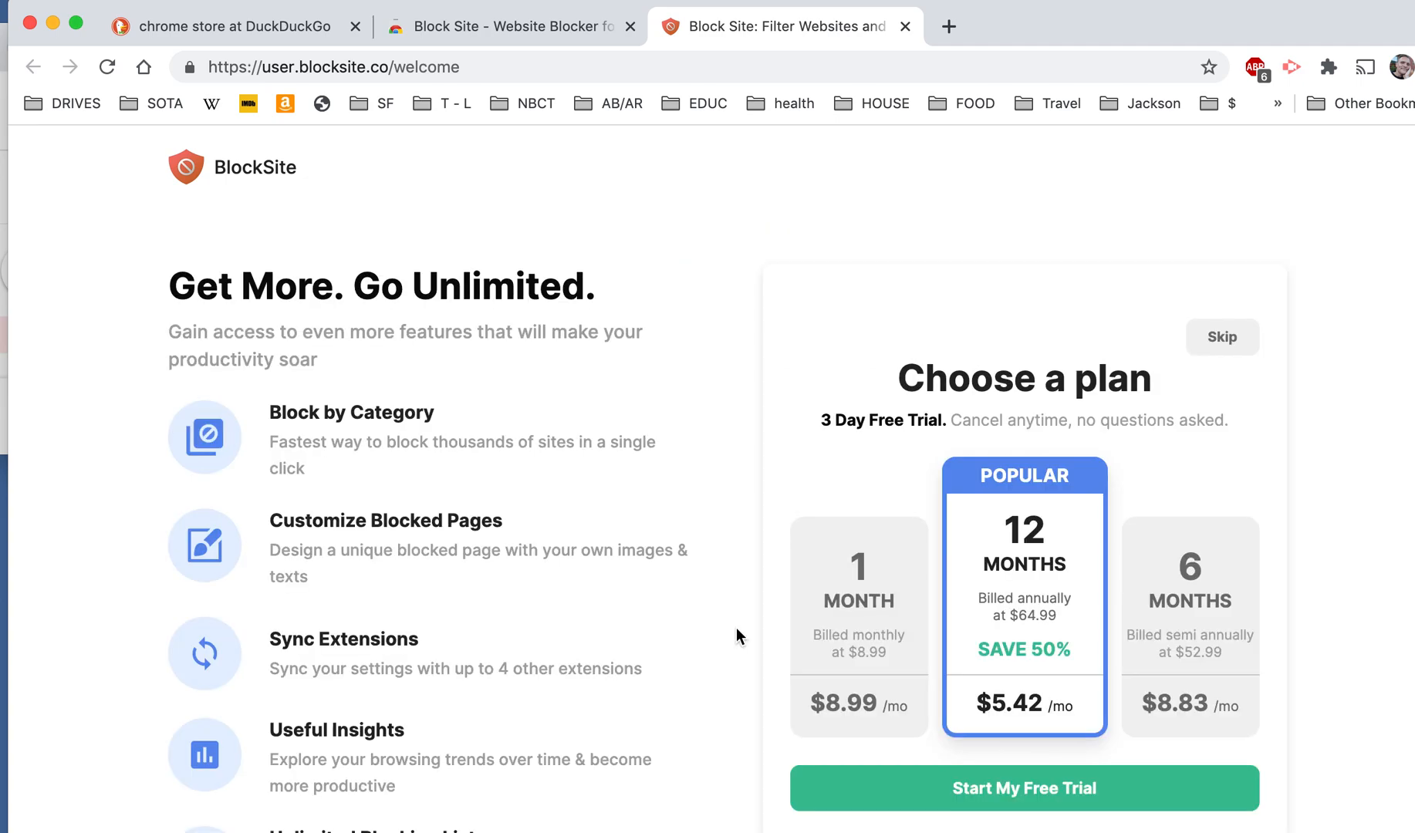
mouse_move(1106, 593)
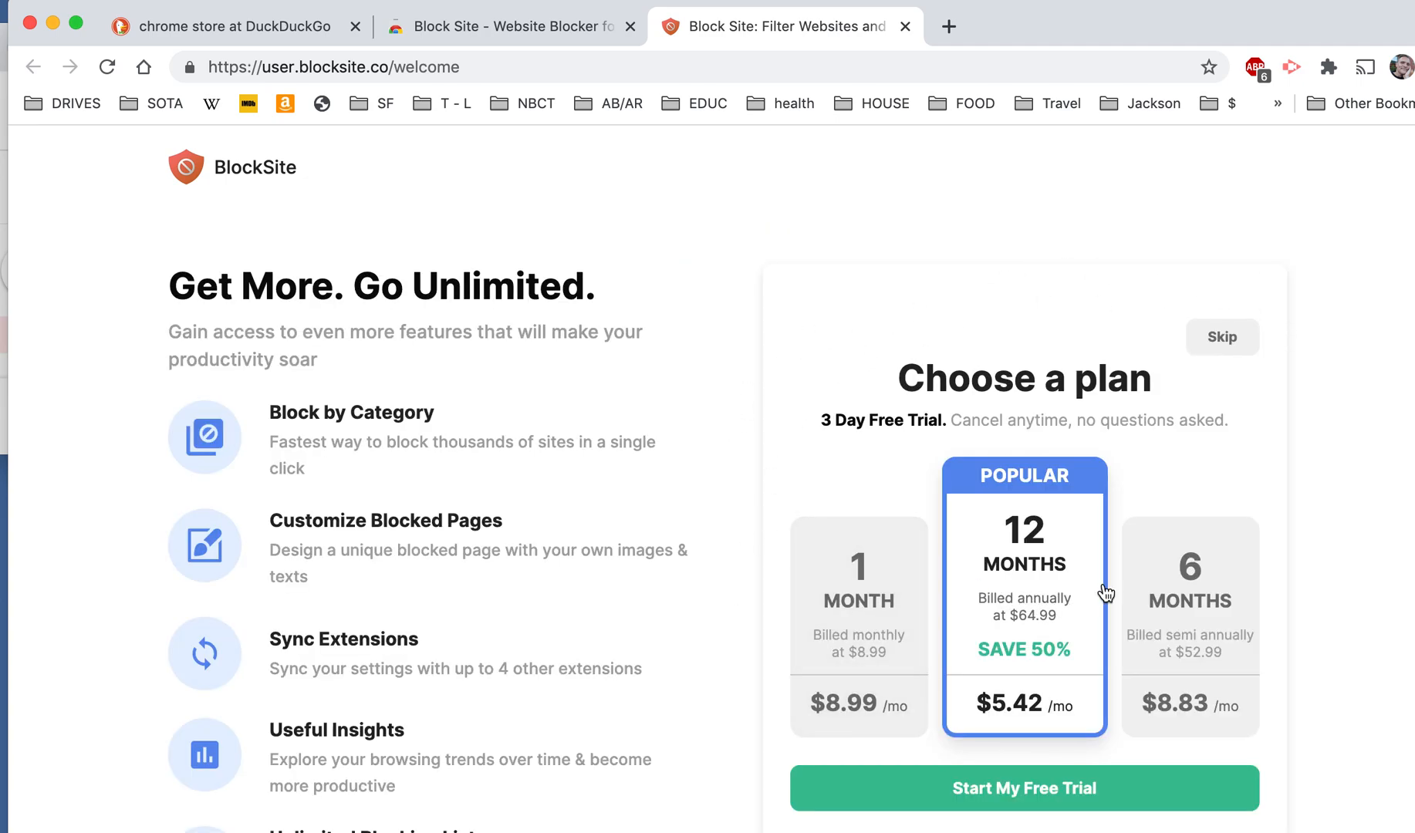
mouse_move(1319, 235)
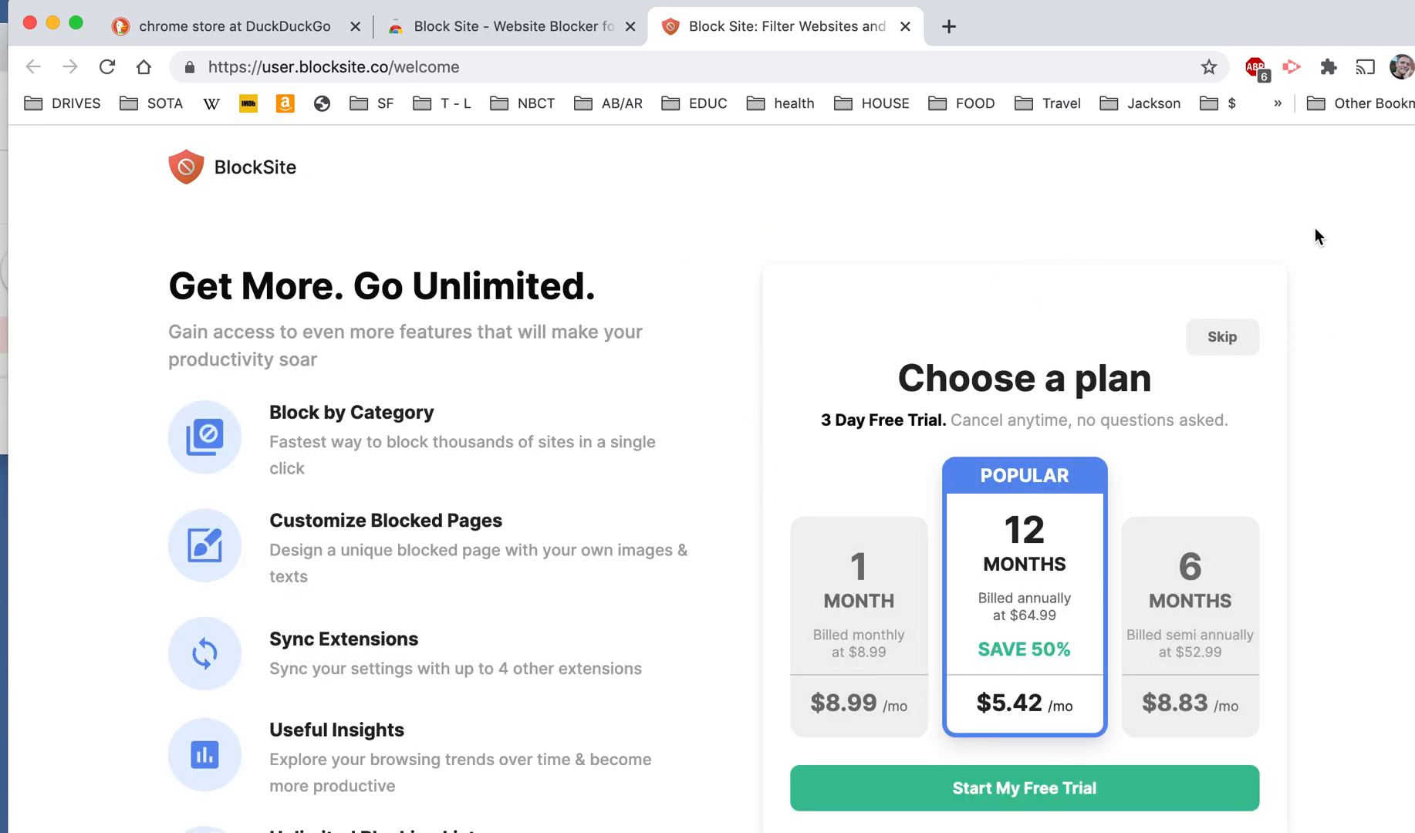
mouse_move(1319, 352)
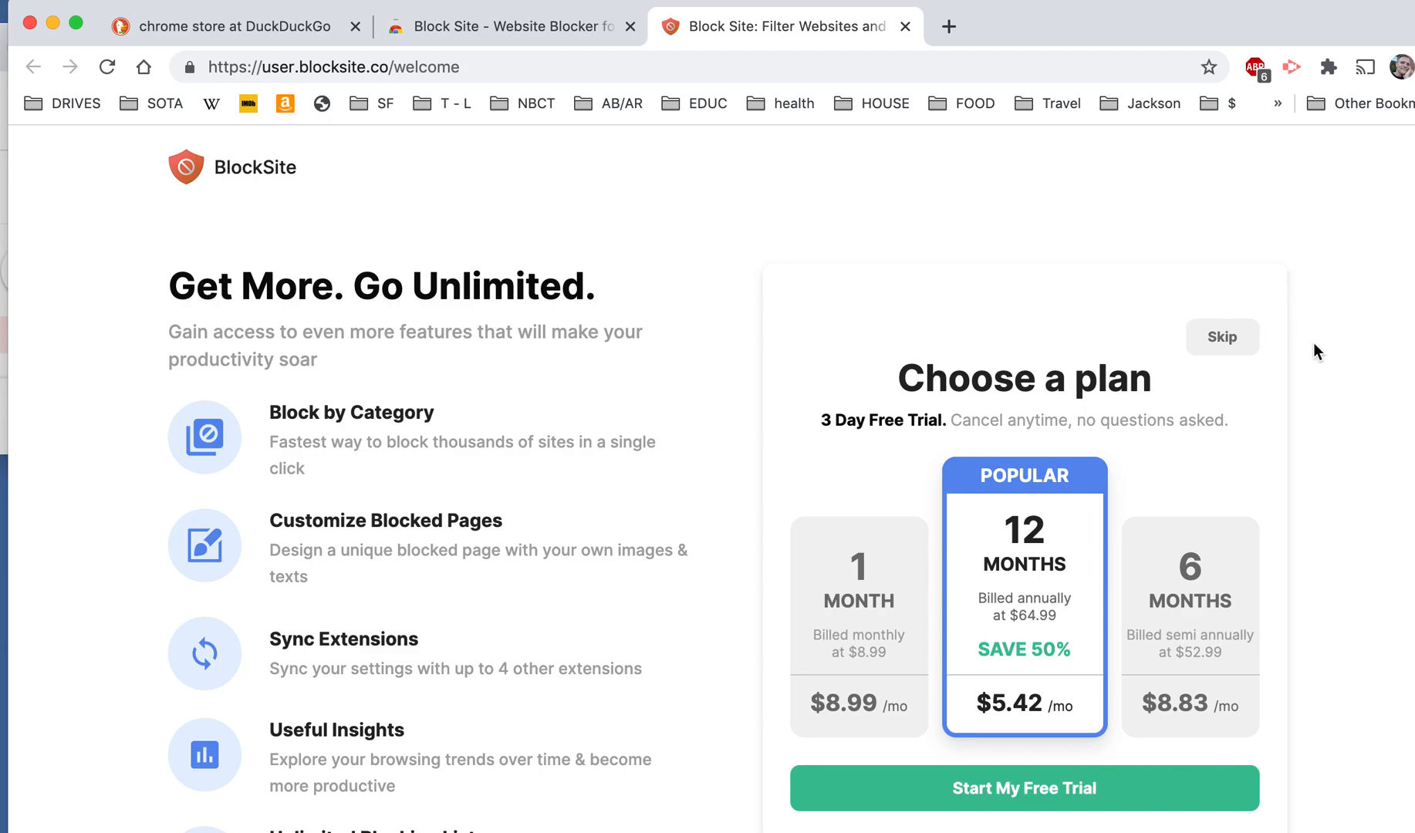
left_click(1221, 336)
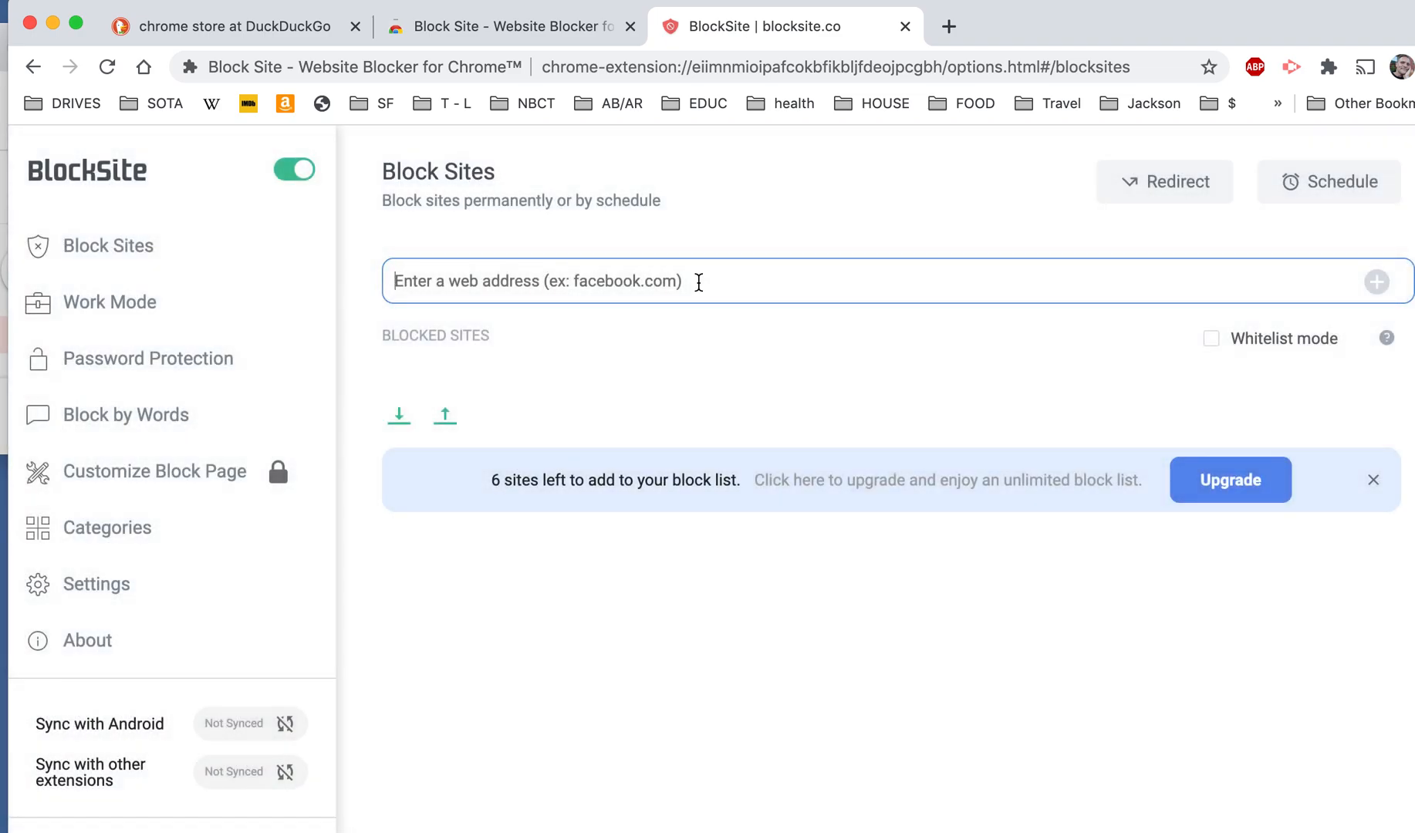
type("www.")
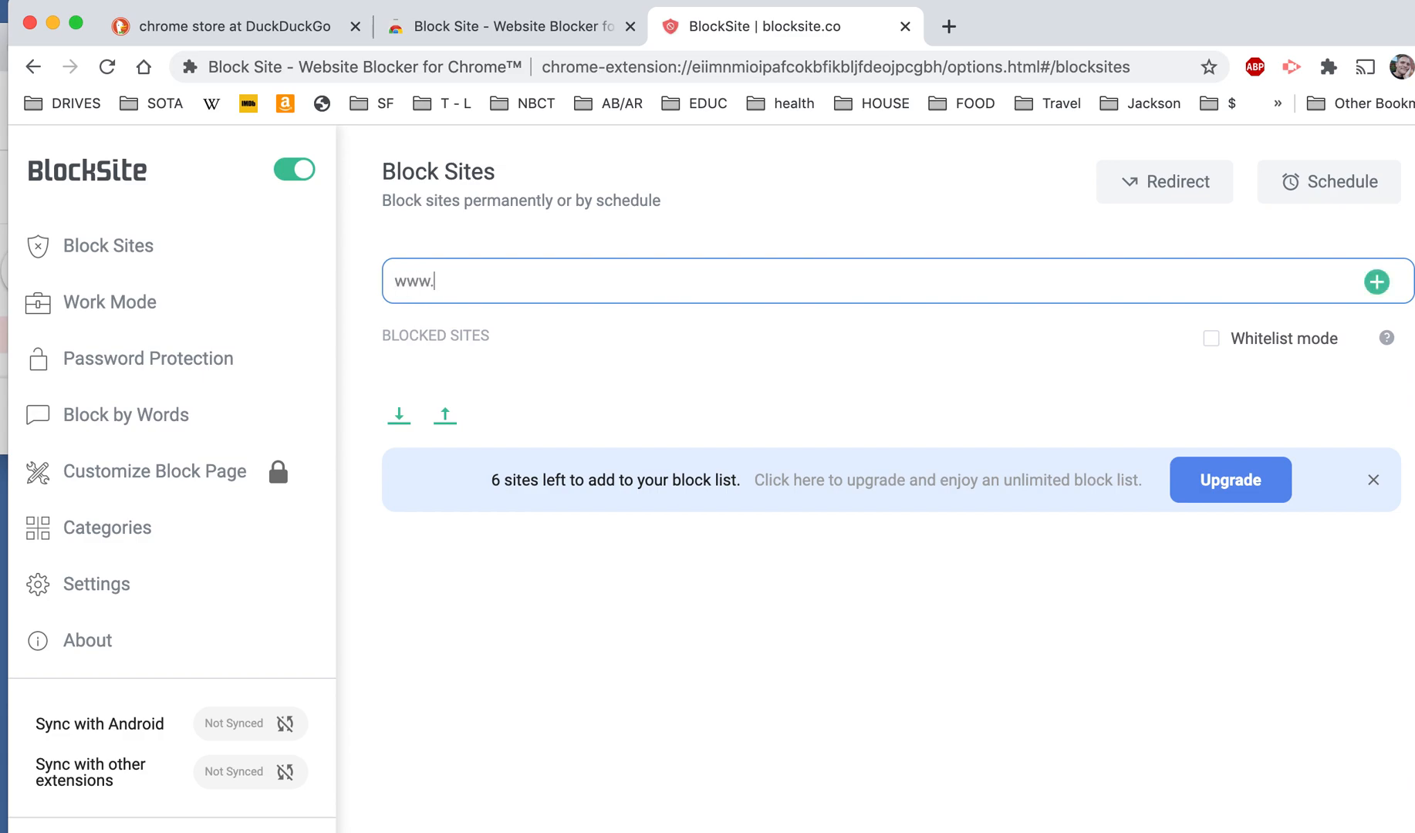
type("youtube.co")
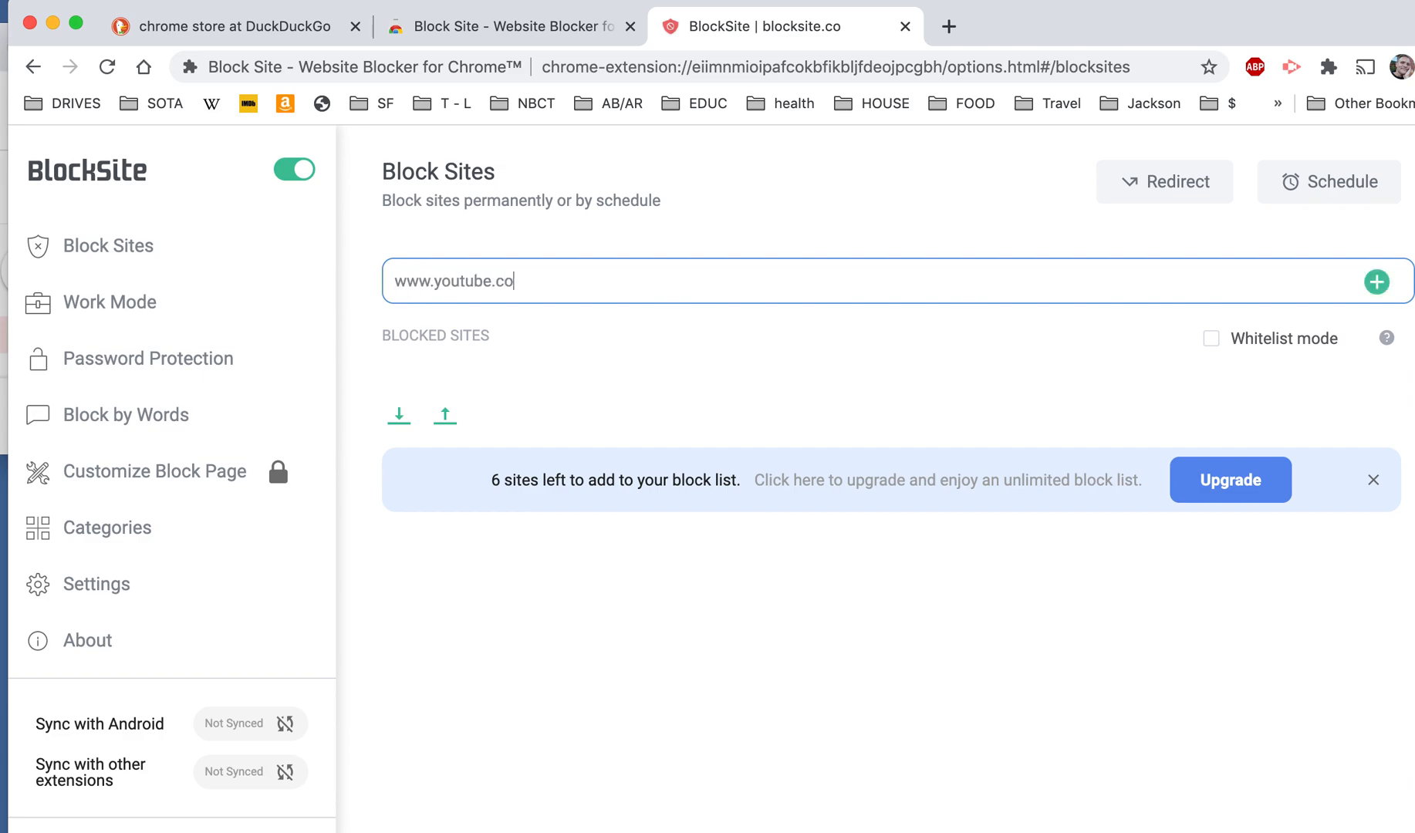
type("m")
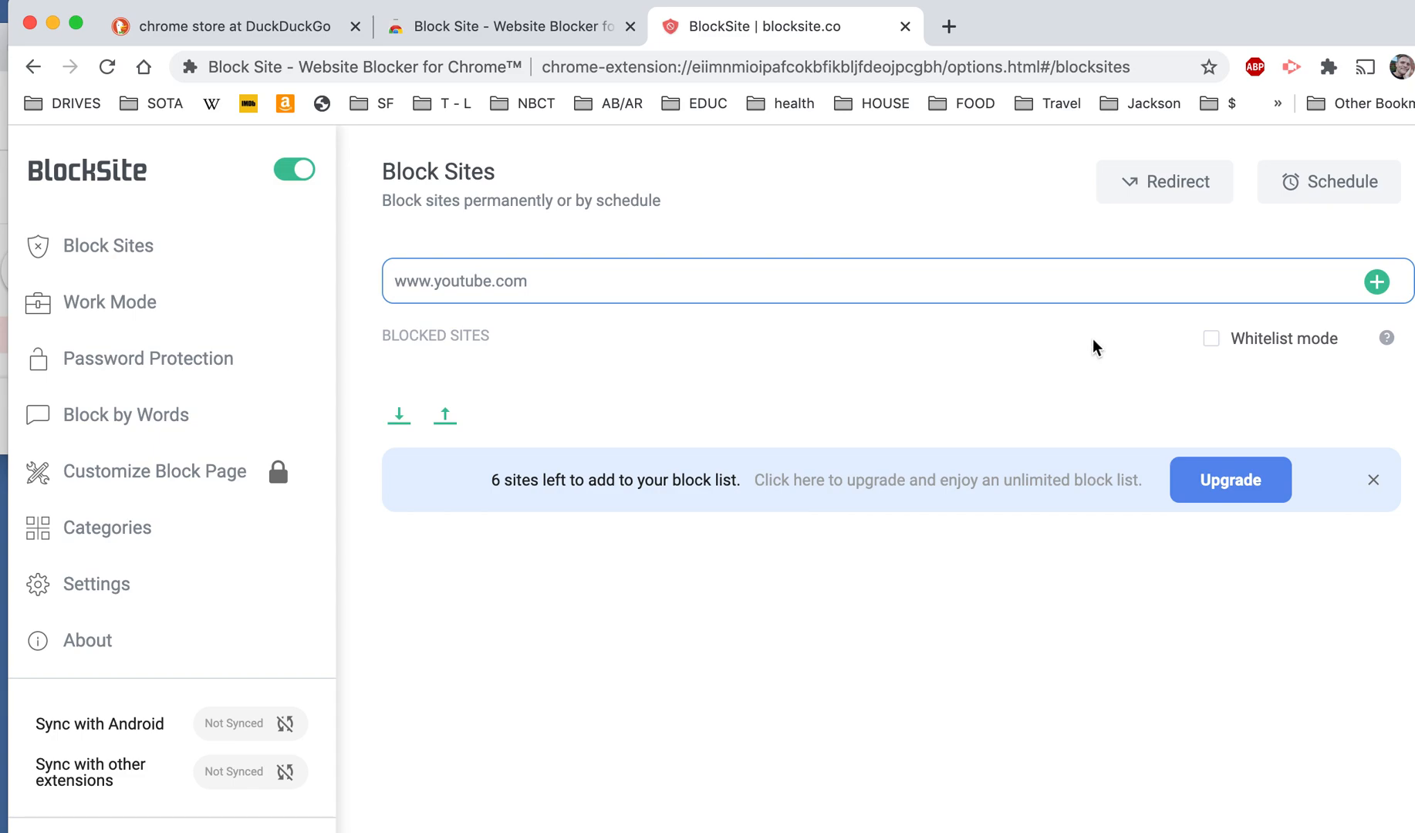
left_click(1377, 280)
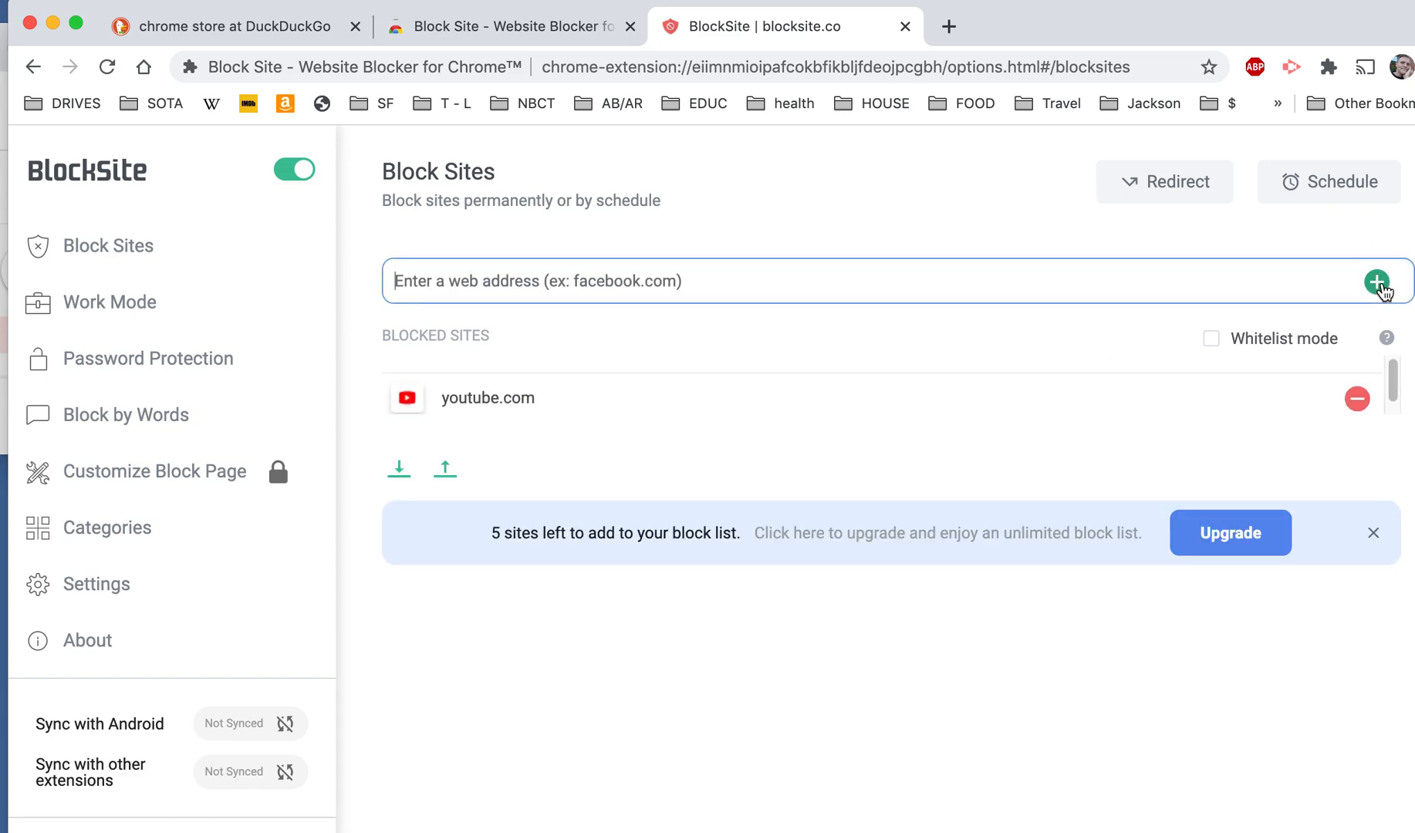
left_click(1377, 281)
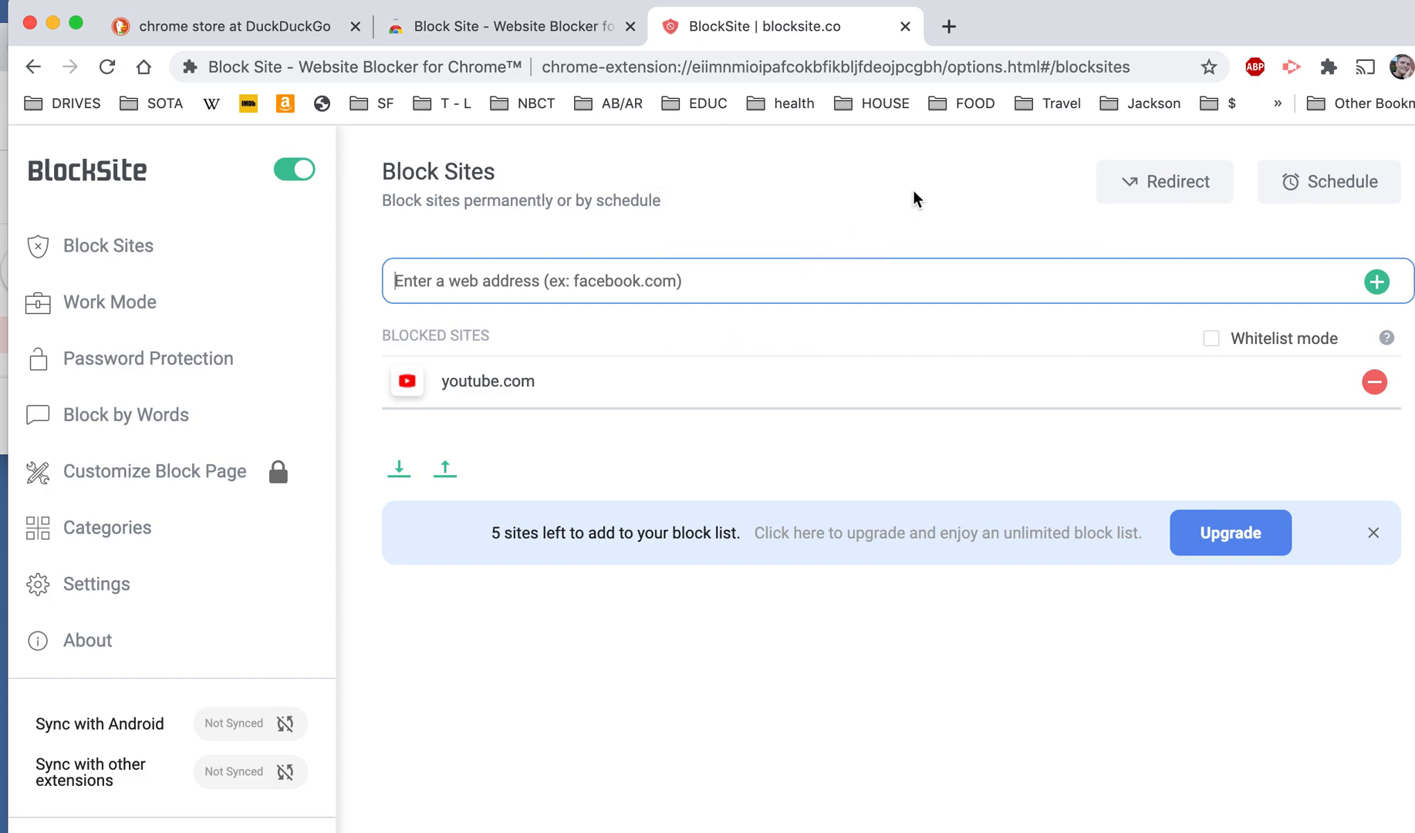
mouse_move(860, 197)
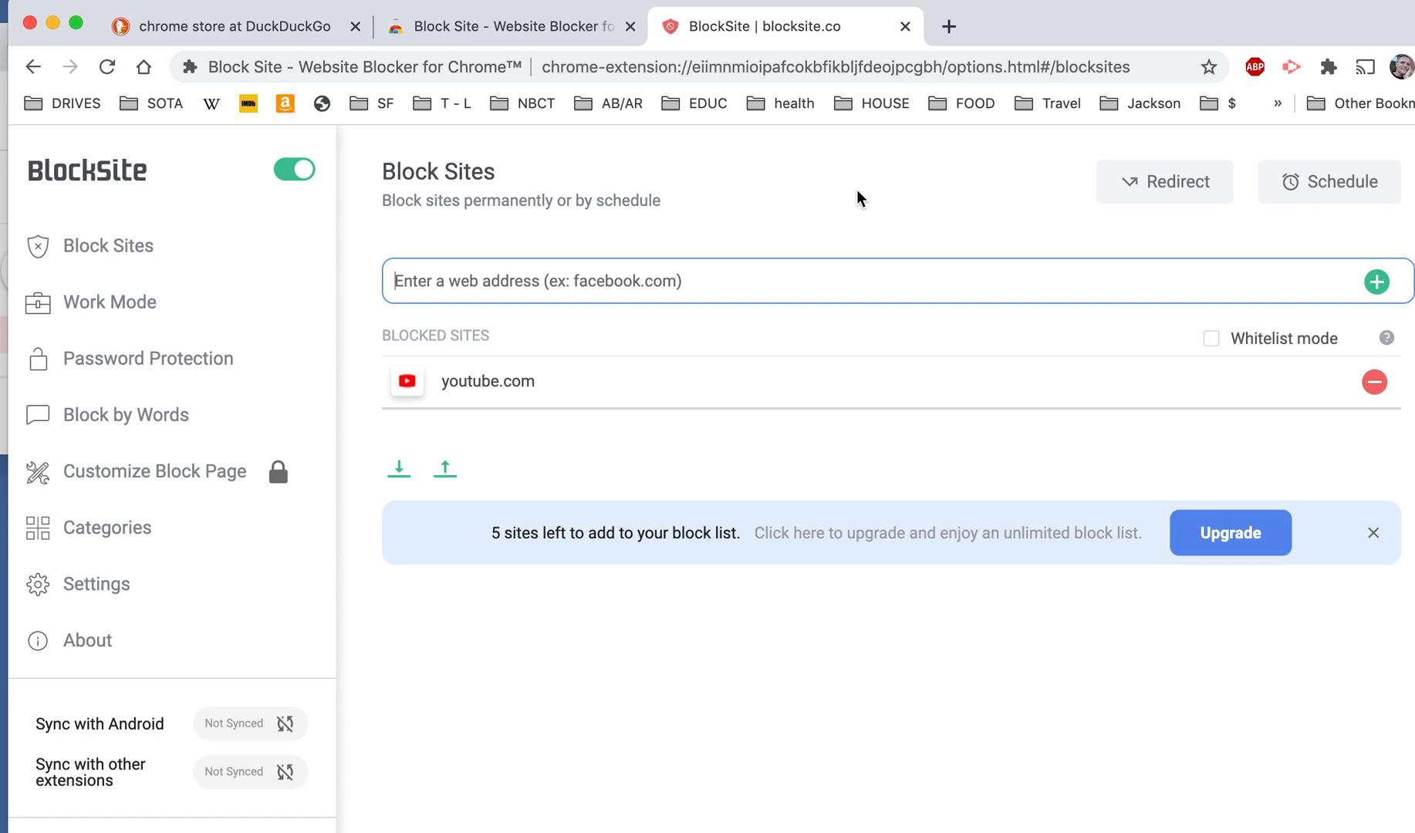
mouse_move(287, 209)
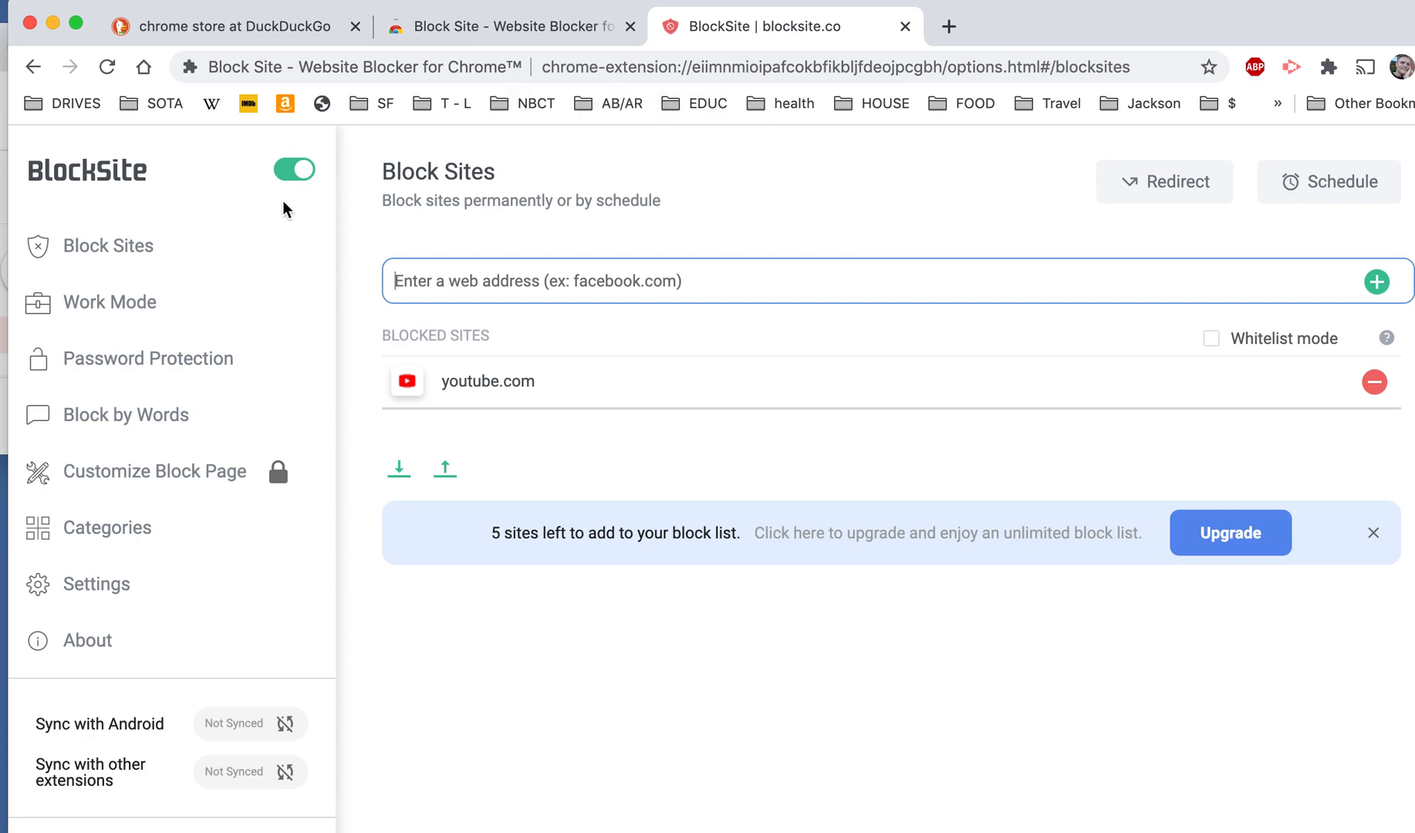
mouse_move(182, 372)
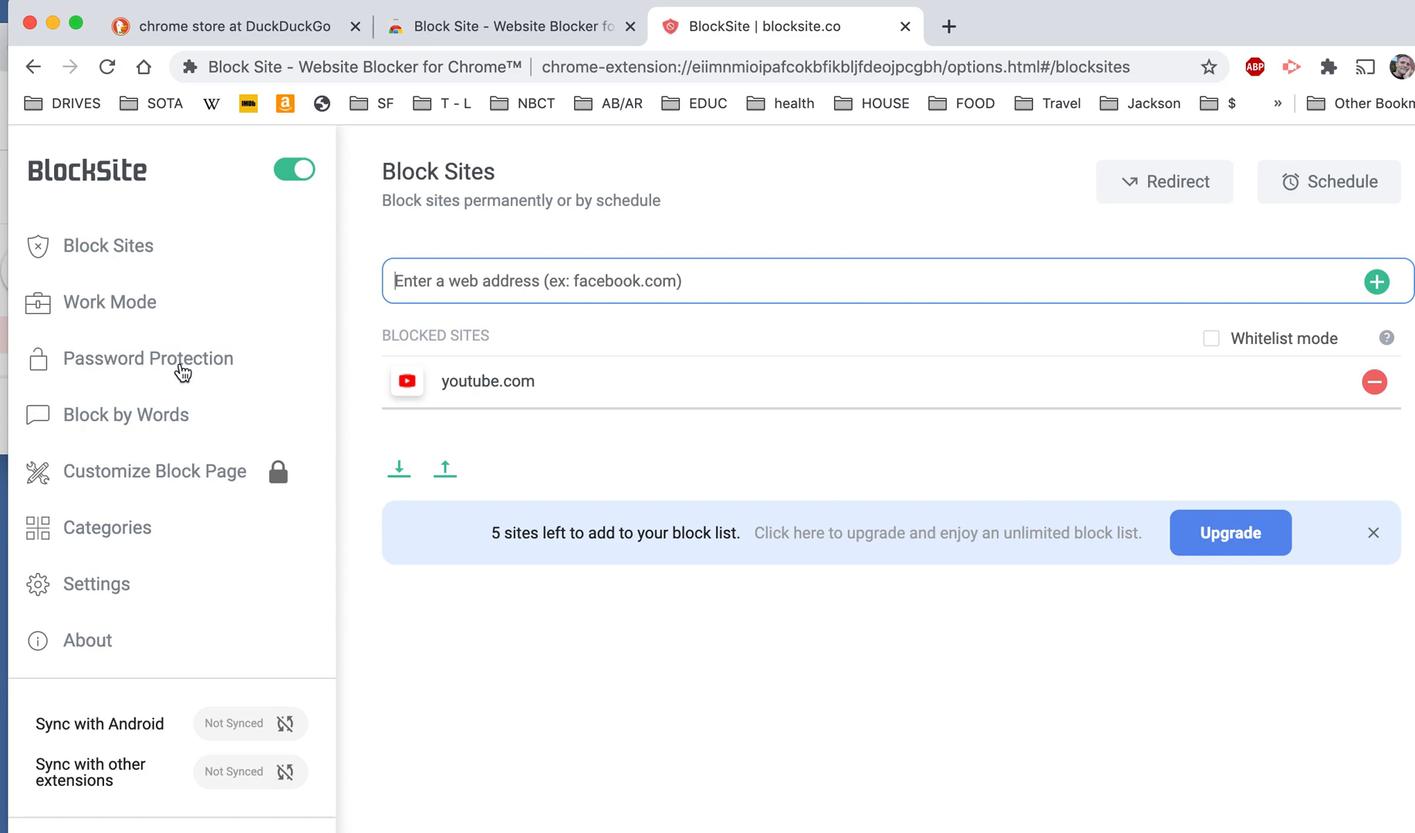
mouse_move(182, 347)
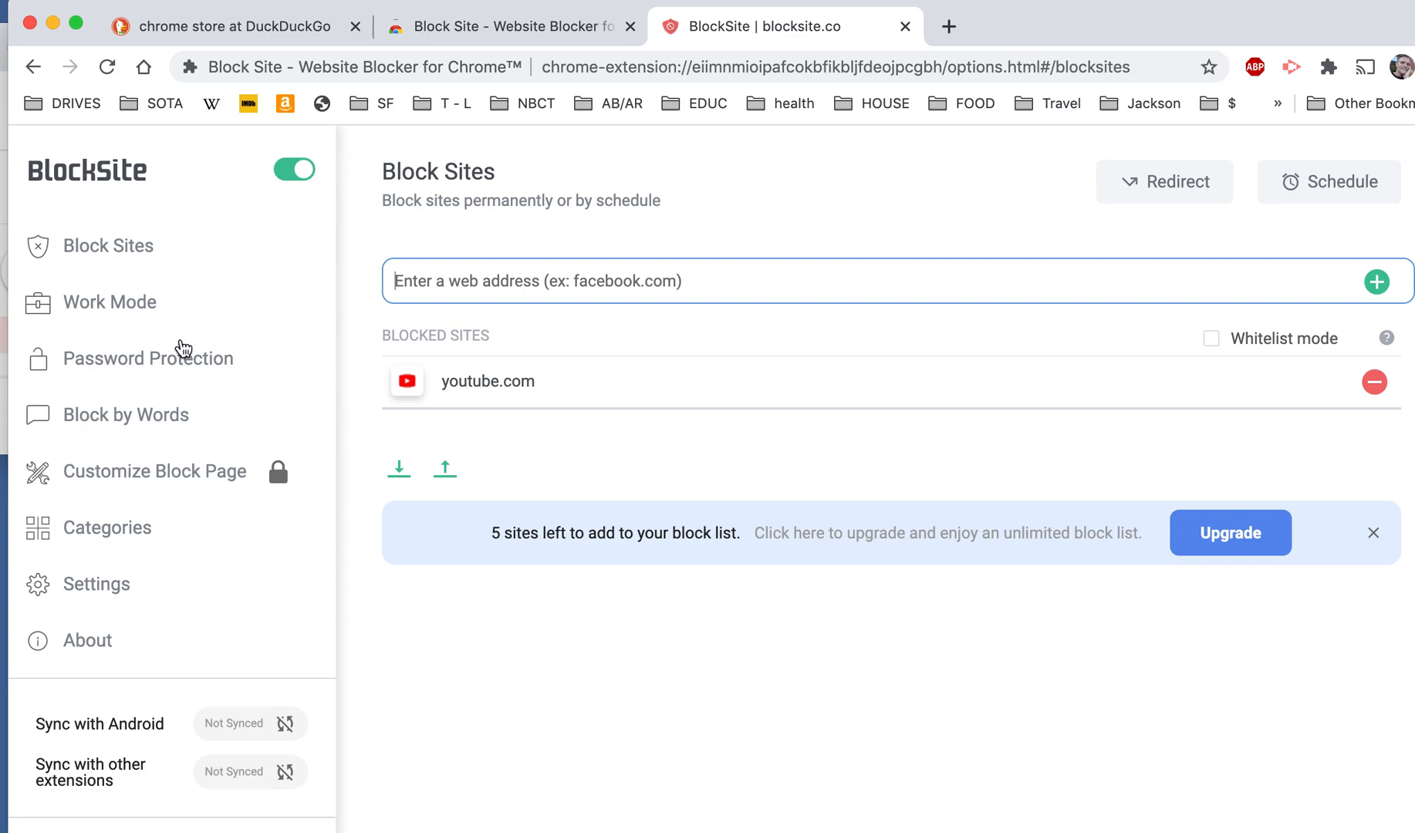
mouse_move(155, 365)
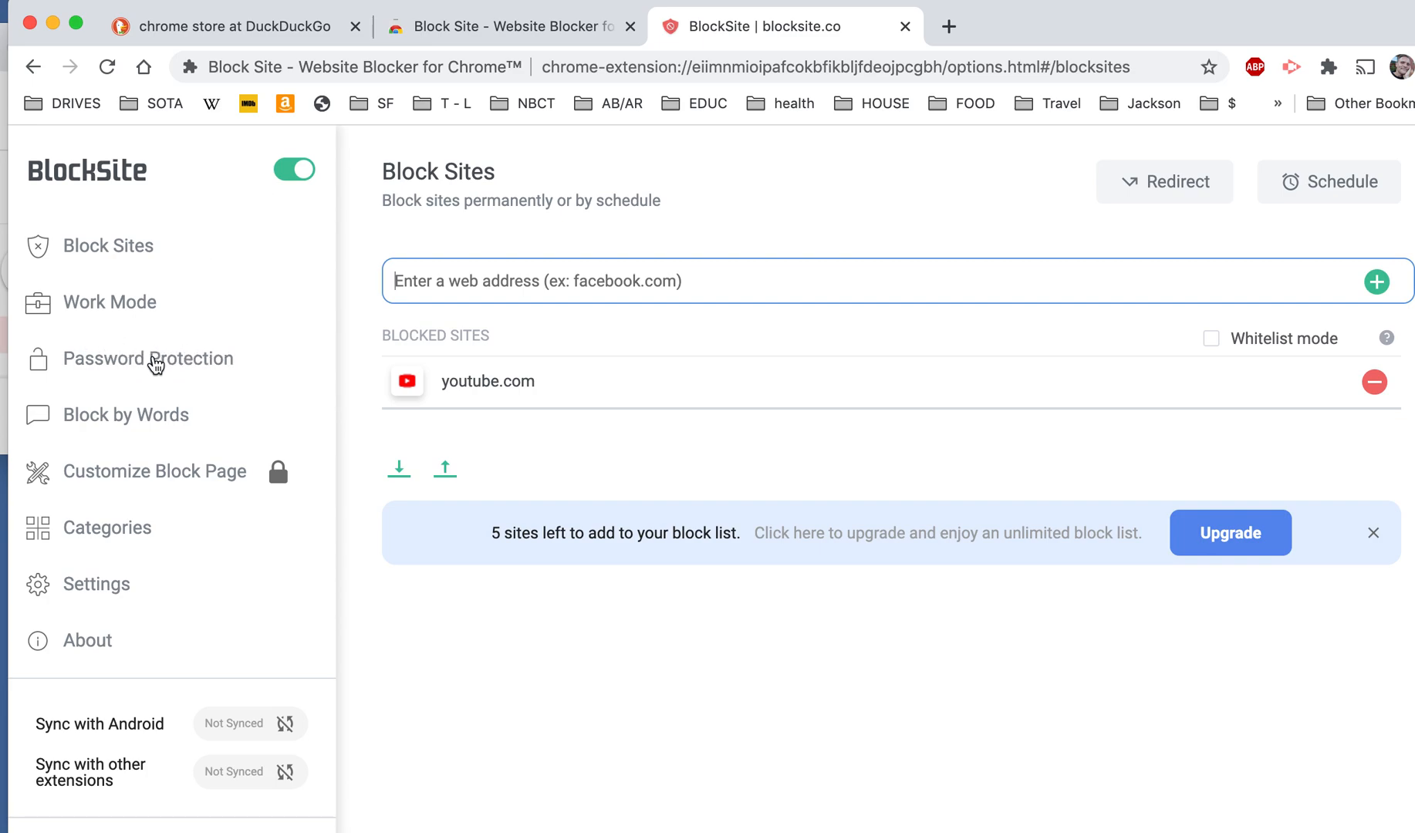
Step: Enable password protection for BlockSite options, blocked sites, and uninstall email alerts
left_click(148, 359)
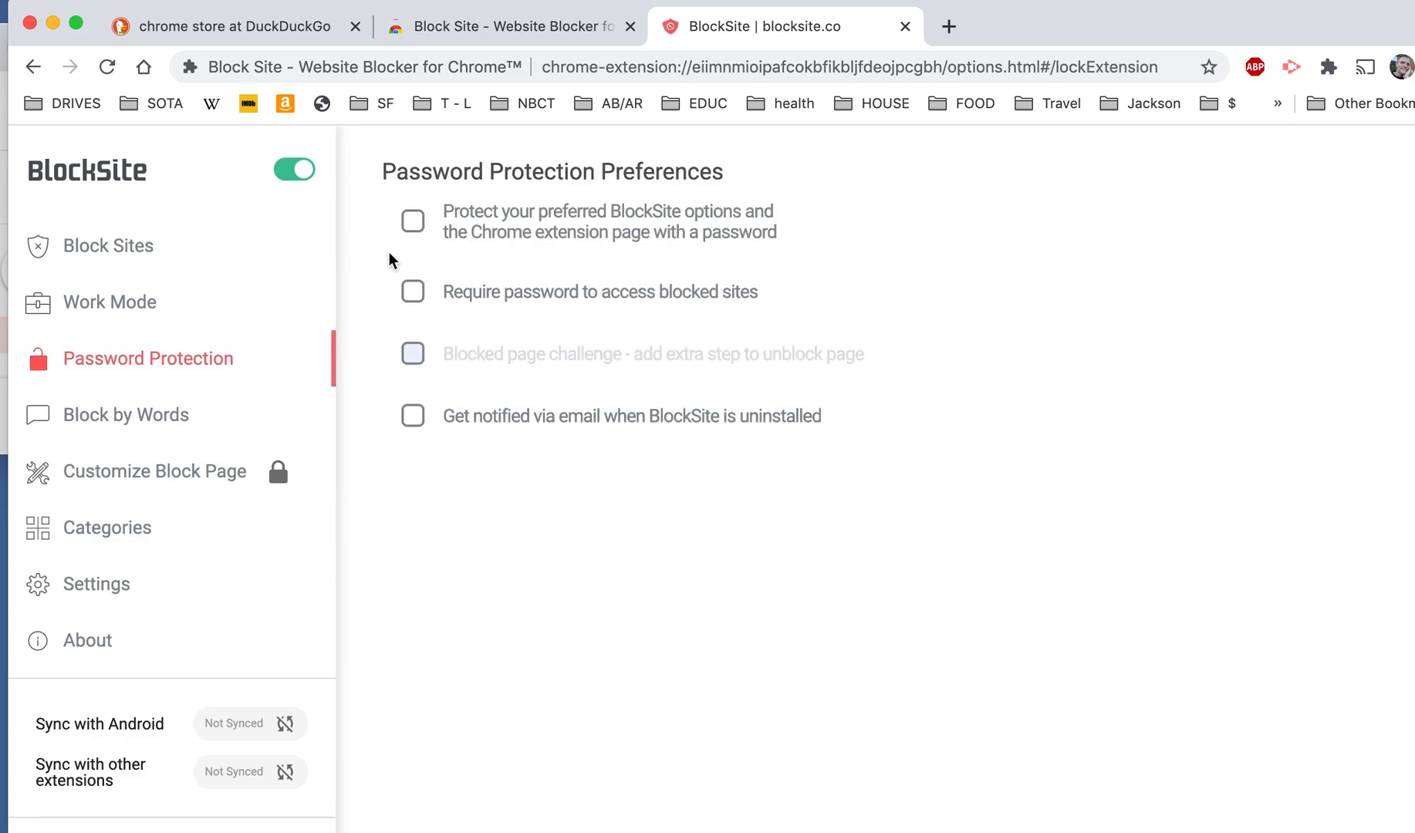
left_click(413, 222)
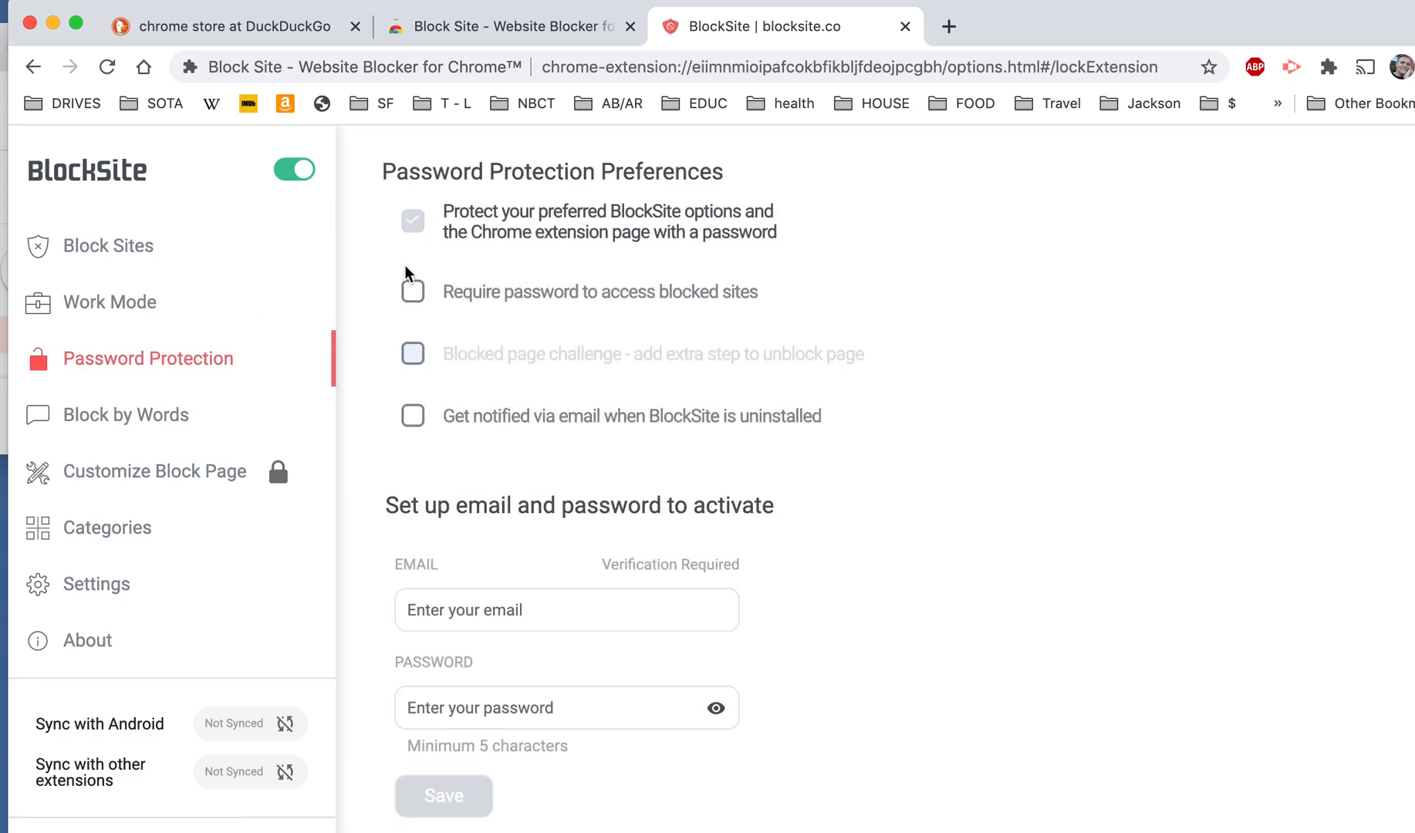
left_click(413, 291)
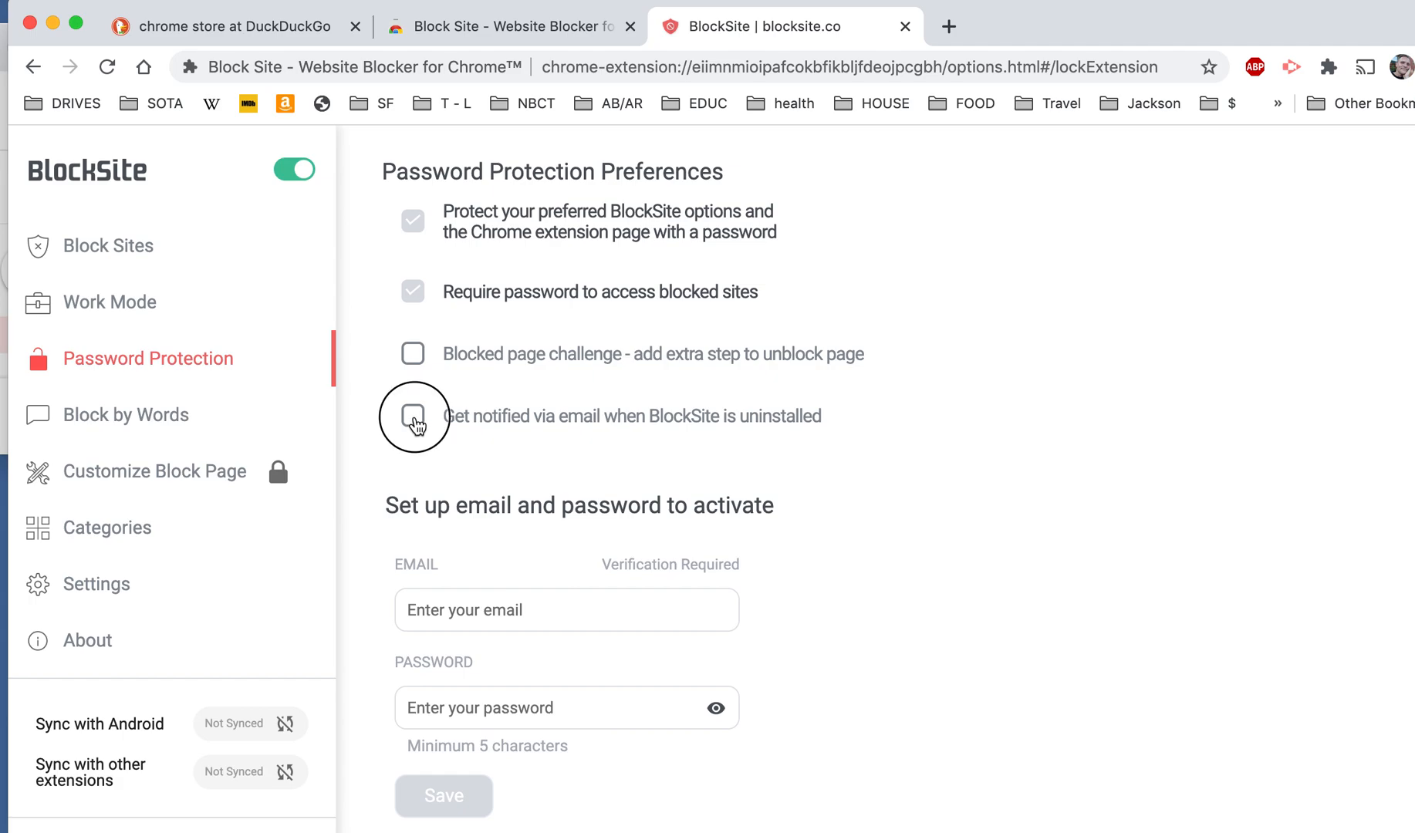
left_click(413, 415)
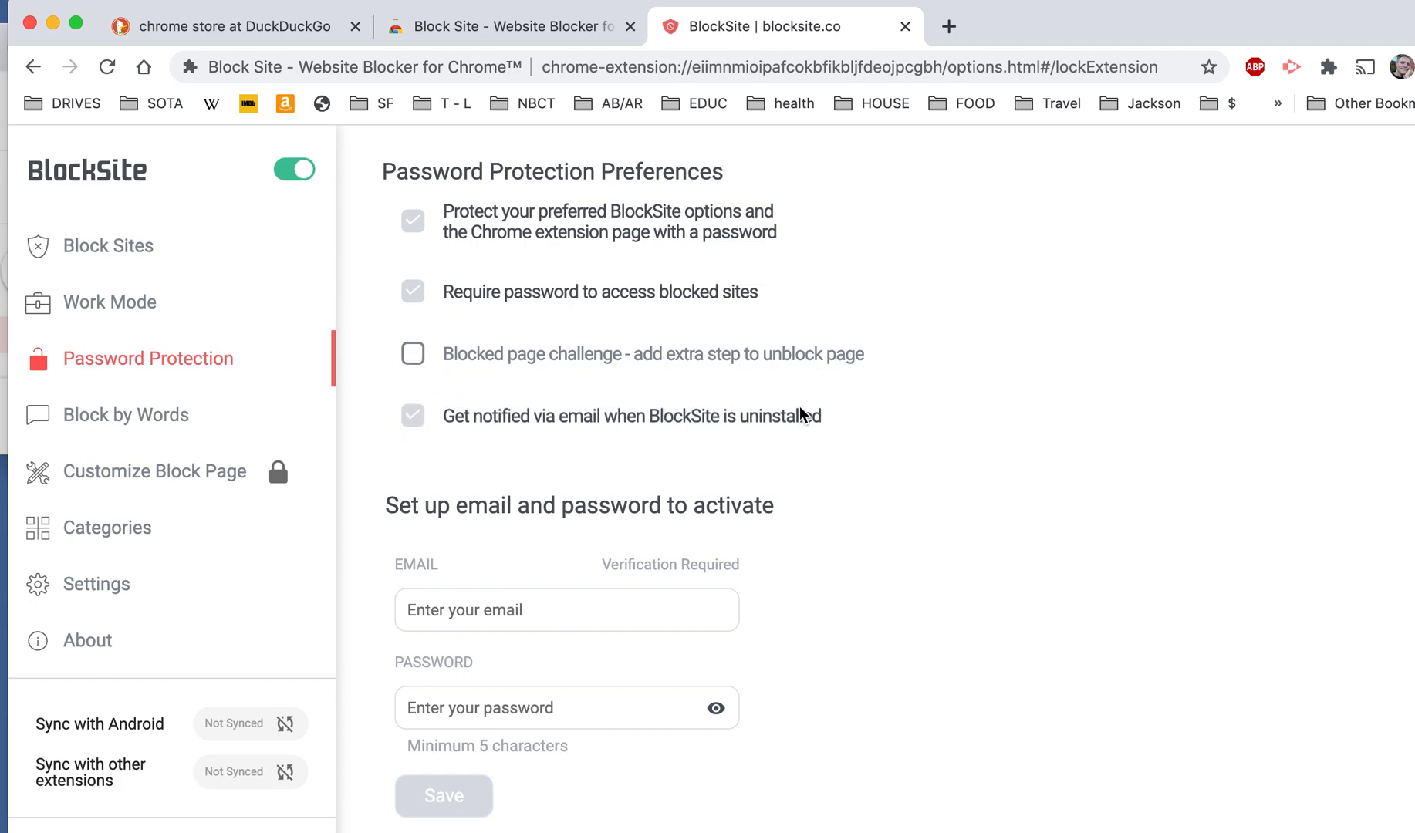
mouse_move(754, 423)
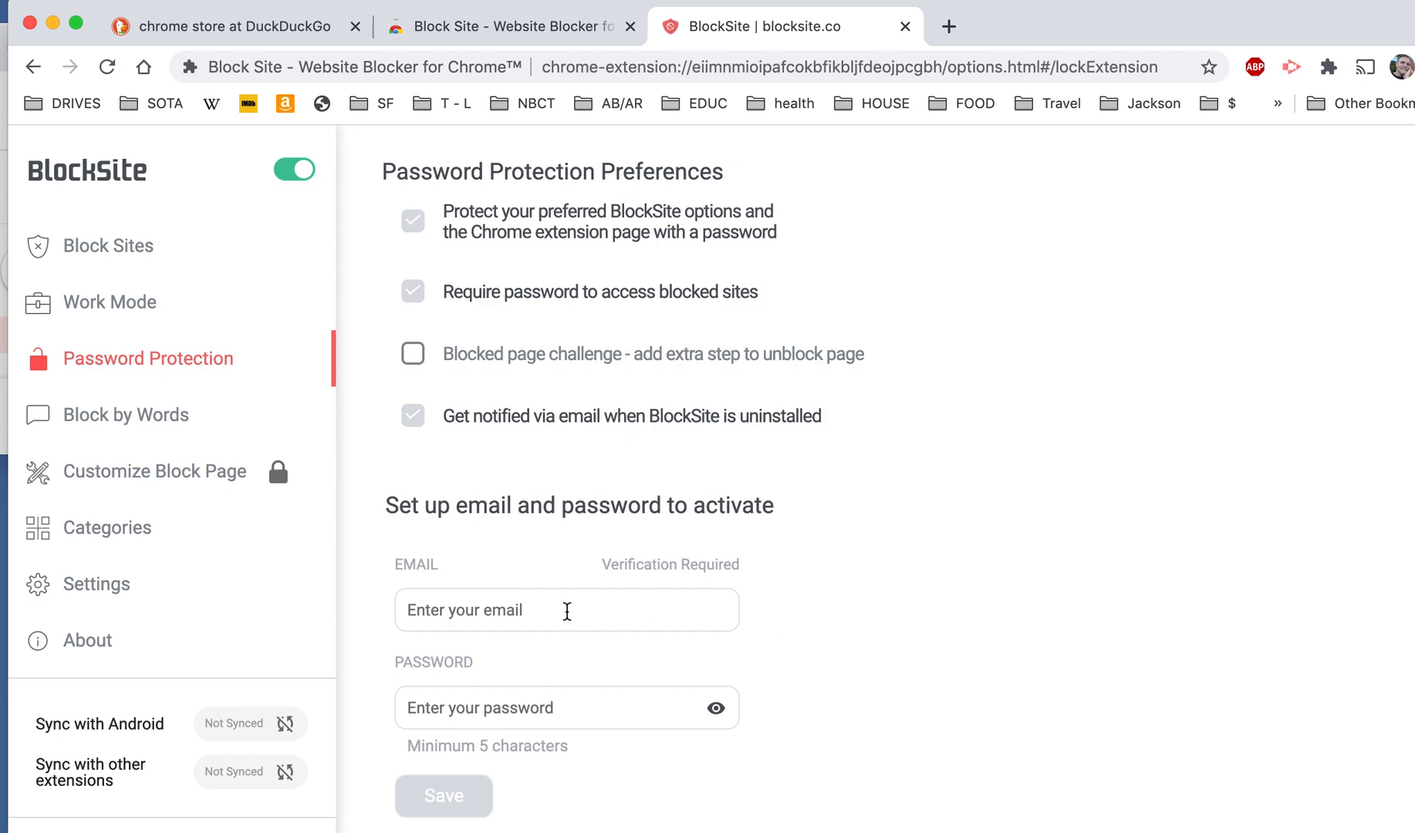
Step: Choose a saved email address, enter a password, and save the protection settings
left_click(566, 610)
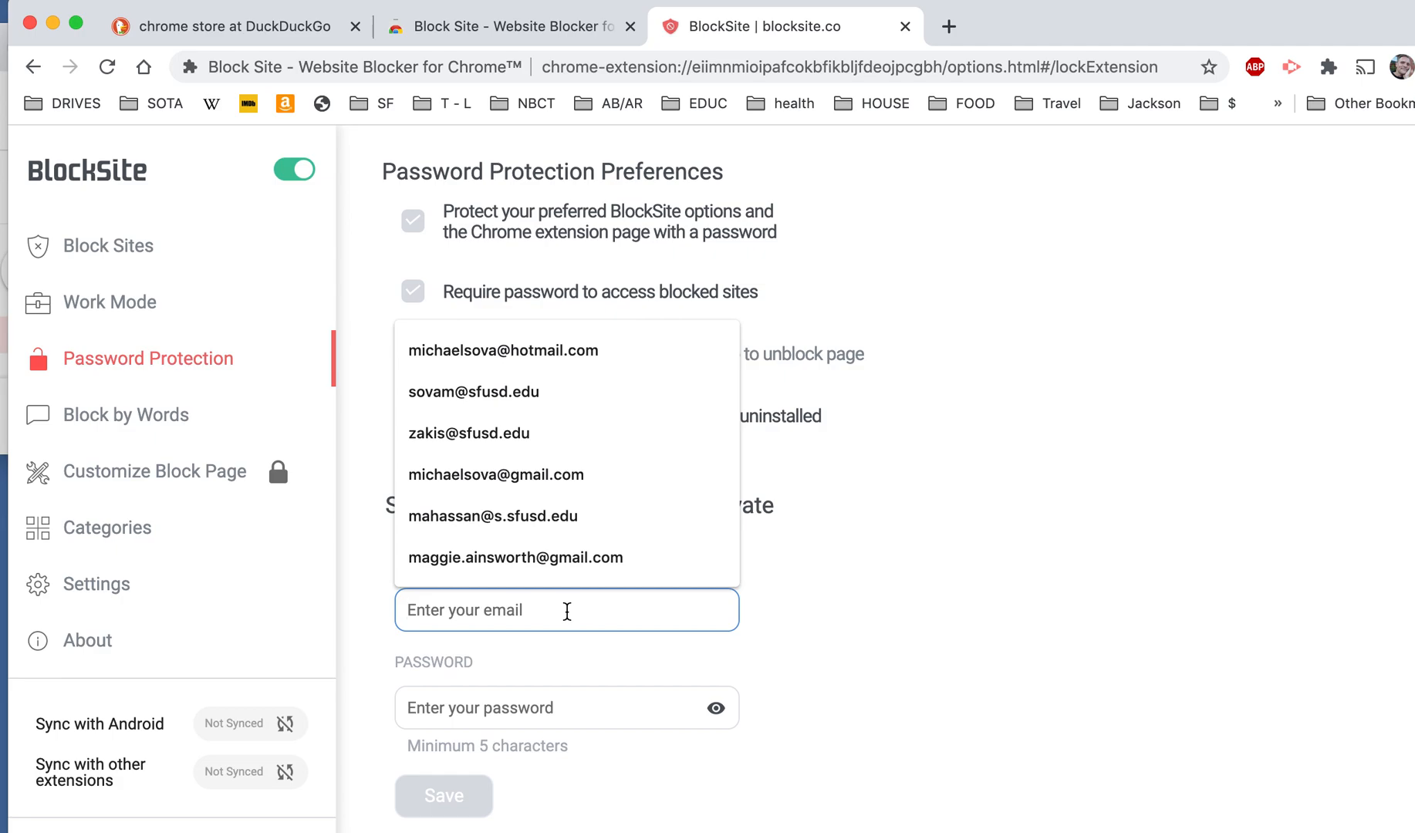
left_click(474, 391)
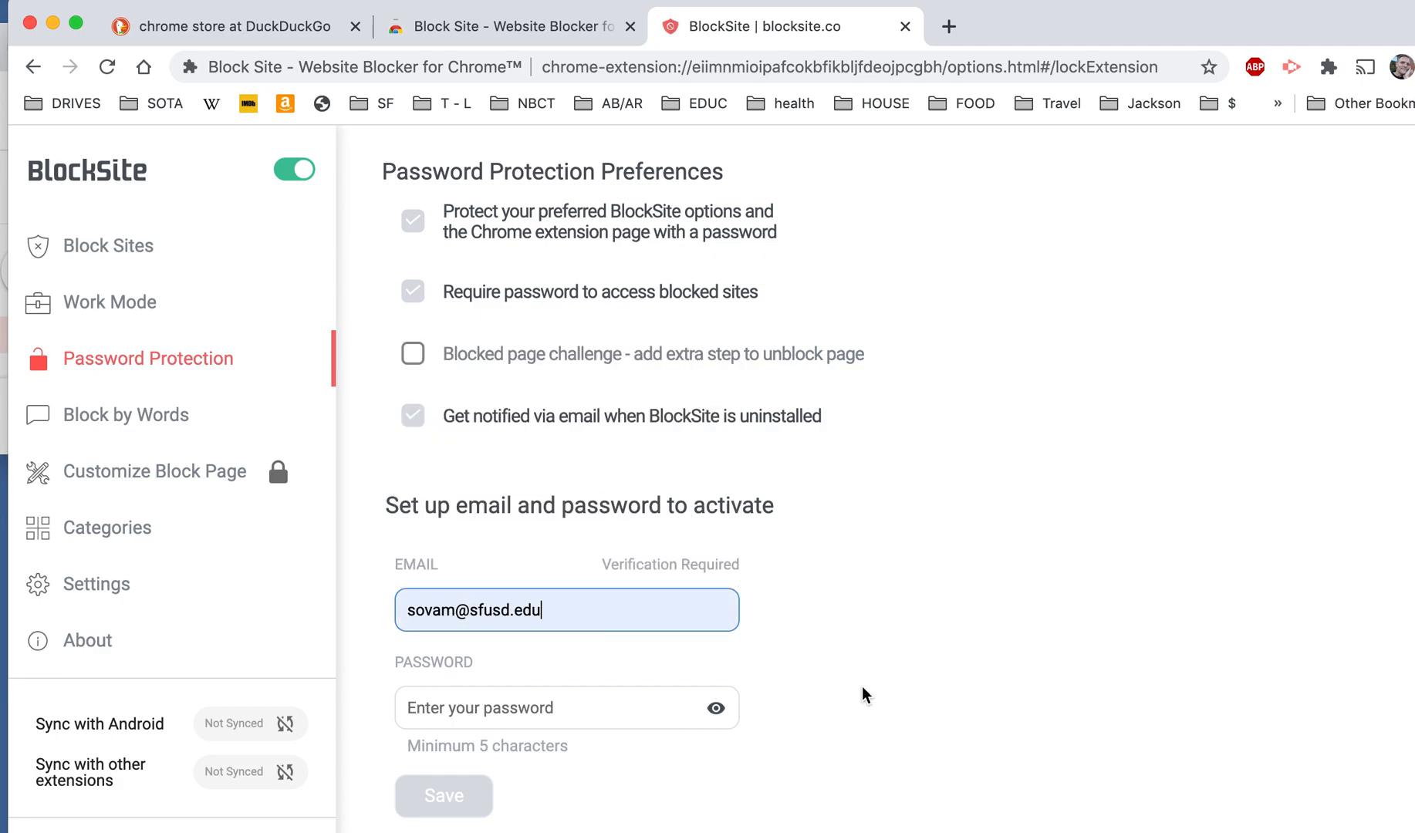
left_click(566, 708)
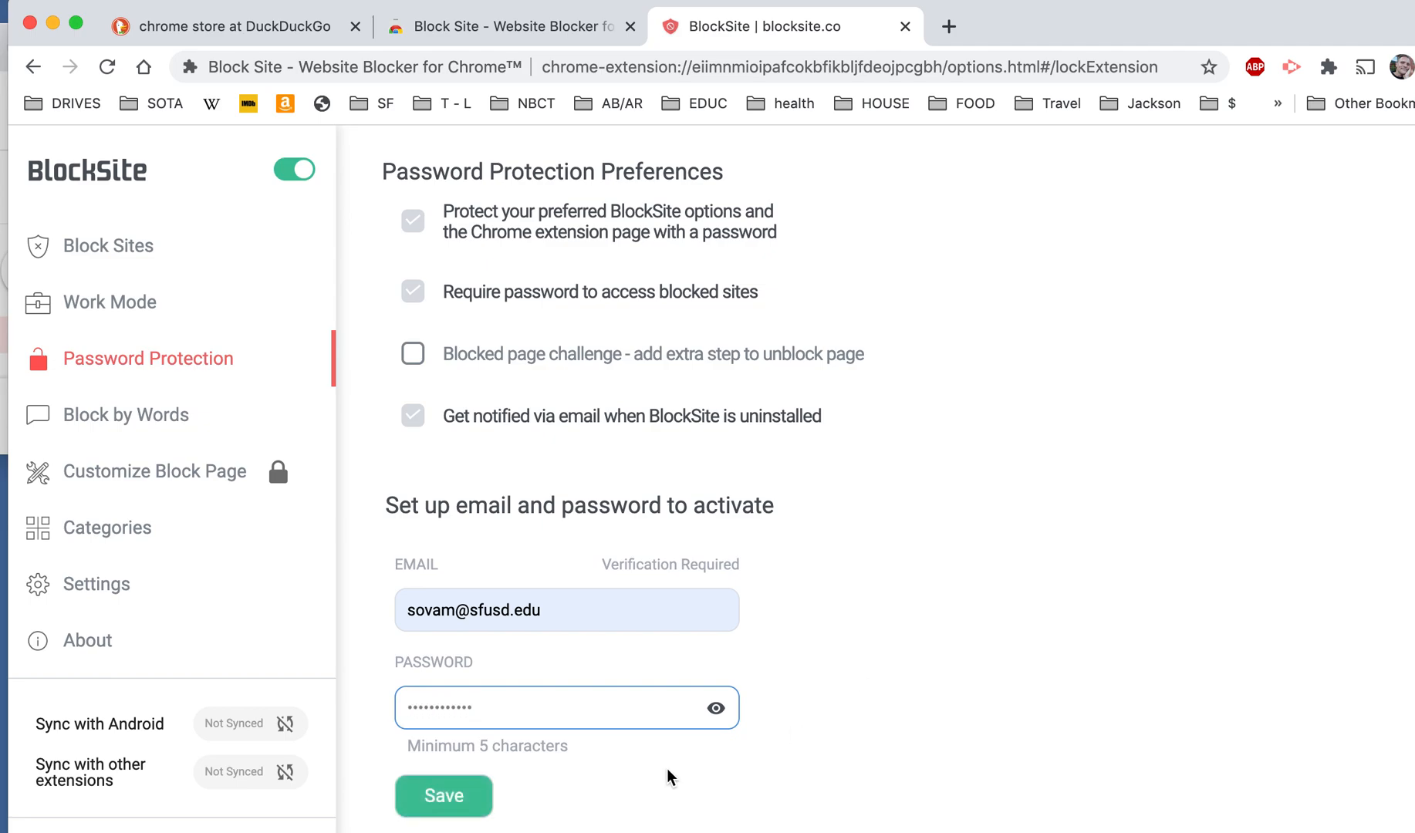
left_click(443, 796)
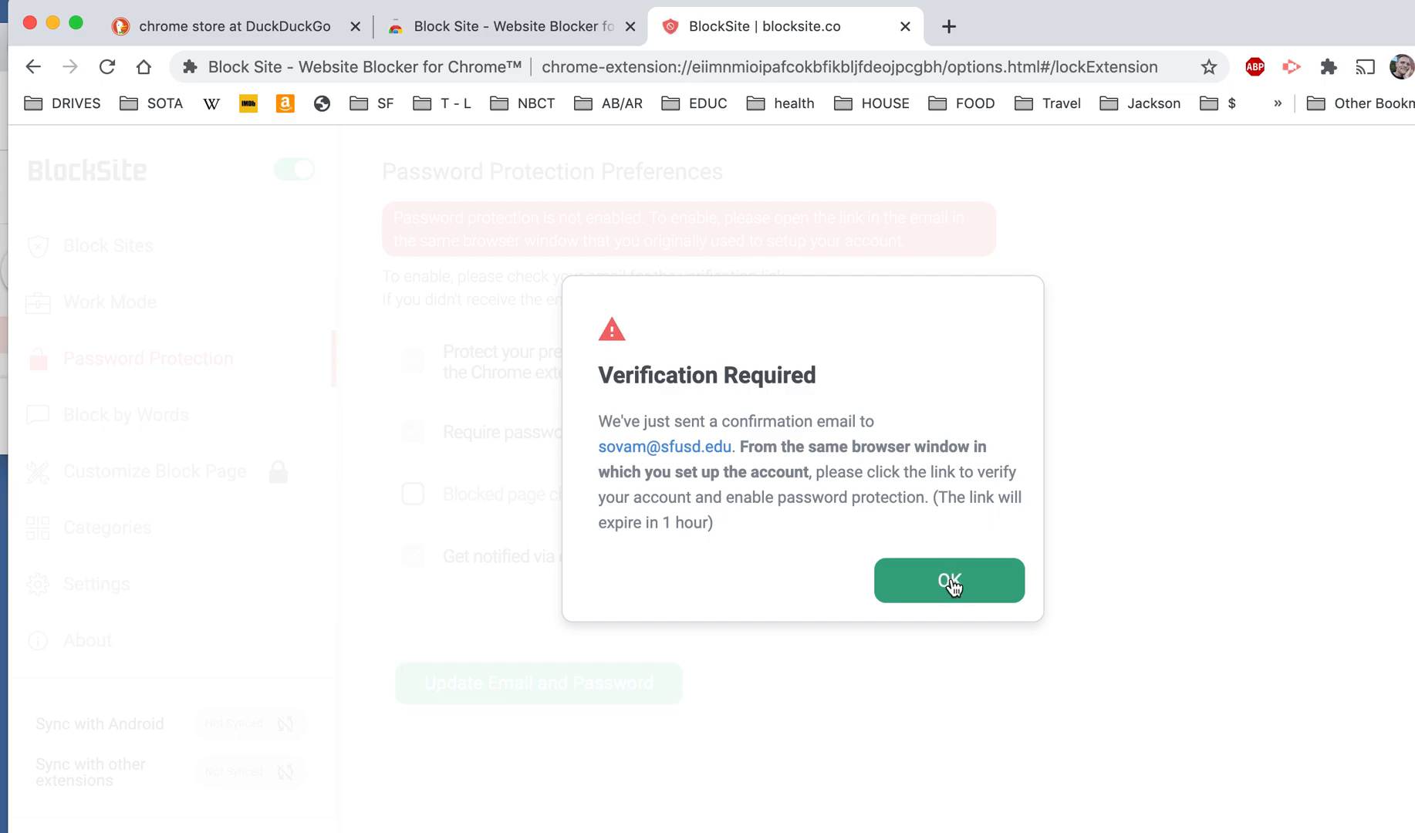
Step: Verify the address via Gmail's Verify Blocksite email, recheck Password Protection, and open a new tab
left_click(948, 580)
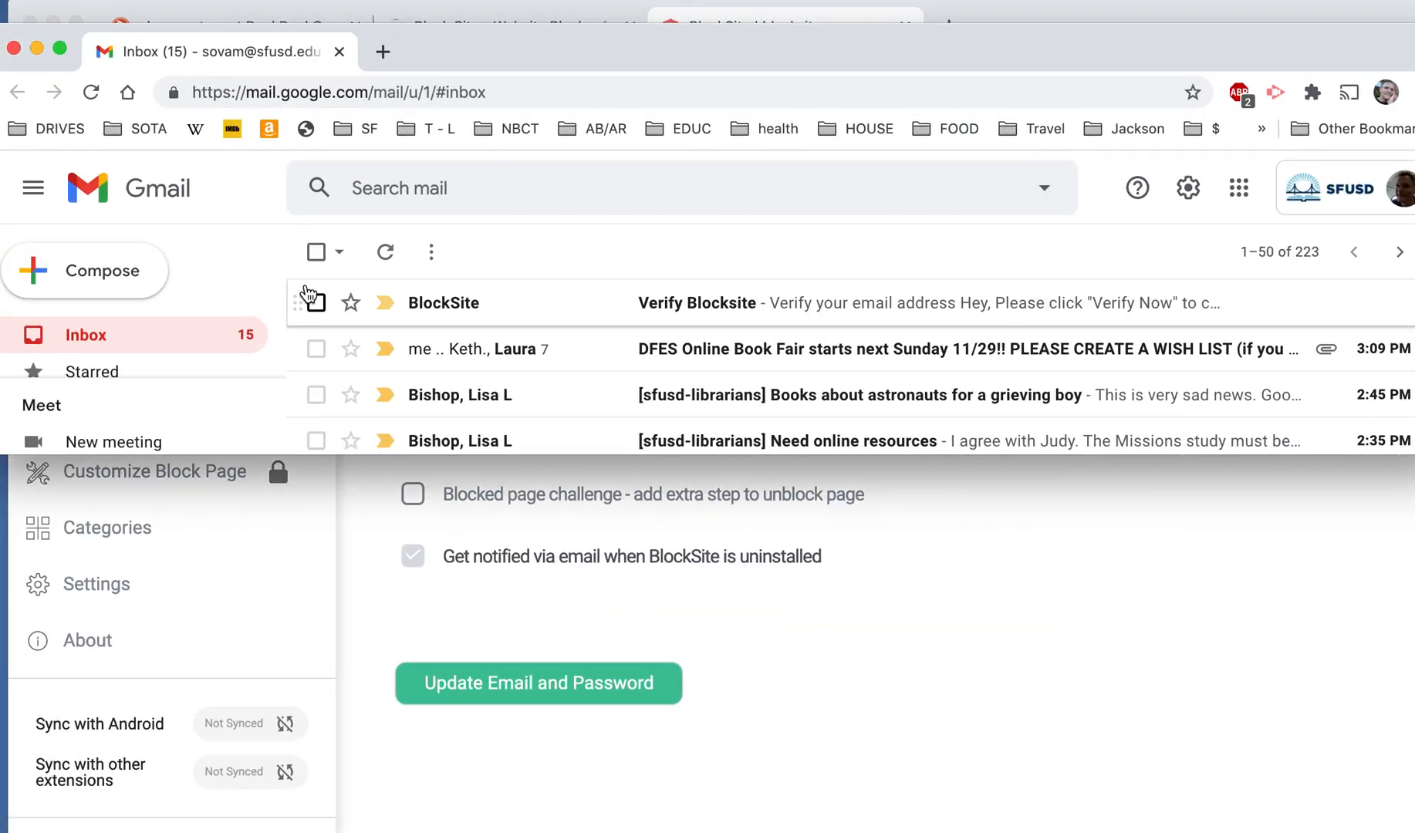
mouse_move(726, 322)
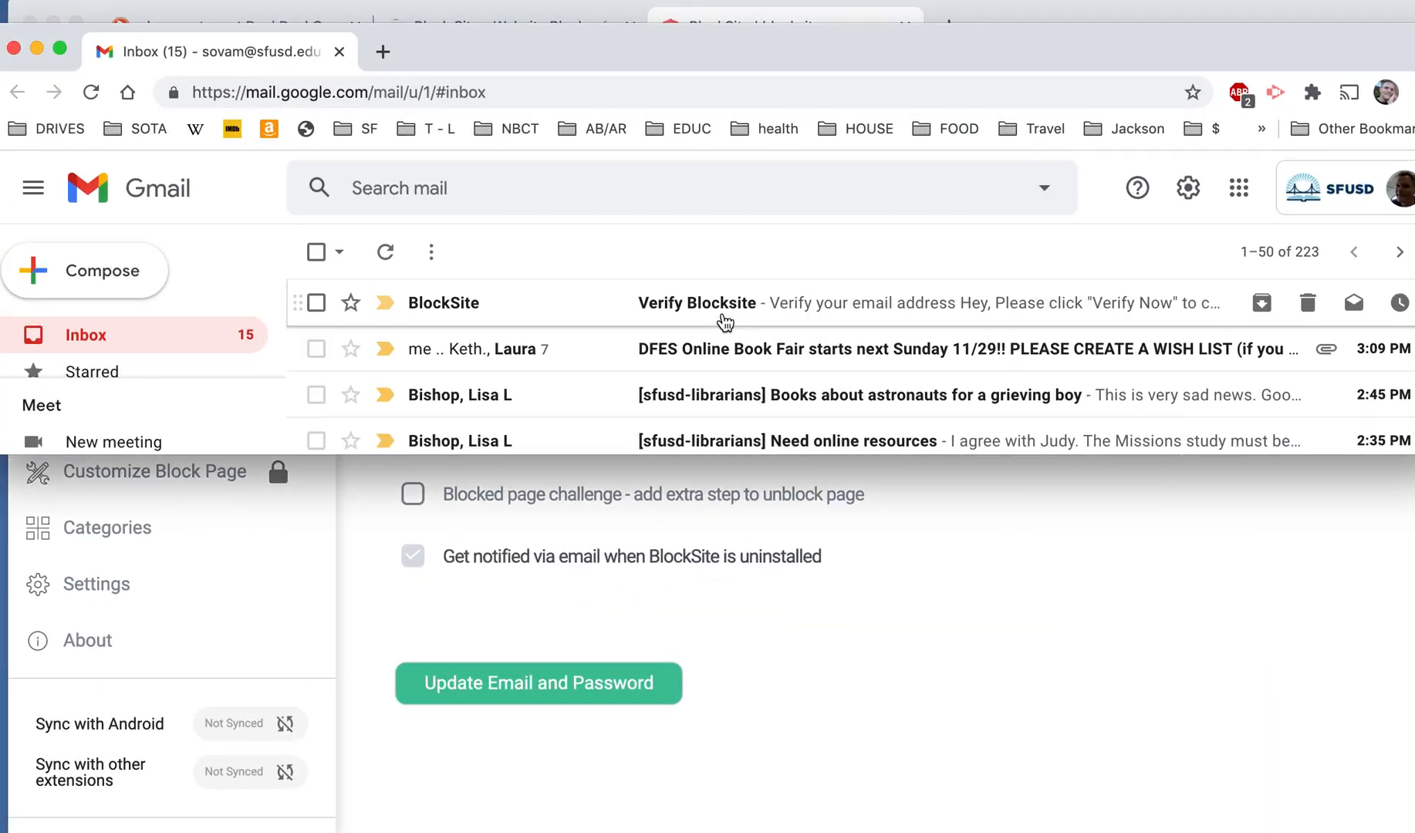
left_click(697, 303)
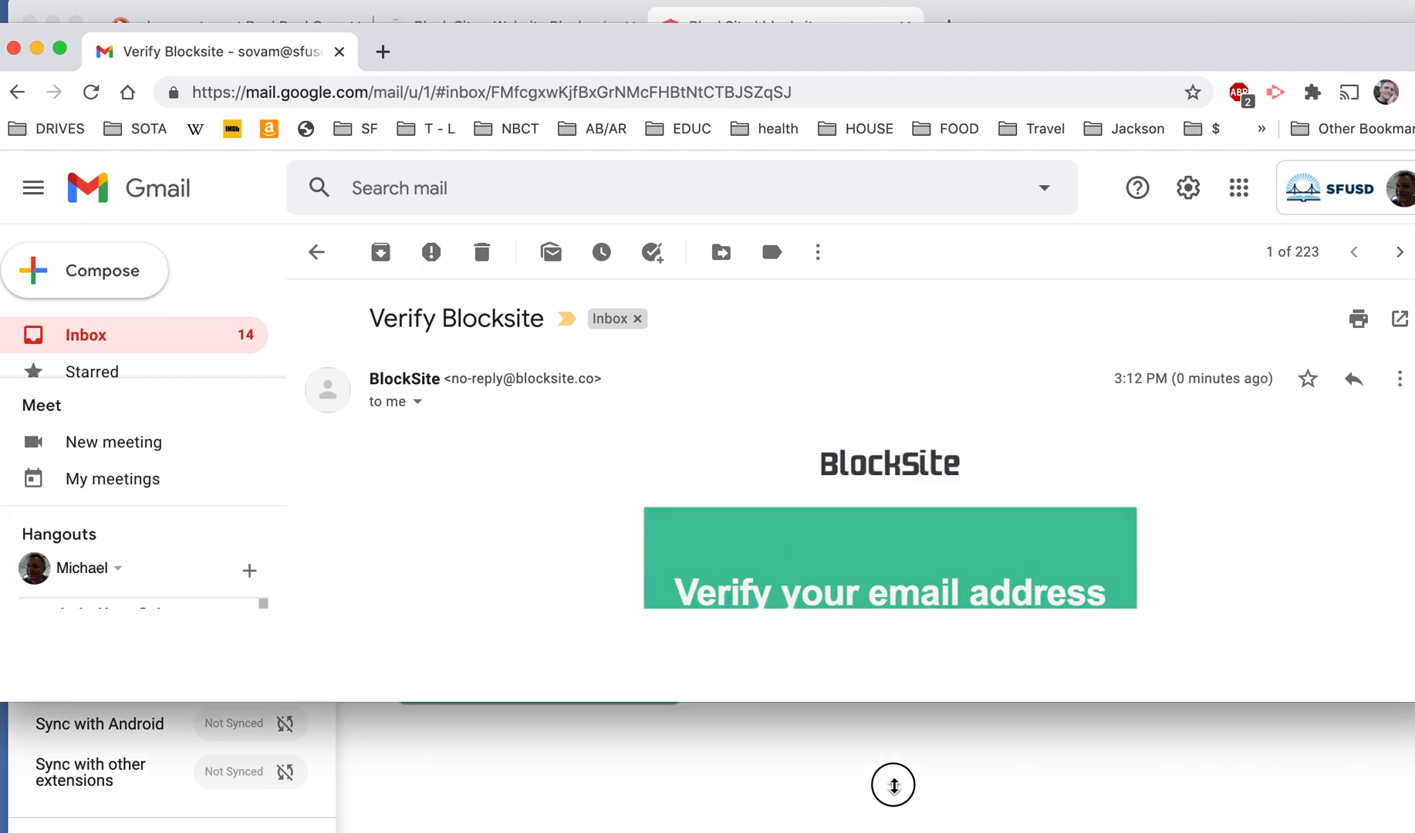
scroll("down", 3)
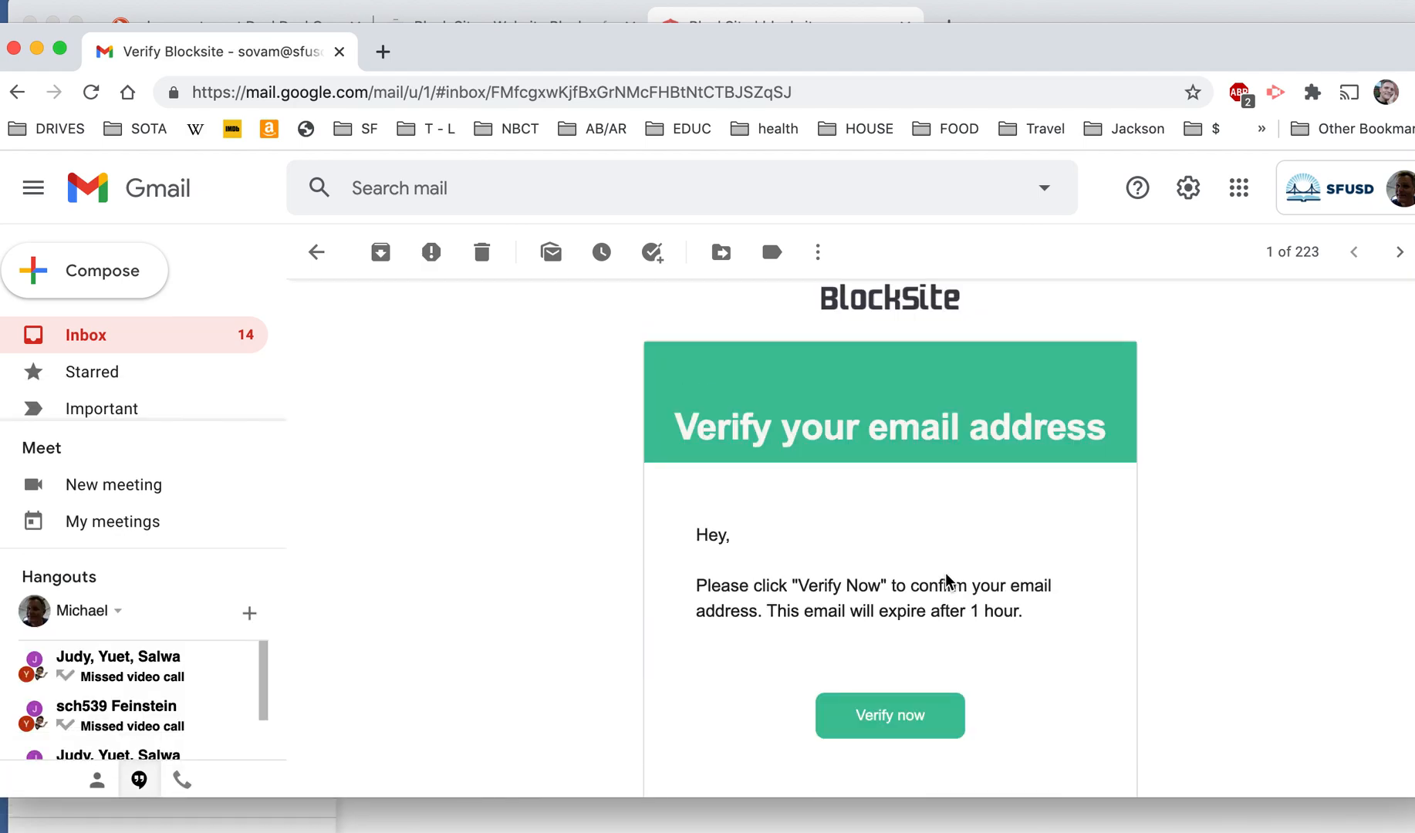
mouse_move(888, 715)
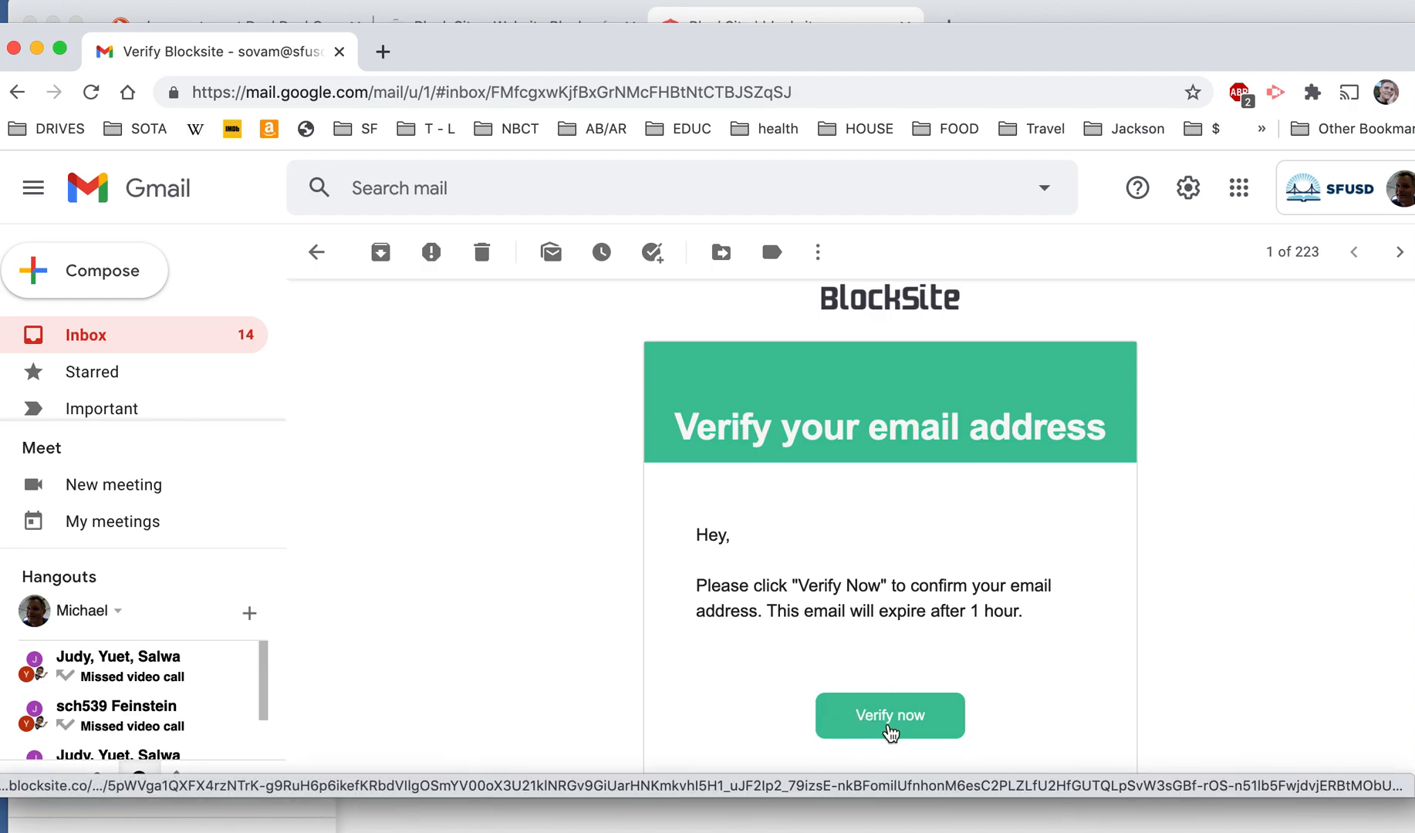
left_click(889, 716)
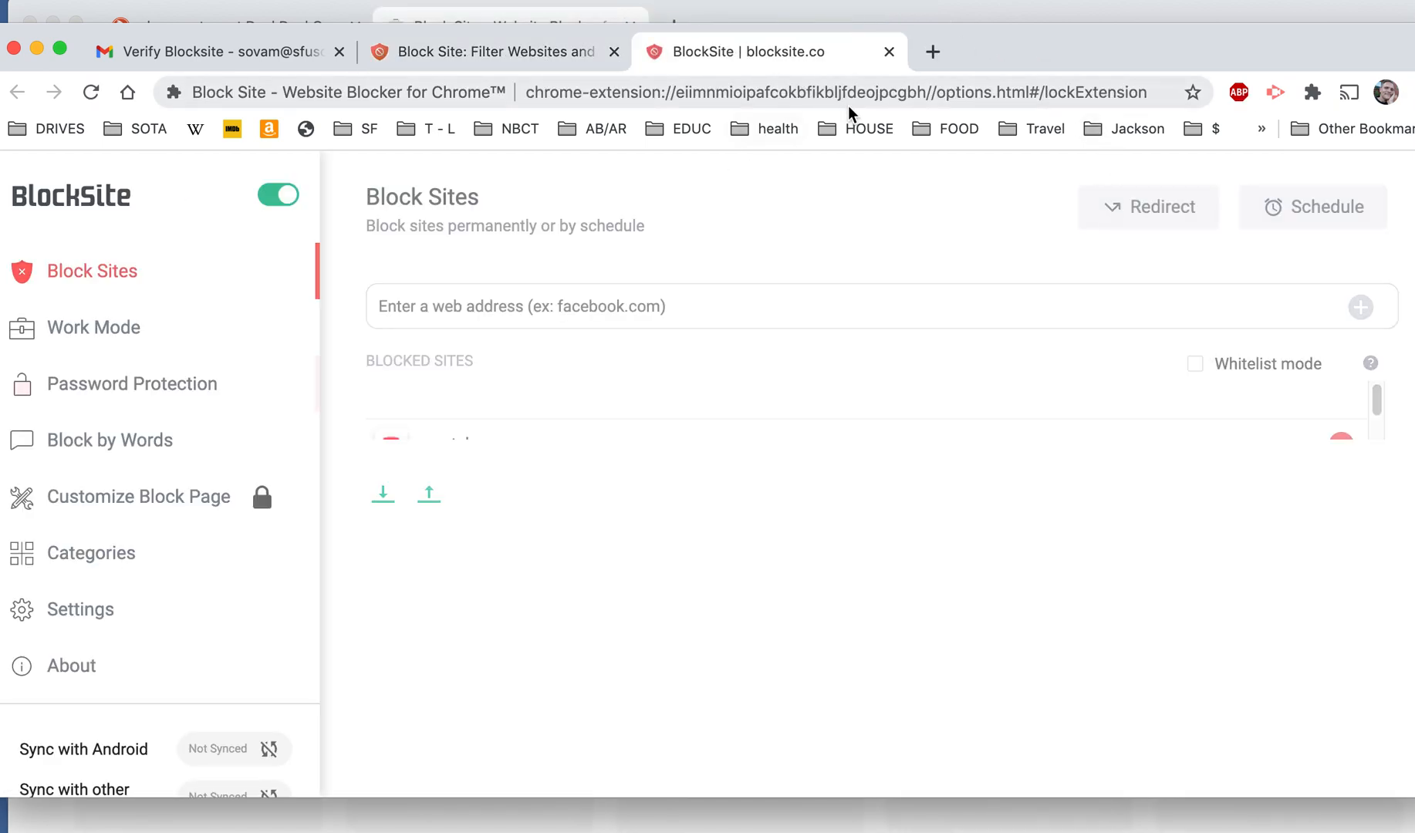
left_click(132, 383)
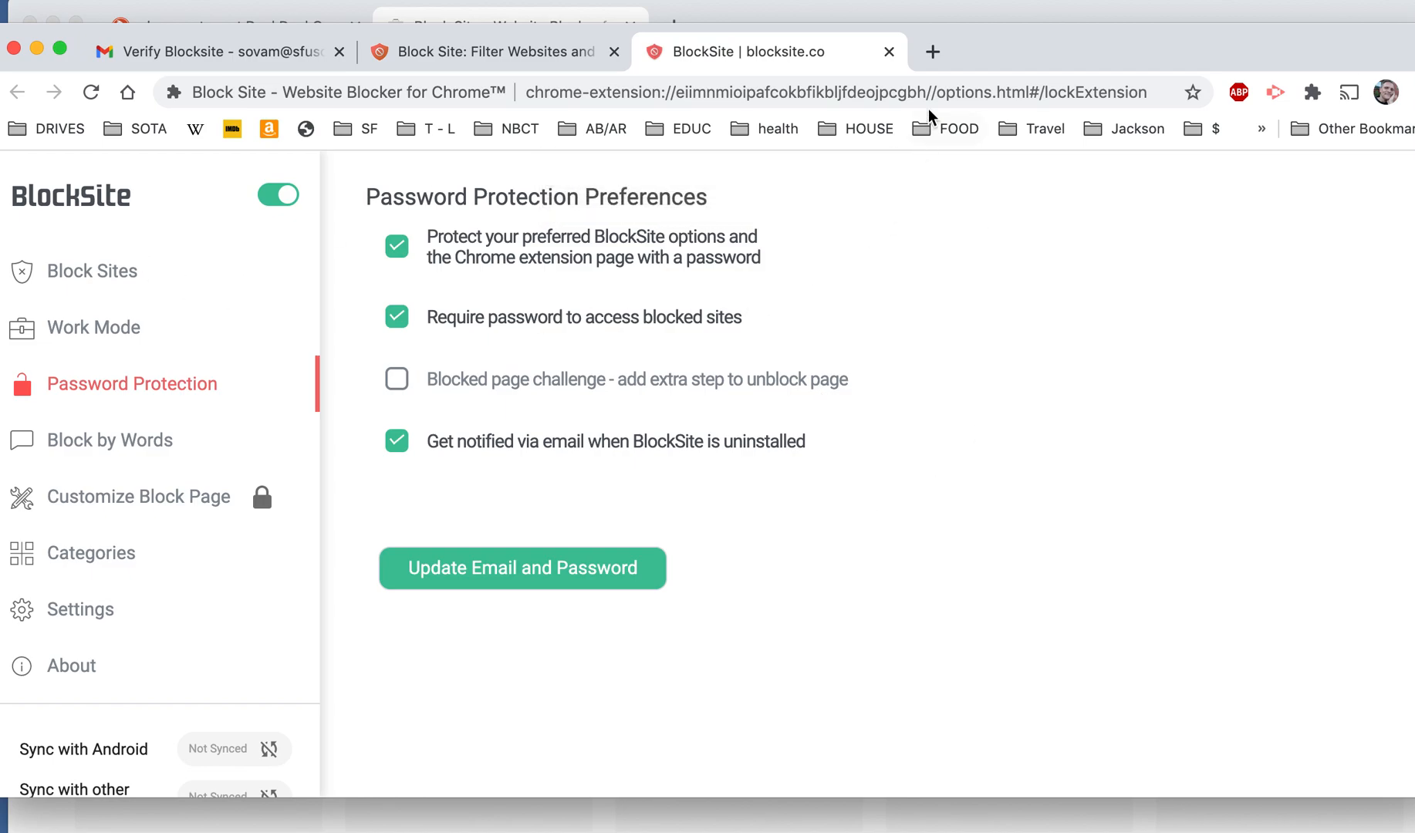
left_click(933, 51)
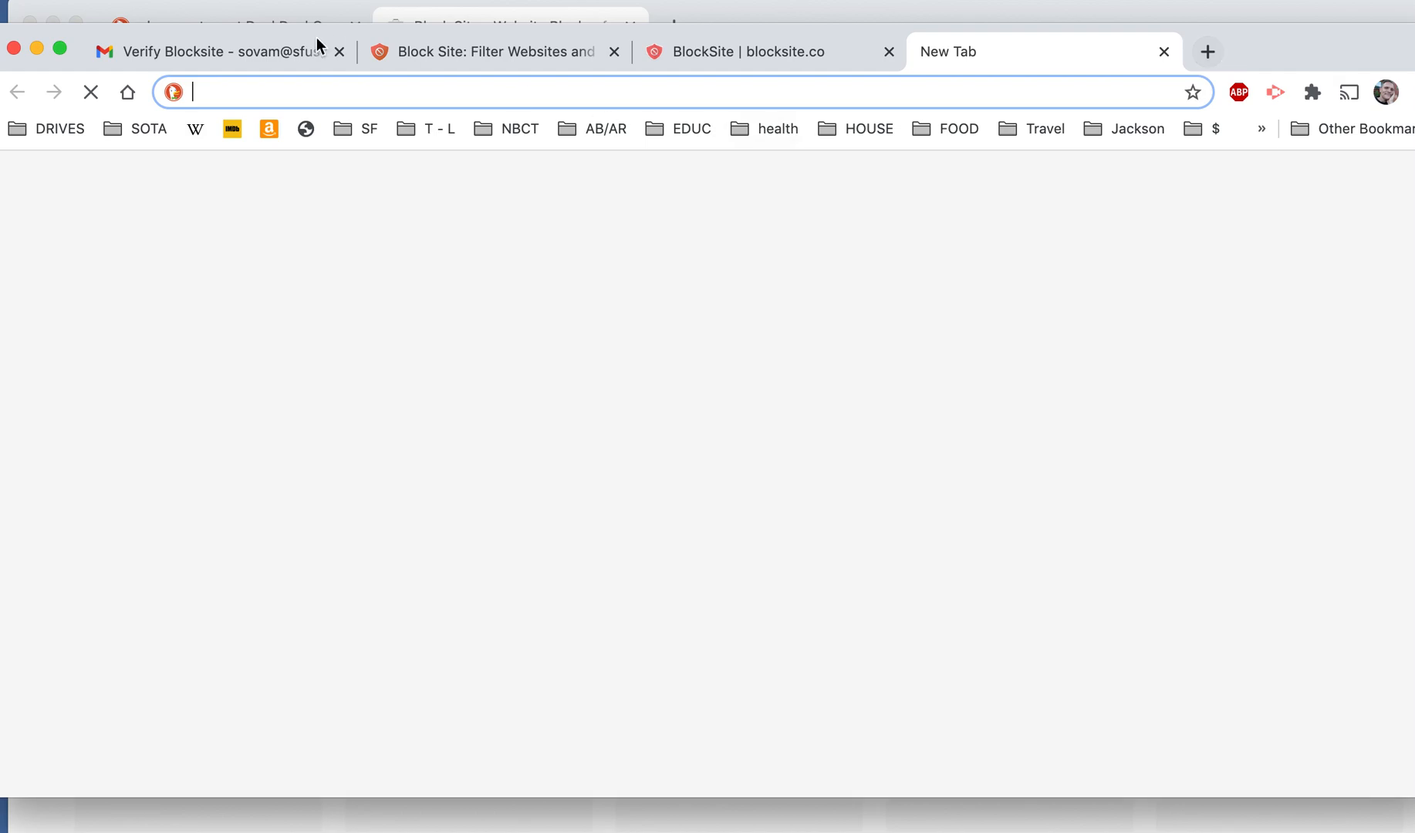
type("yout")
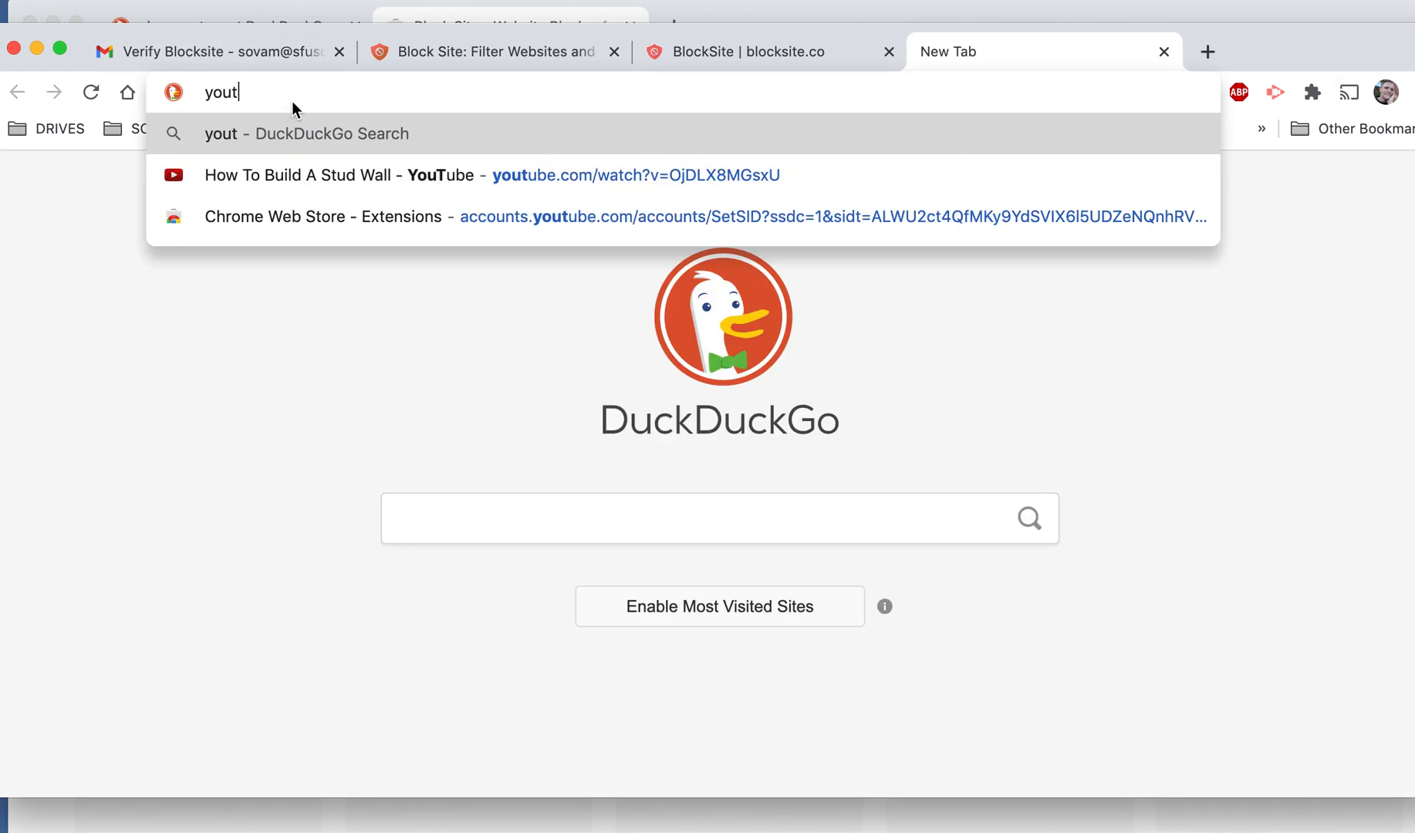
type("w")
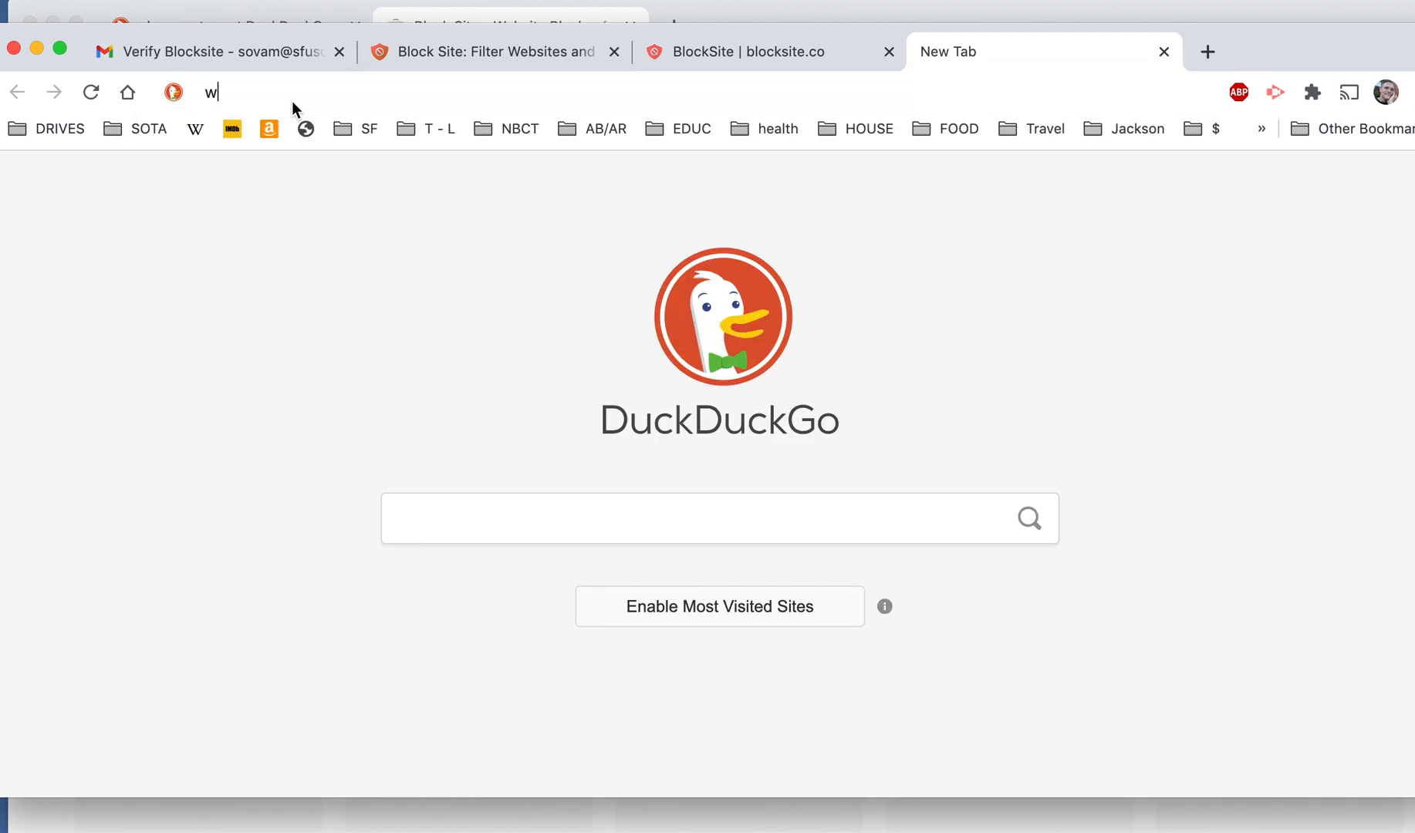
type("ww.yioutube.c")
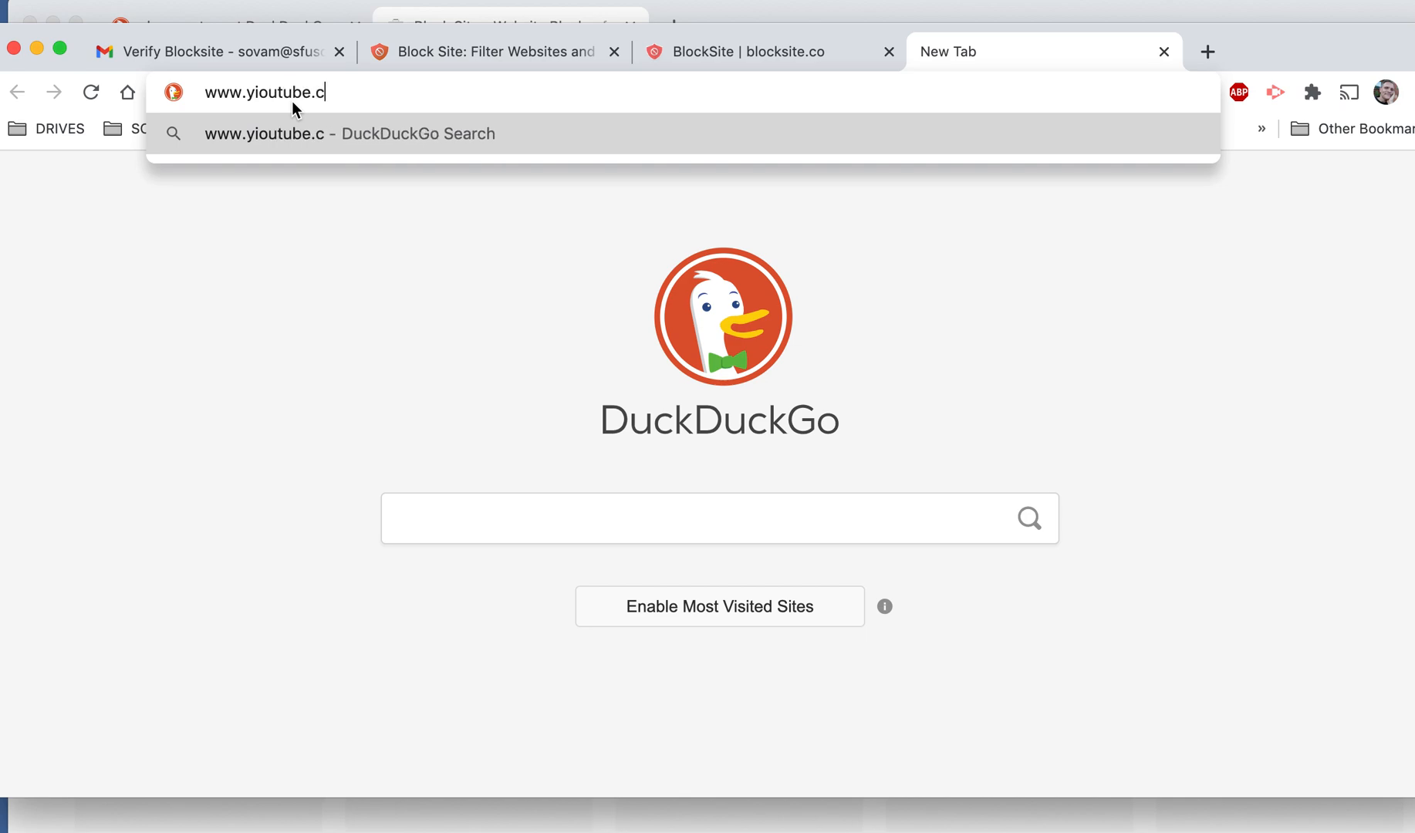
type("om")
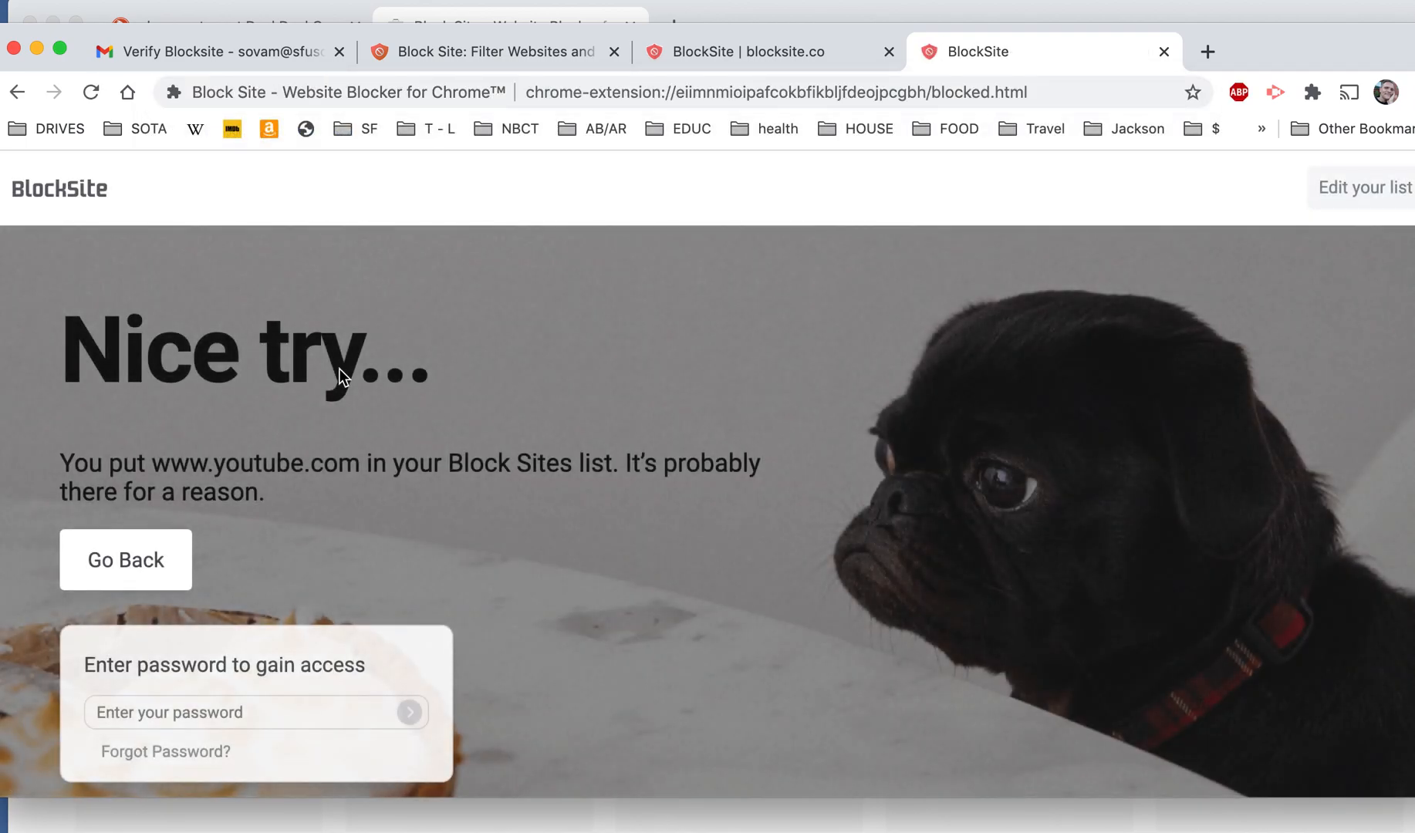
mouse_move(756, 442)
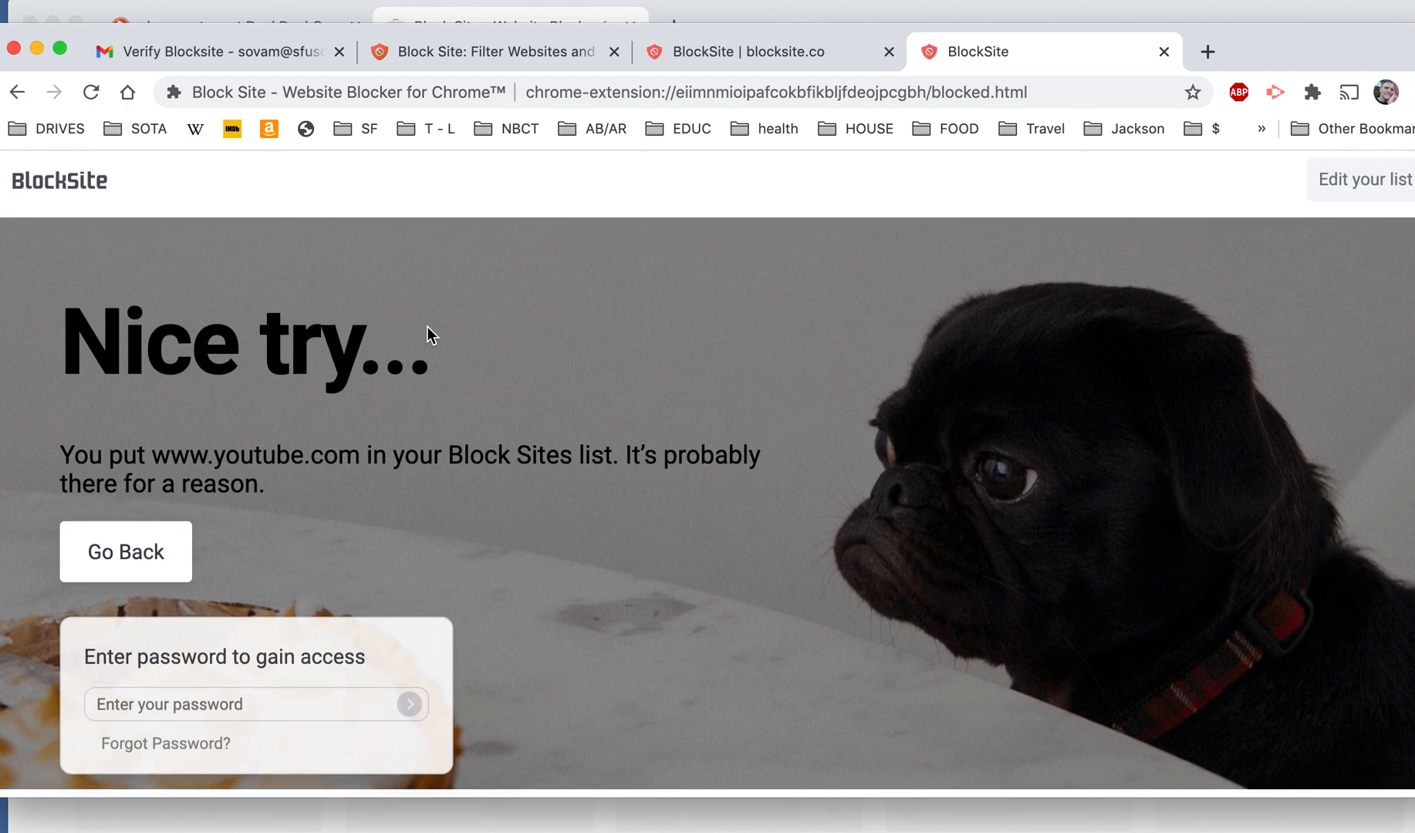
mouse_move(499, 545)
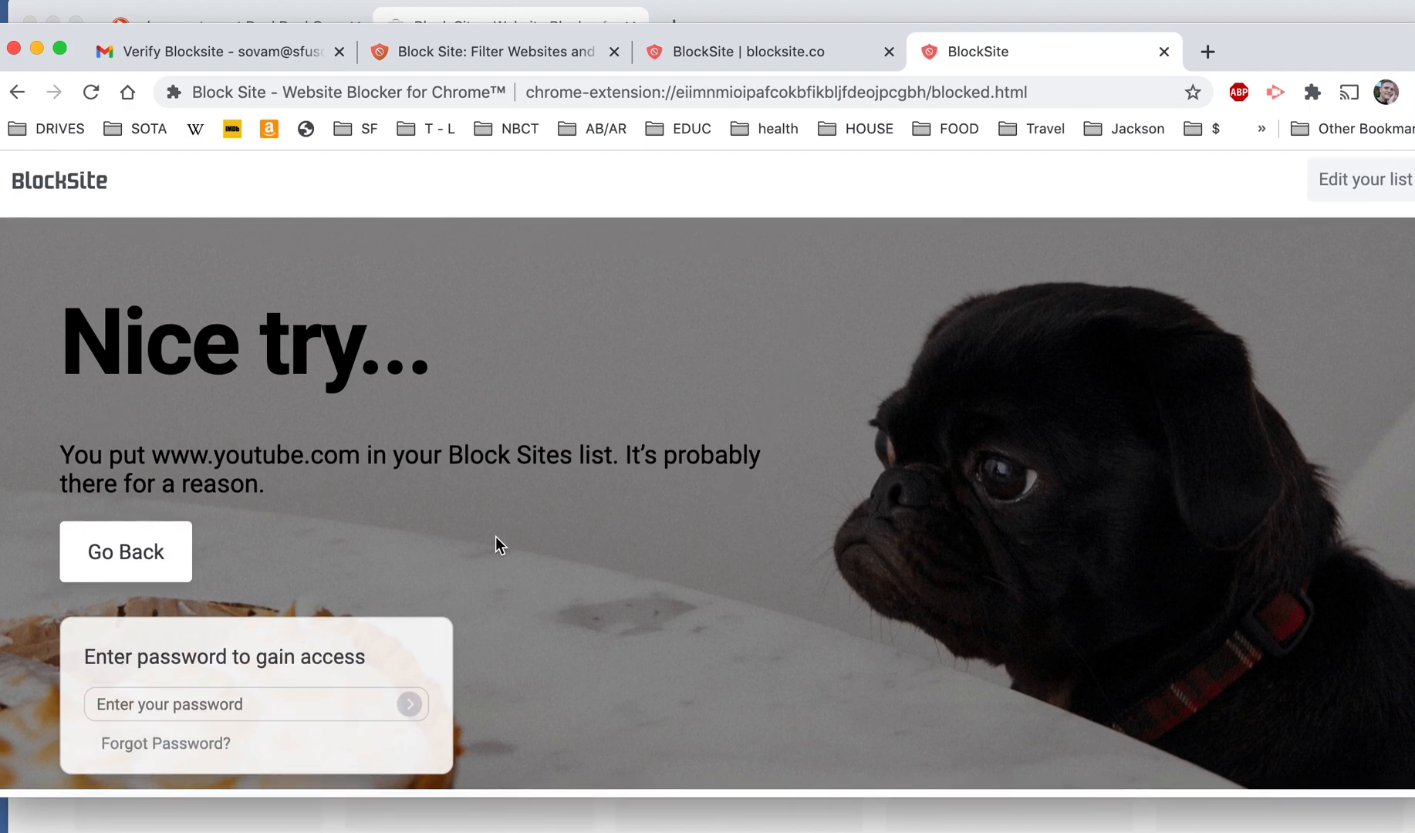
mouse_move(586, 519)
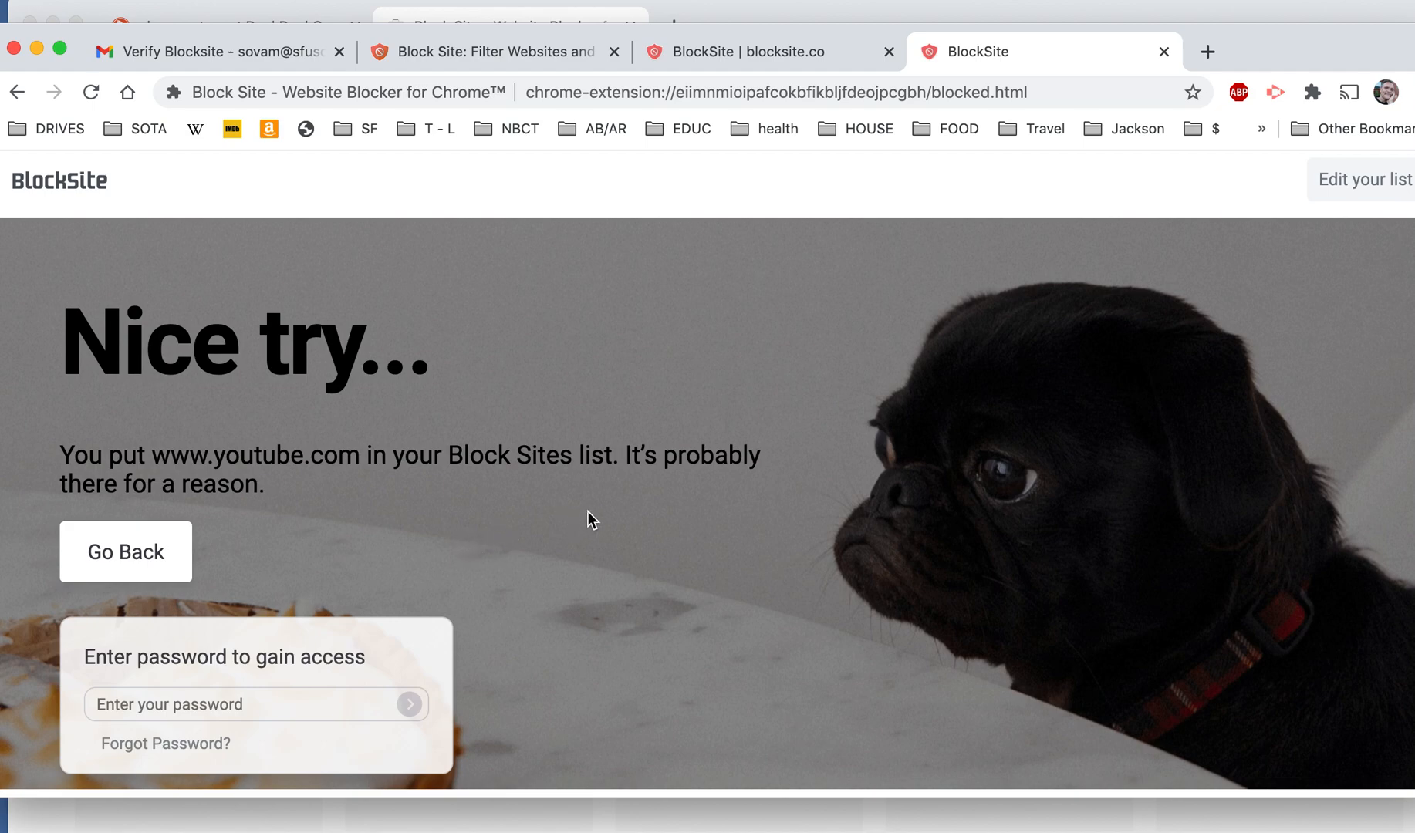
Step: Submit the password on the BlockSite block page to unlock youtube.com
left_click(226, 704)
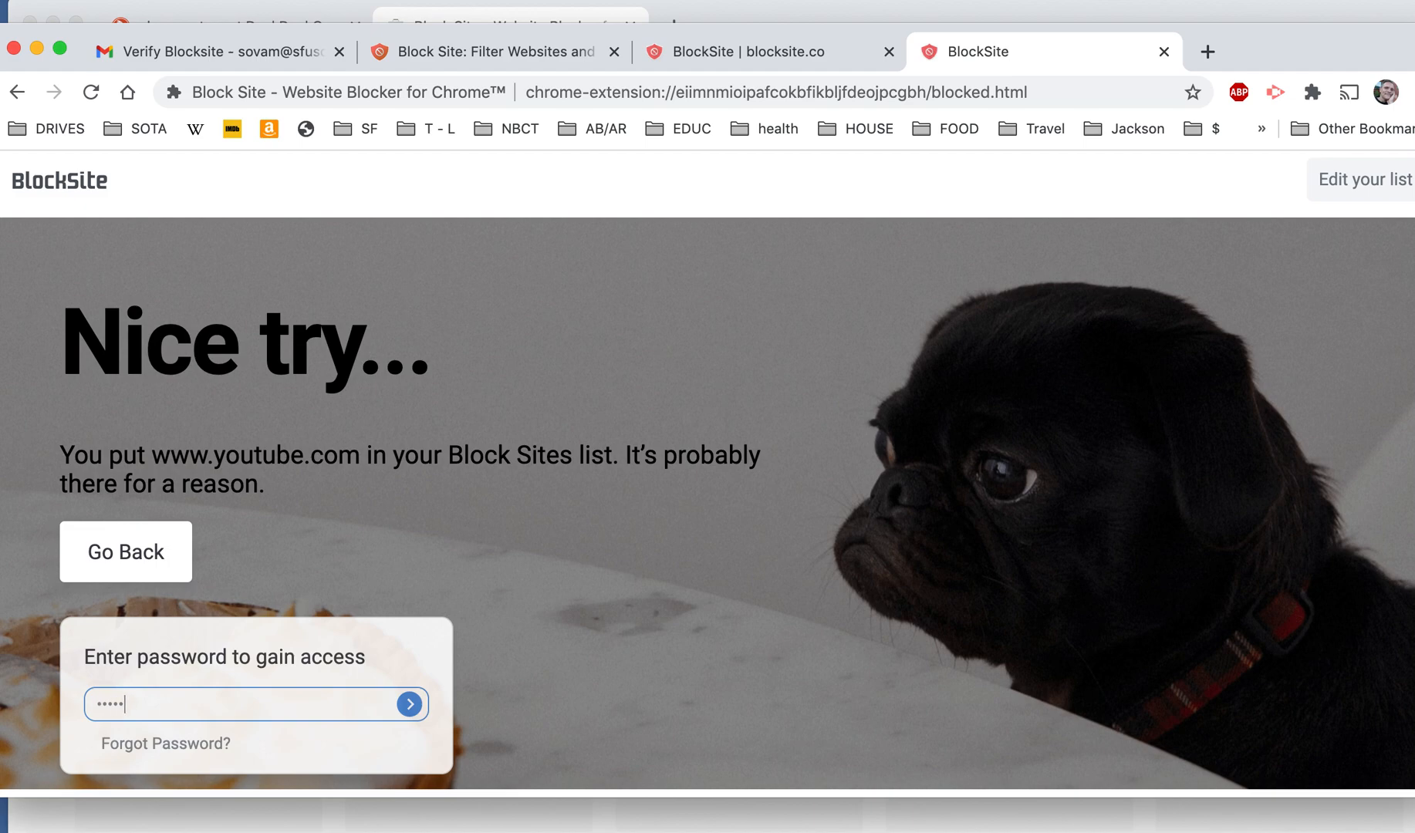
type("password")
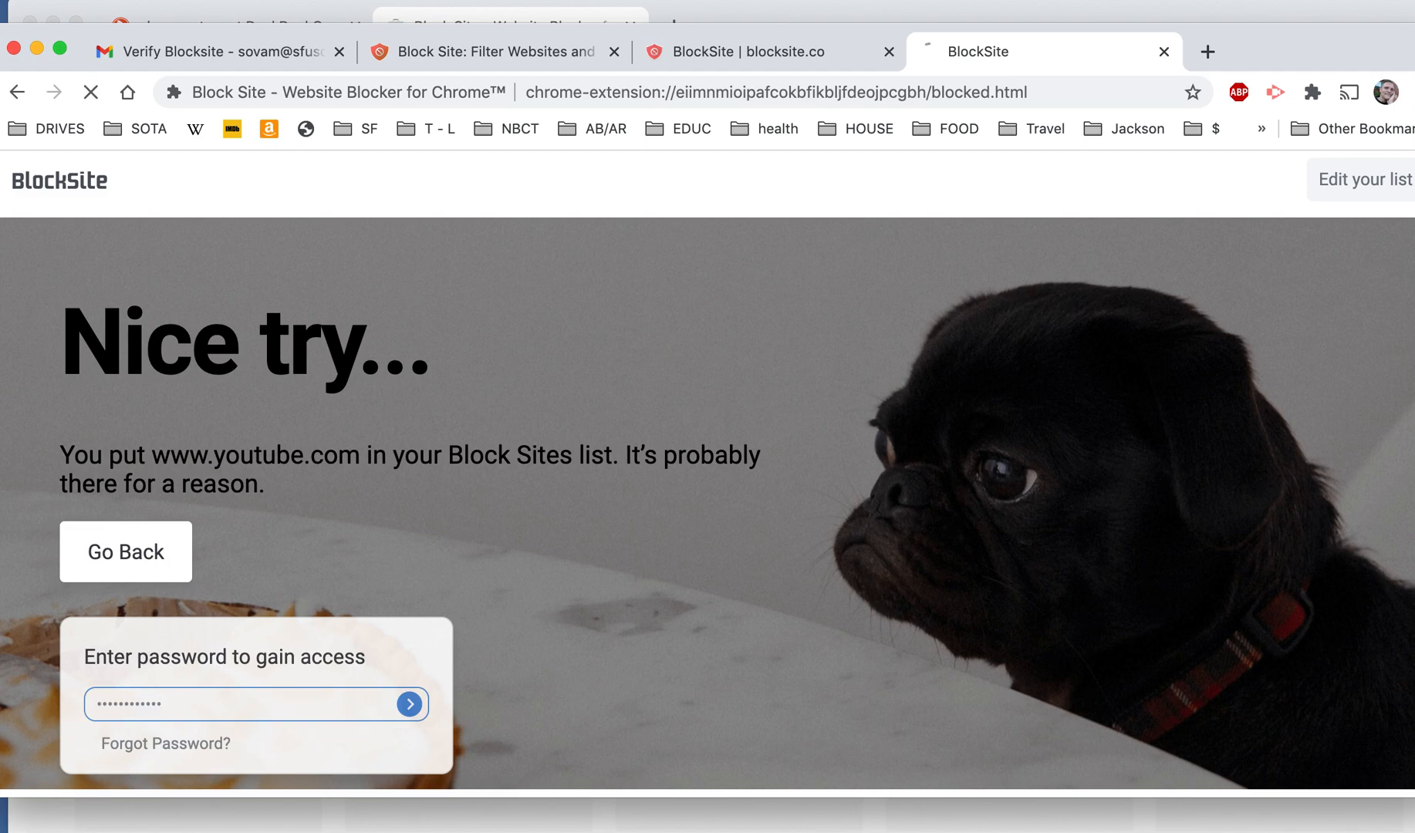
left_click(414, 704)
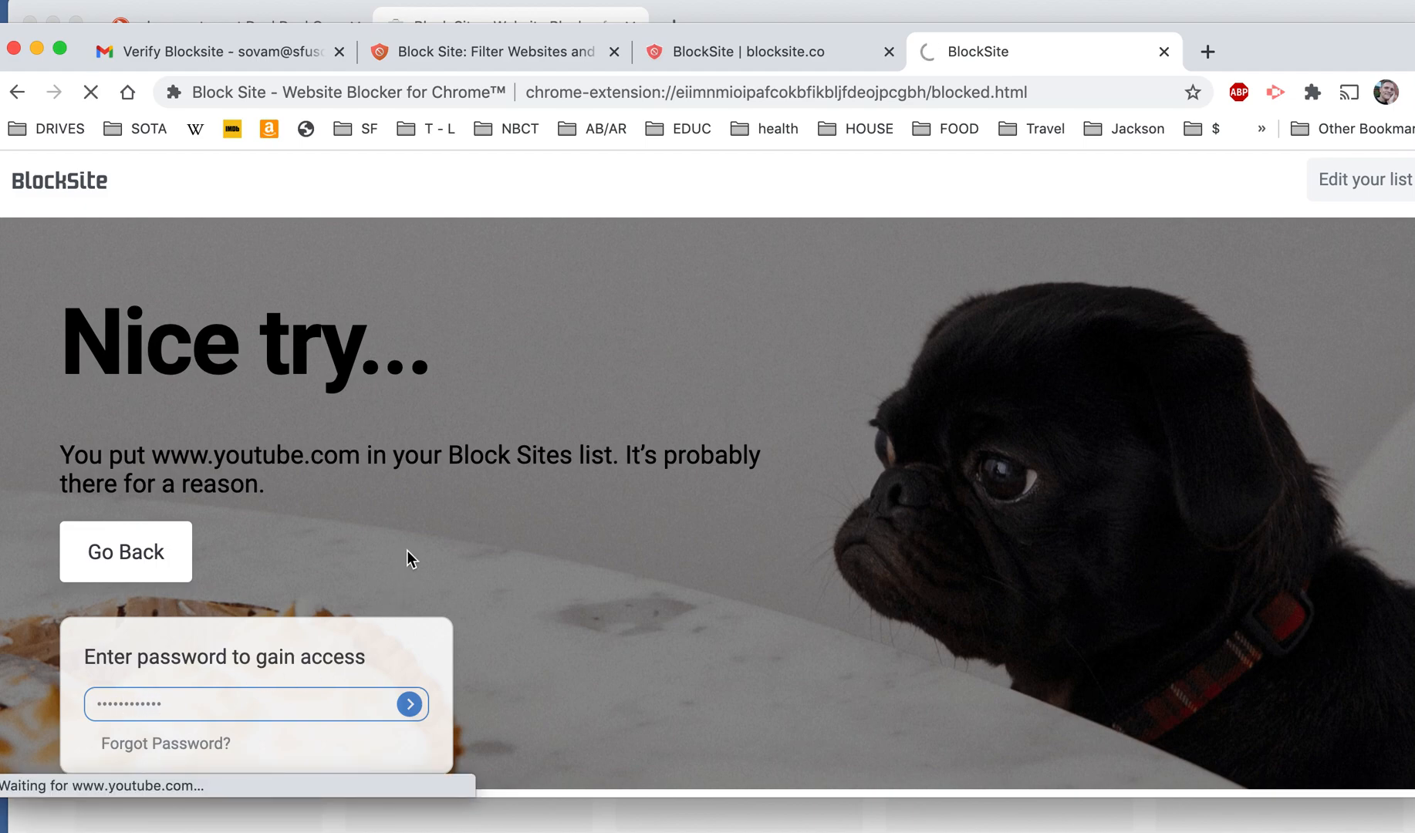
left_click(411, 703)
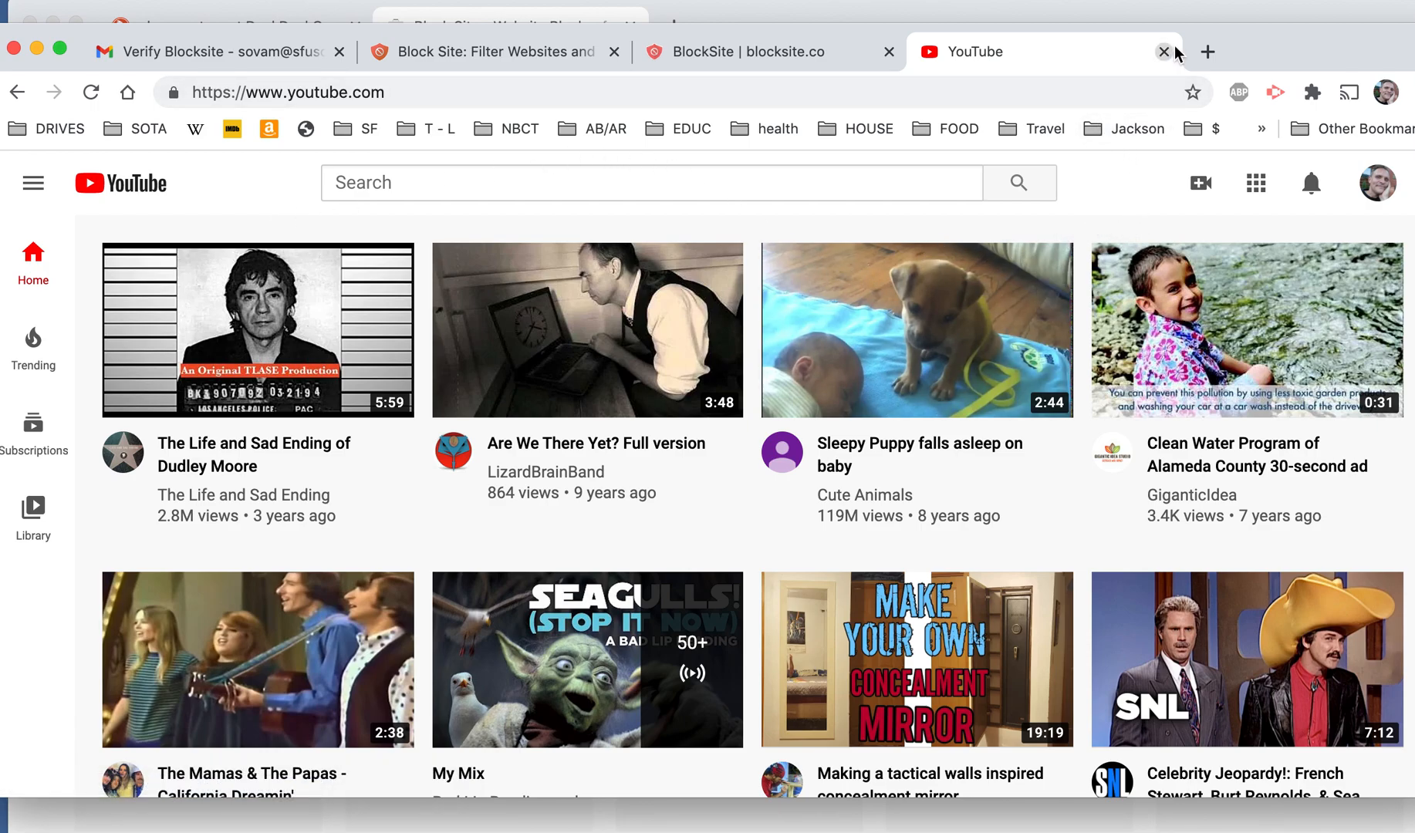
left_click(1164, 52)
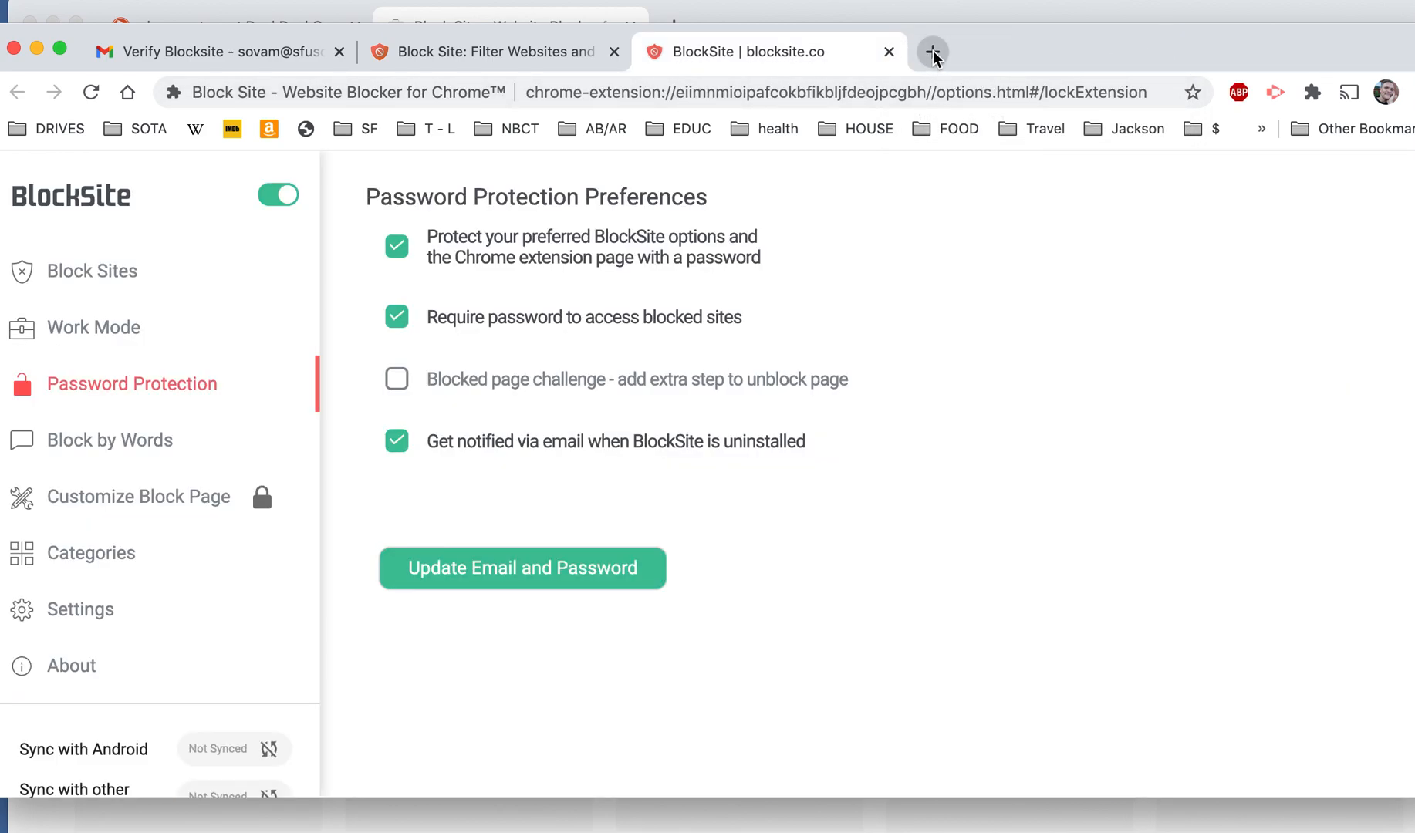
left_click(931, 51)
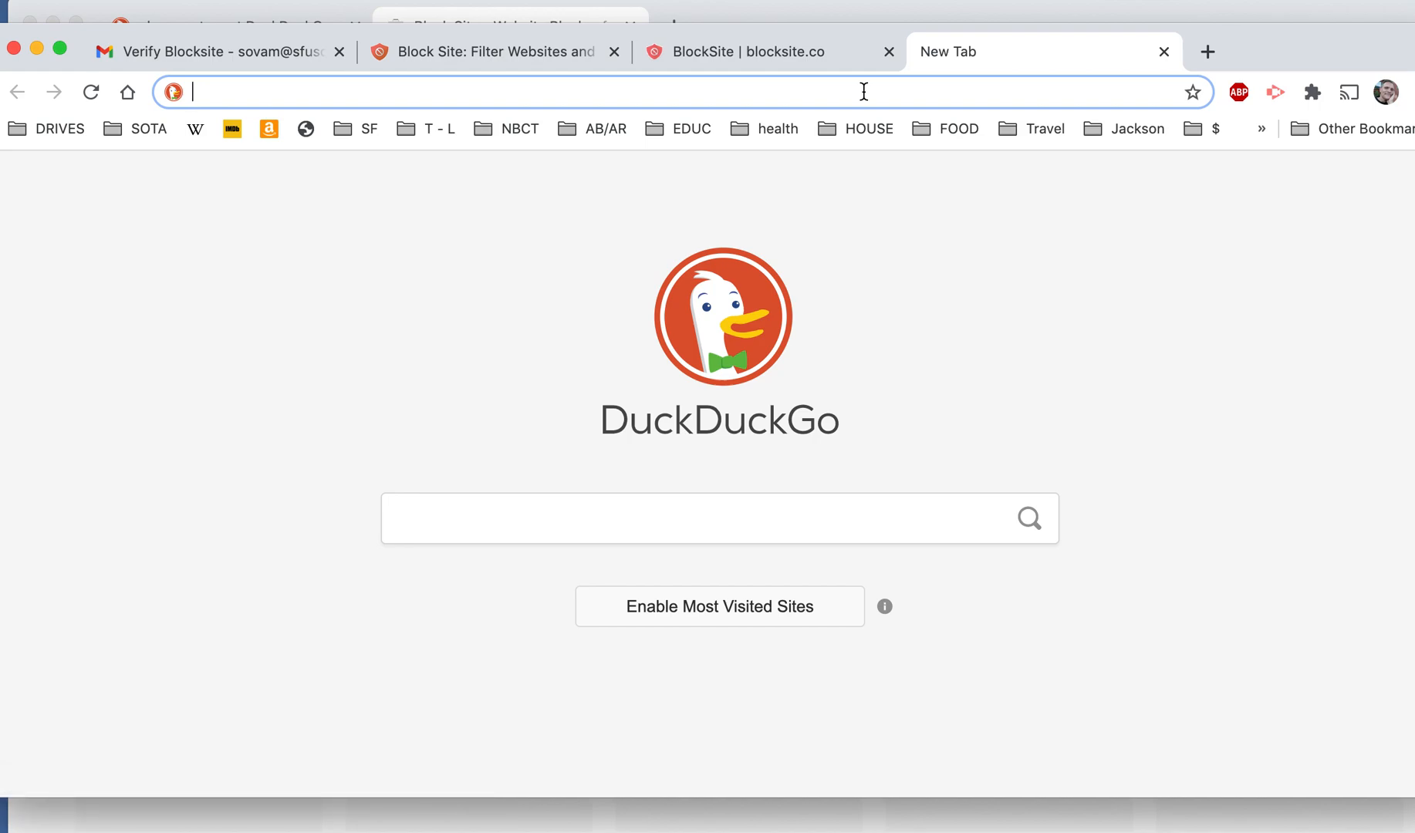
type("www.youtube.com")
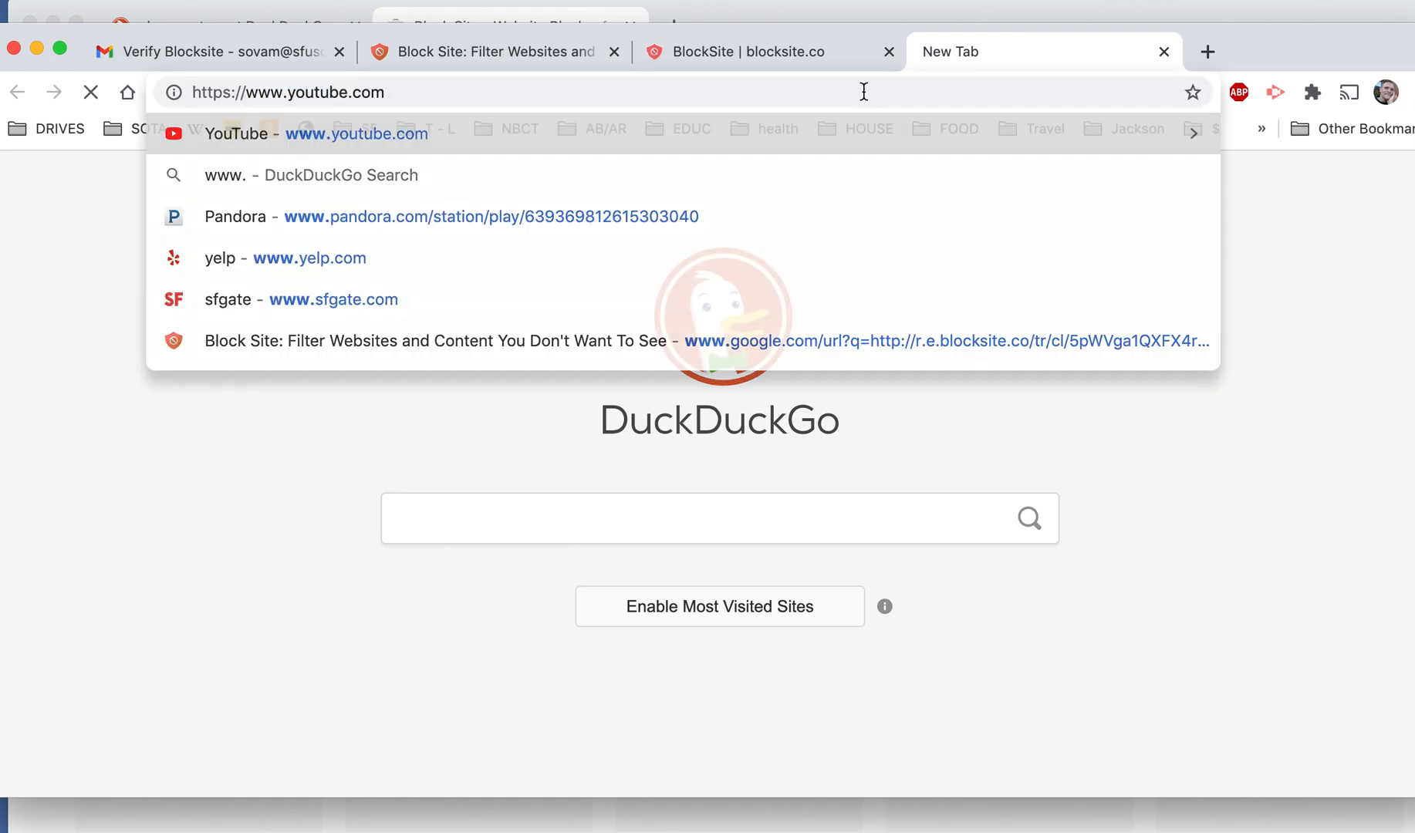
key("Return")
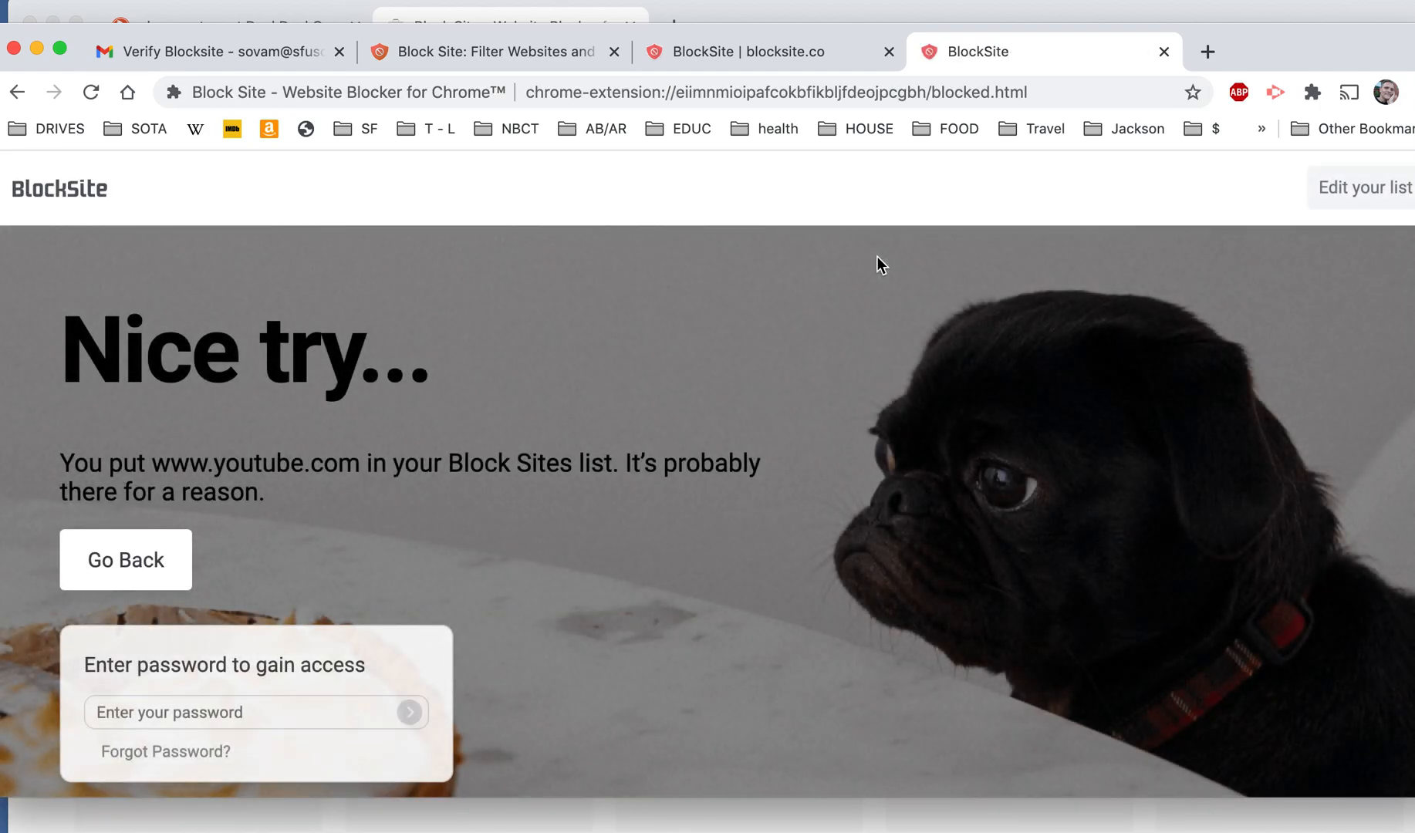
mouse_move(137, 719)
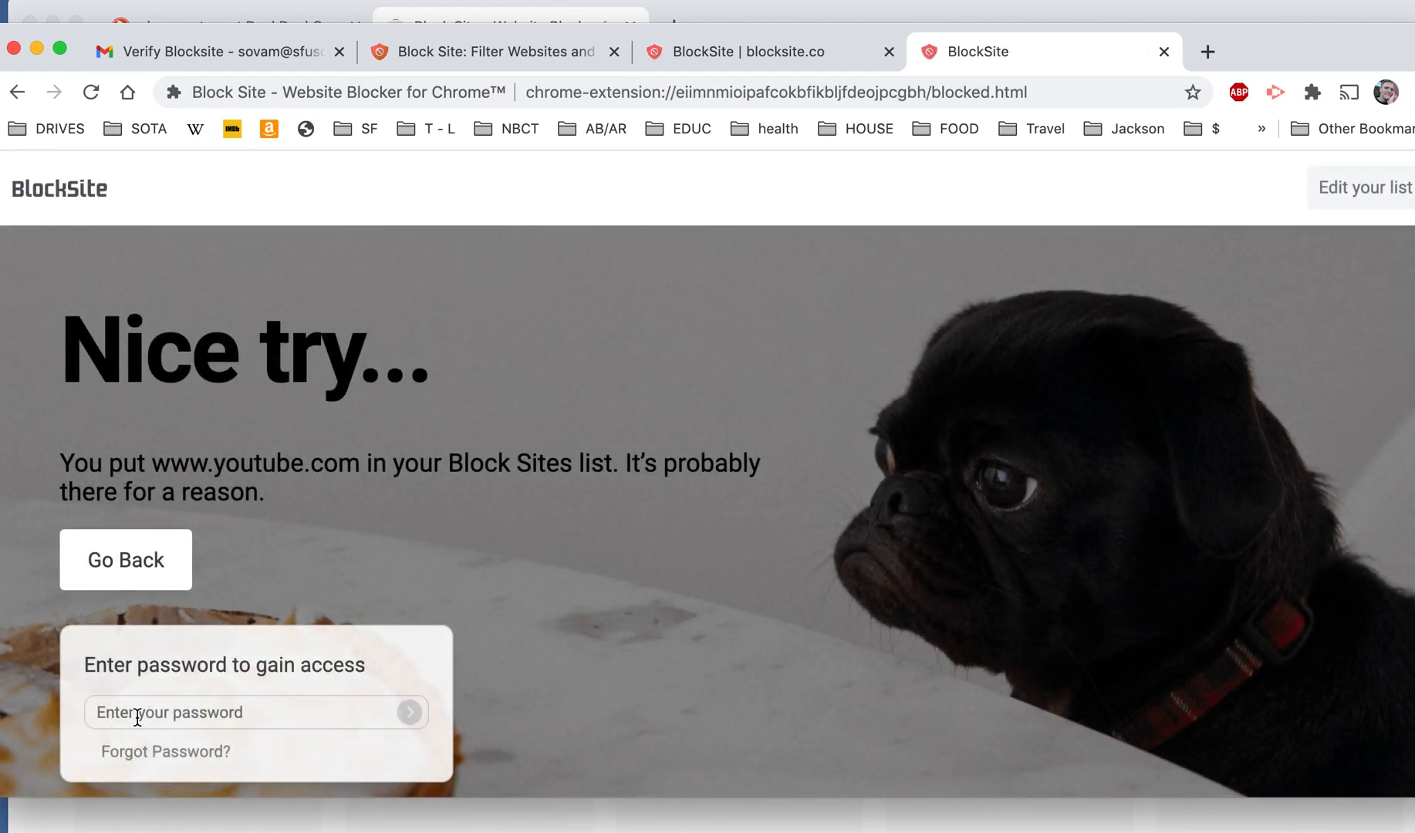
mouse_move(1267, 282)
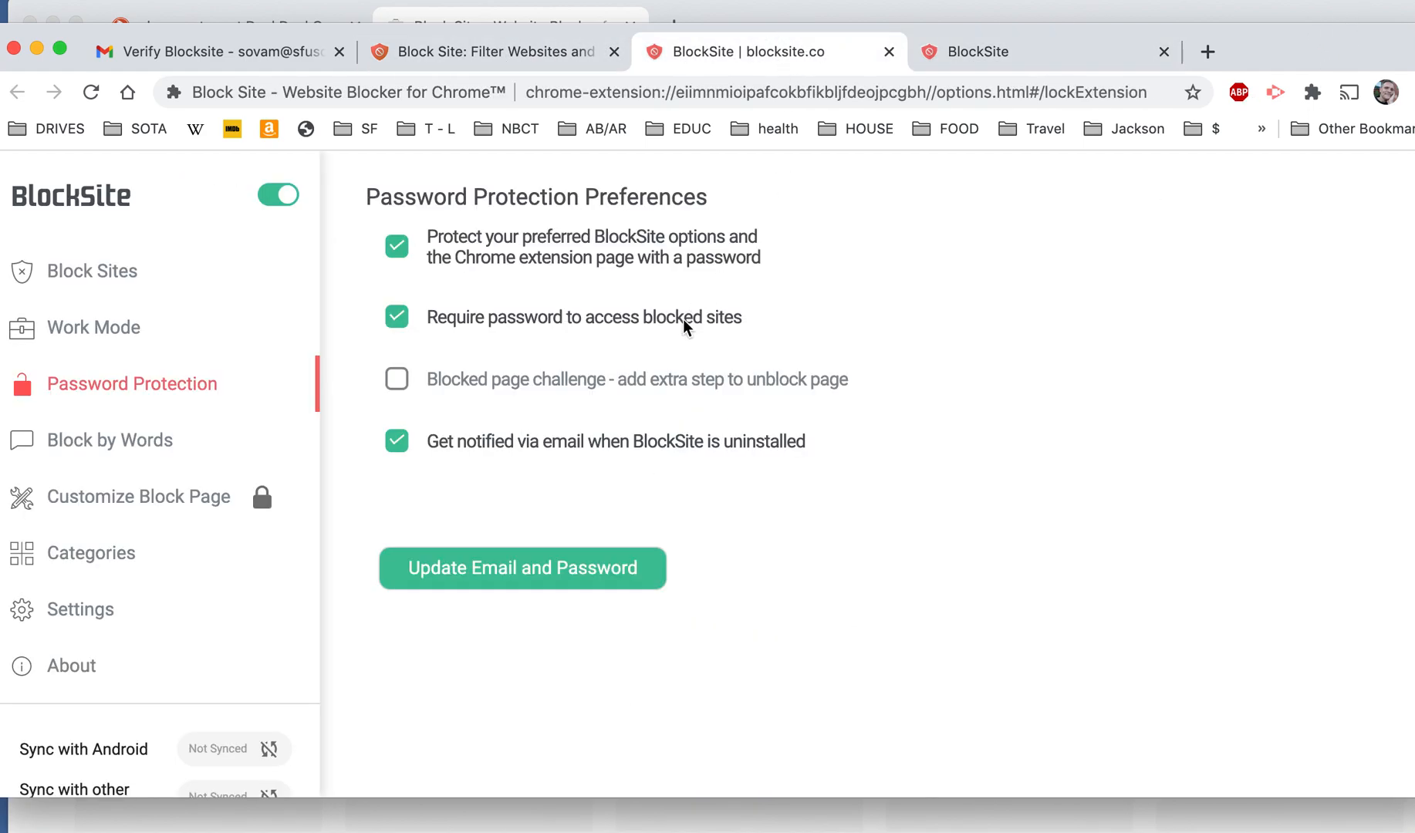
Step: Return to the Block Sites list and dismiss the upgrade offer banner
scroll("down", 3)
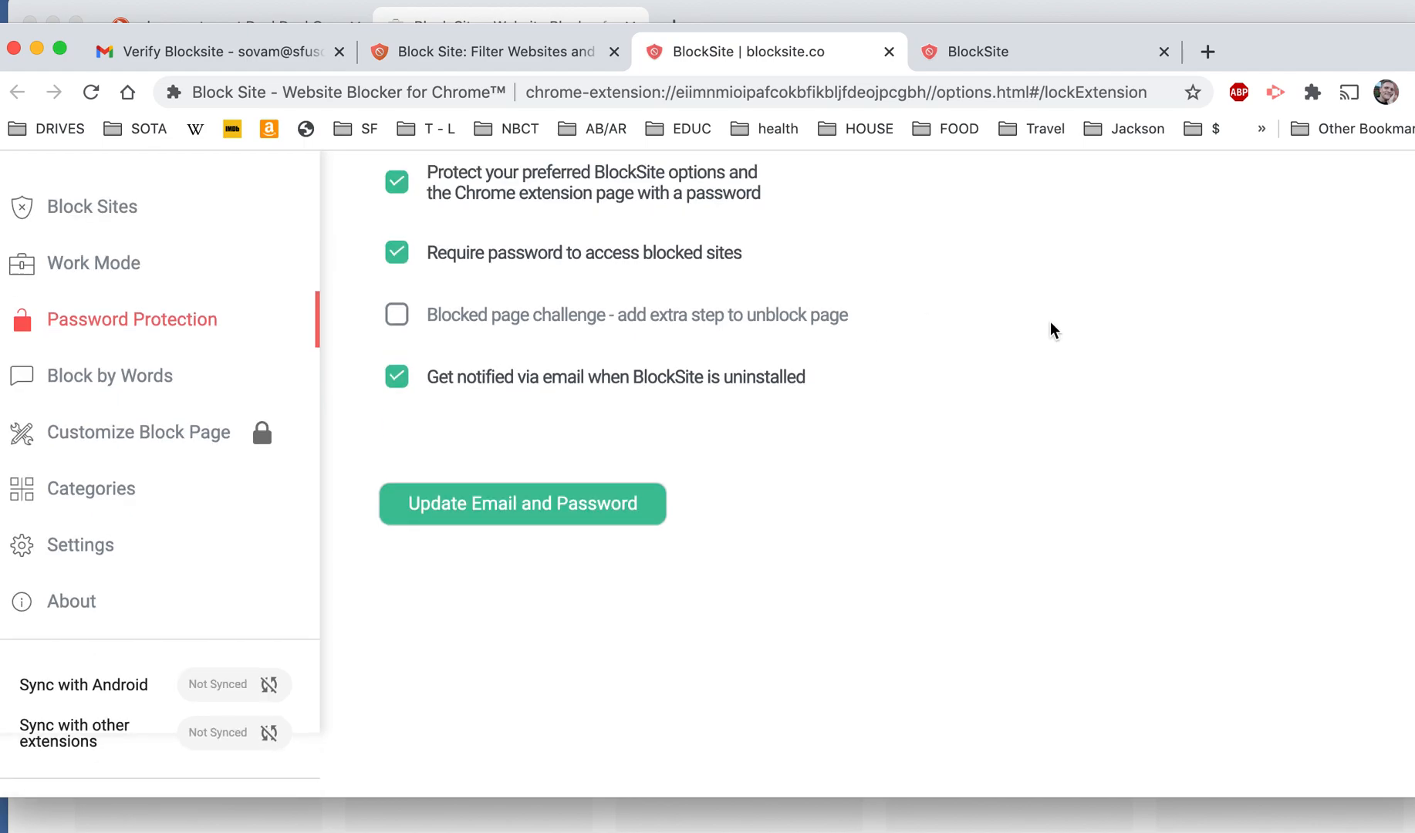
scroll("up", 3)
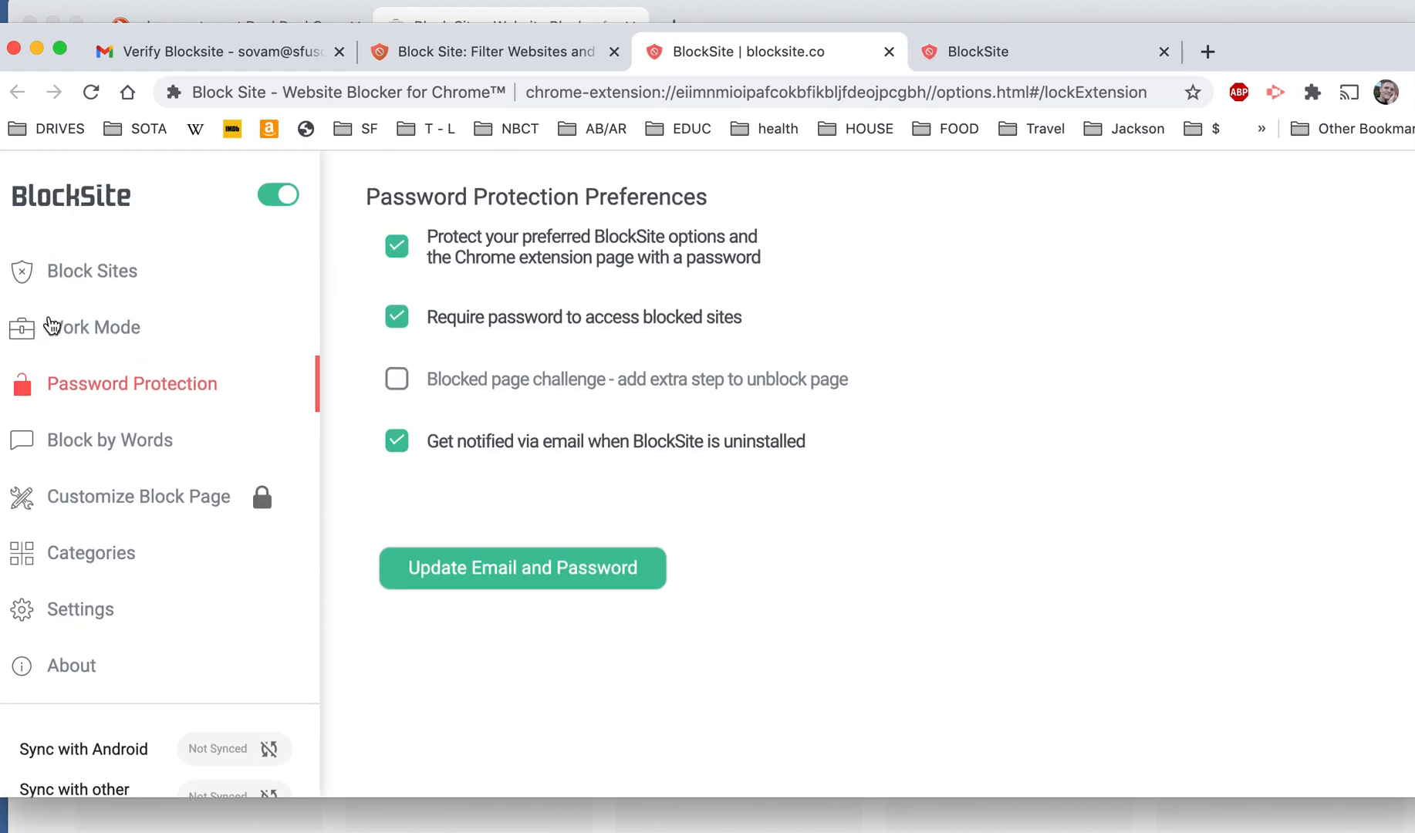
left_click(91, 271)
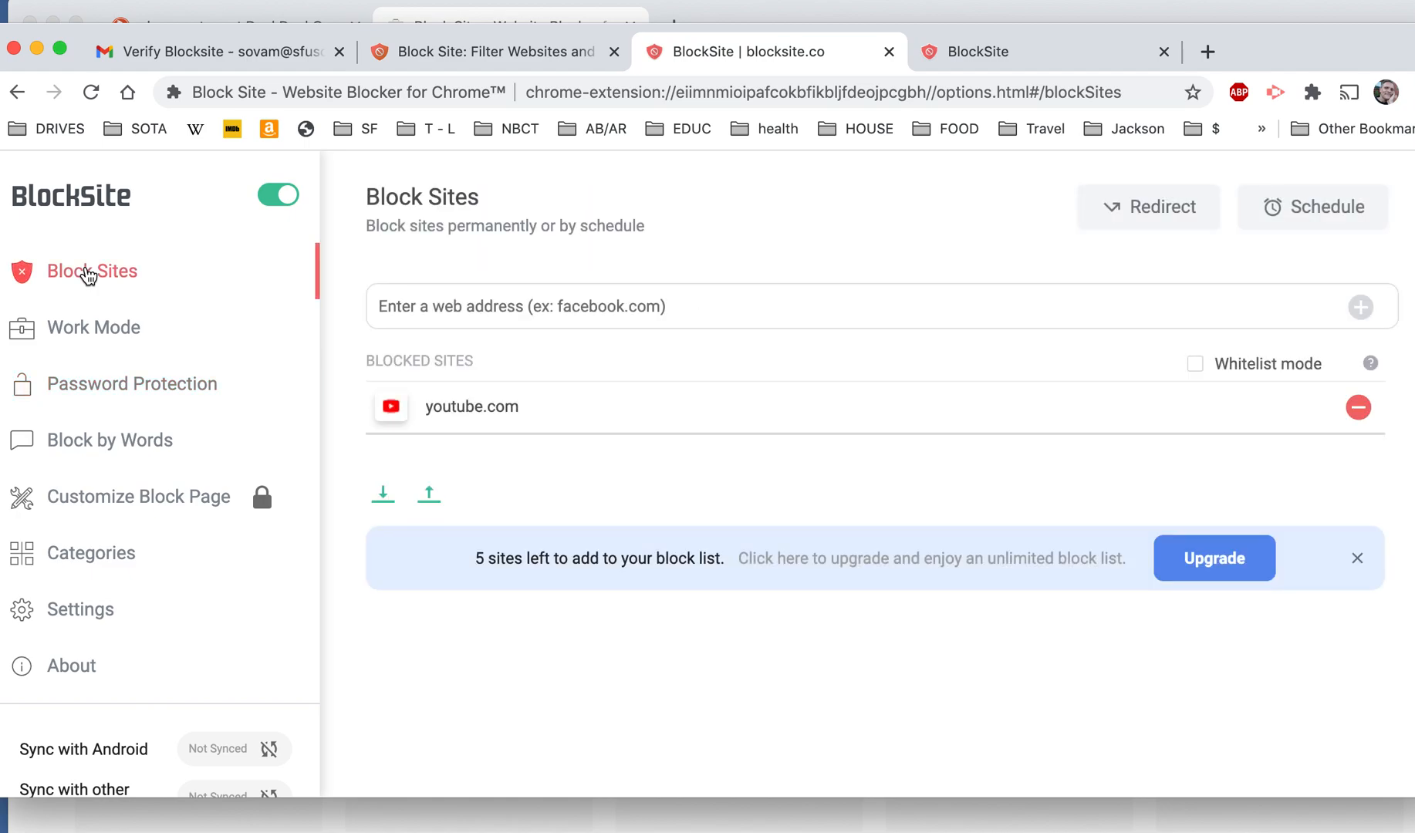
mouse_move(692, 506)
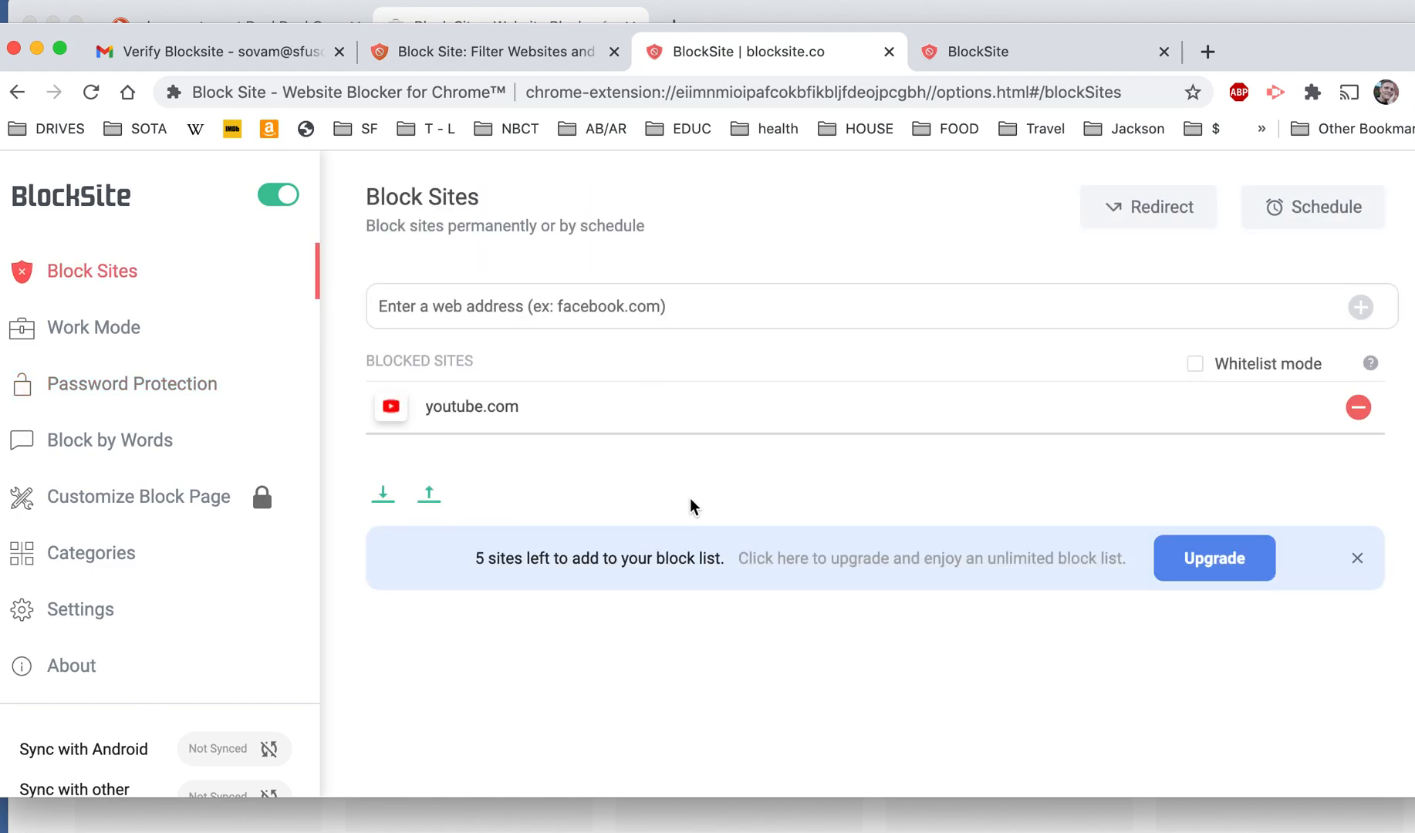
mouse_move(1214, 558)
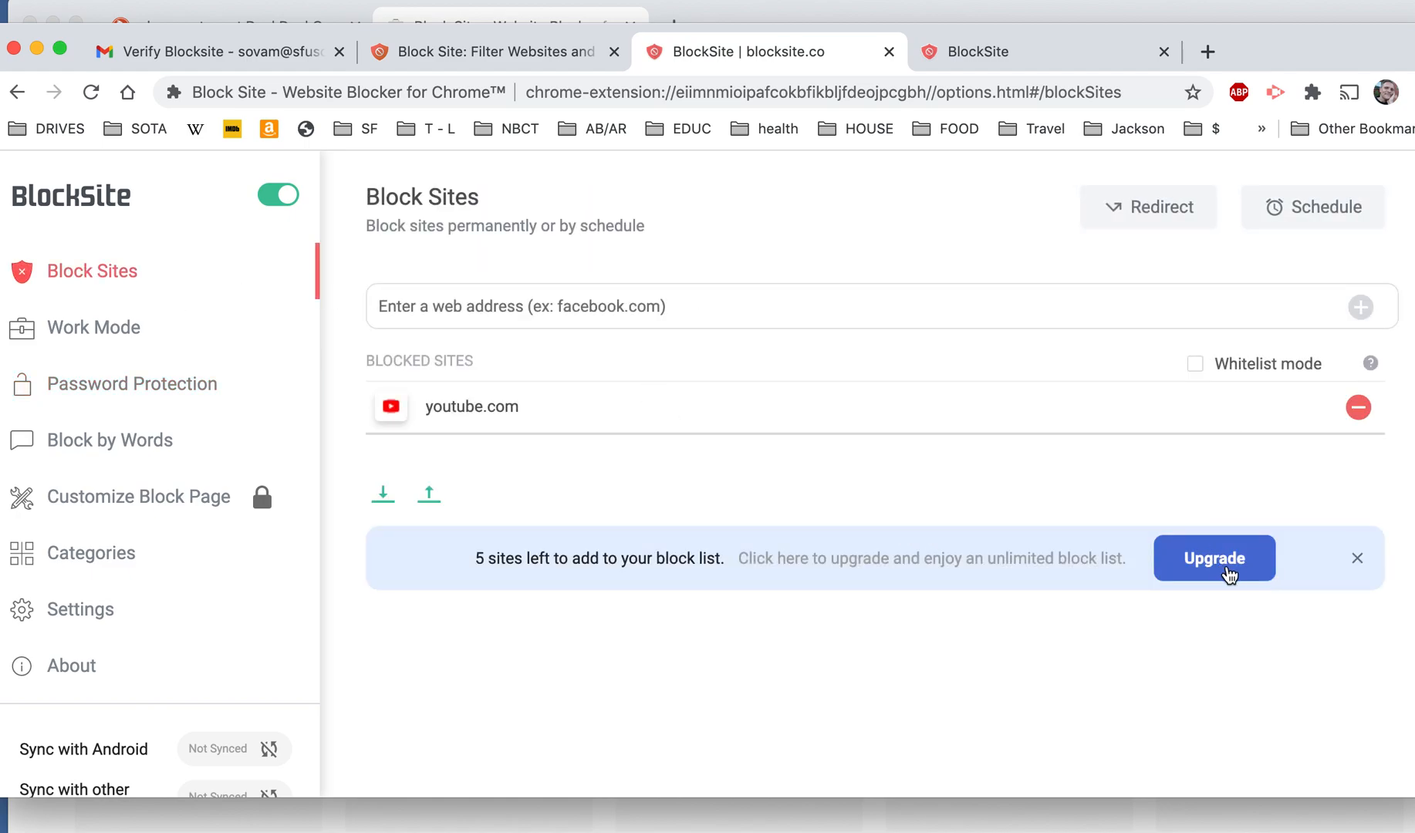
mouse_move(1360, 486)
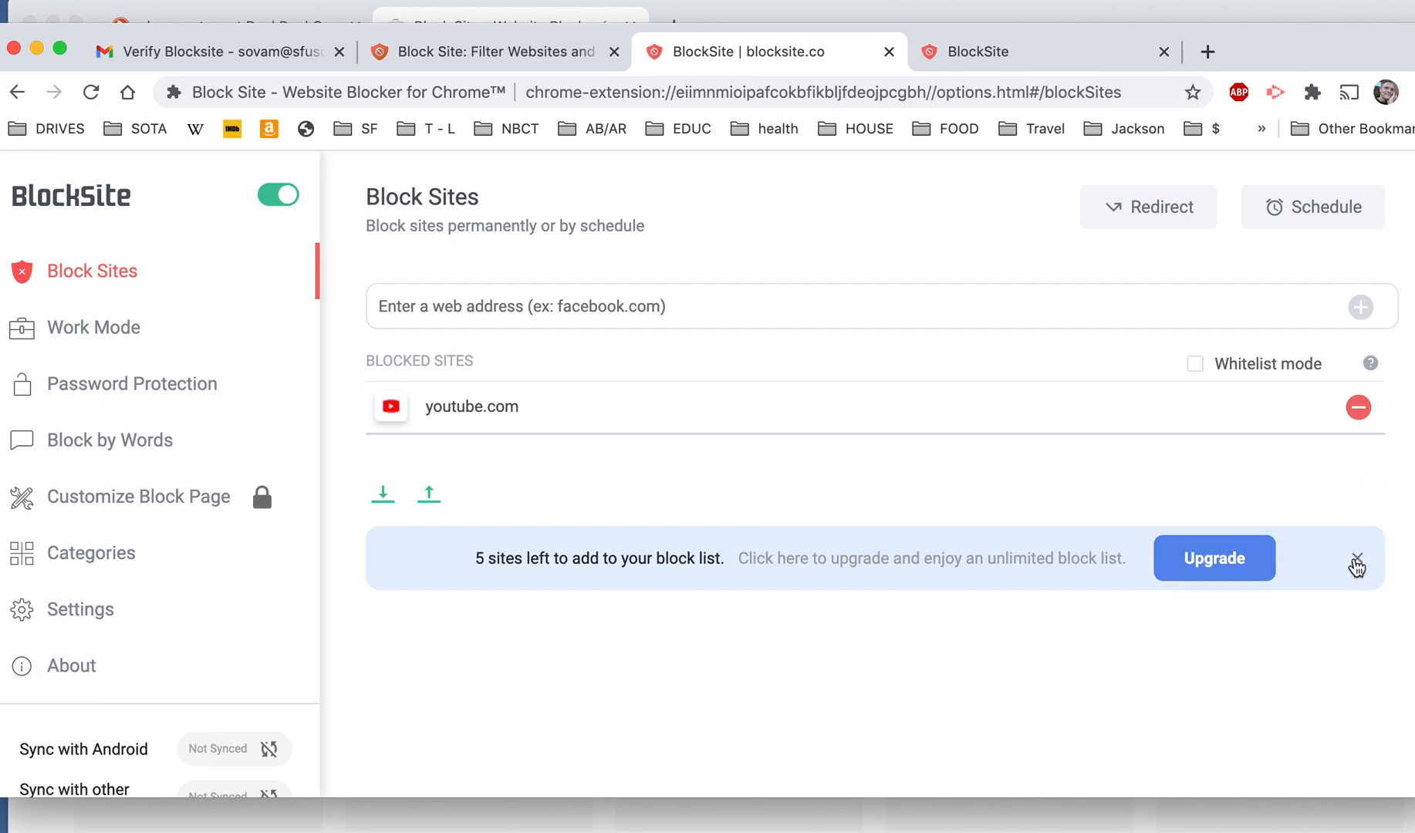
left_click(1358, 558)
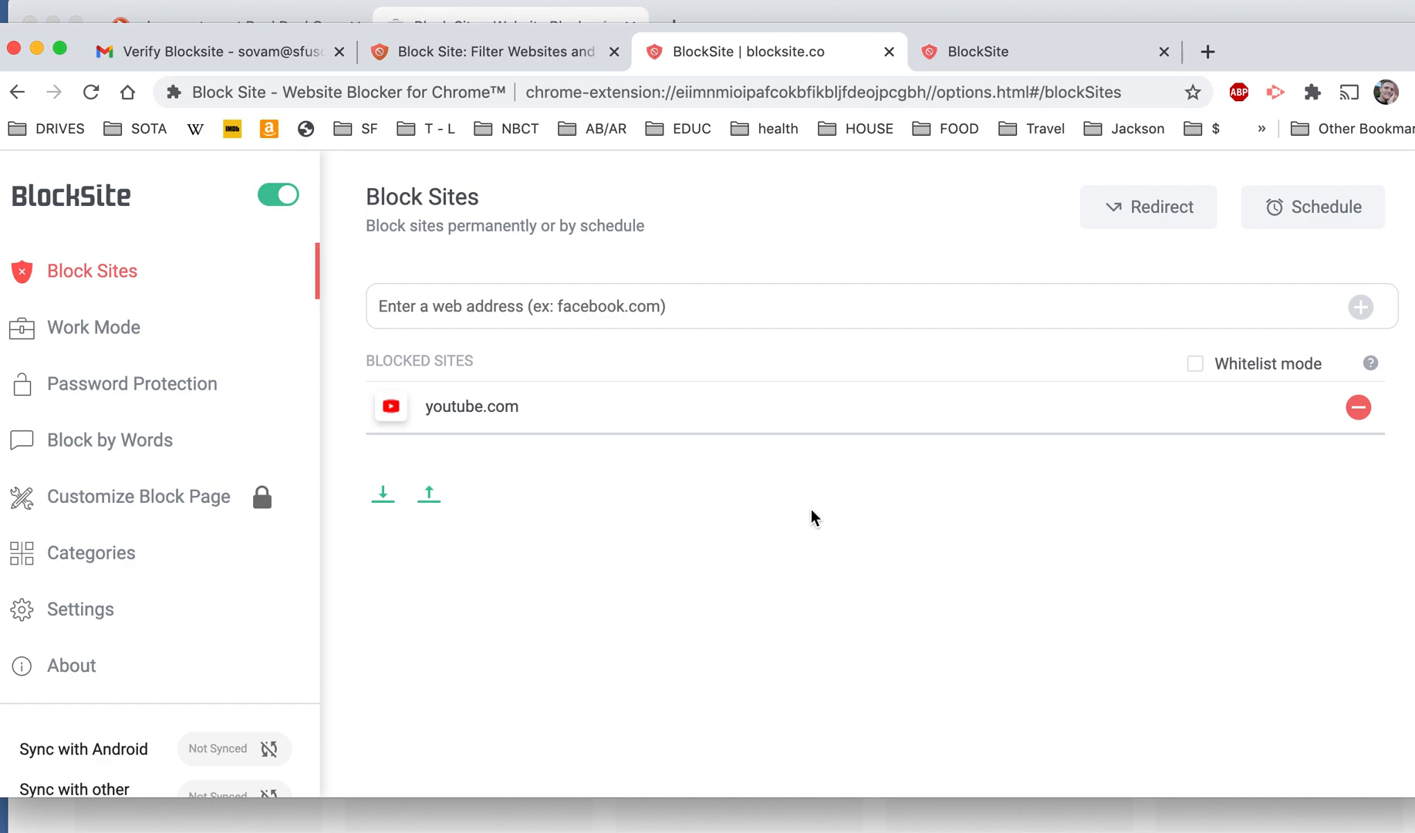
mouse_move(975, 51)
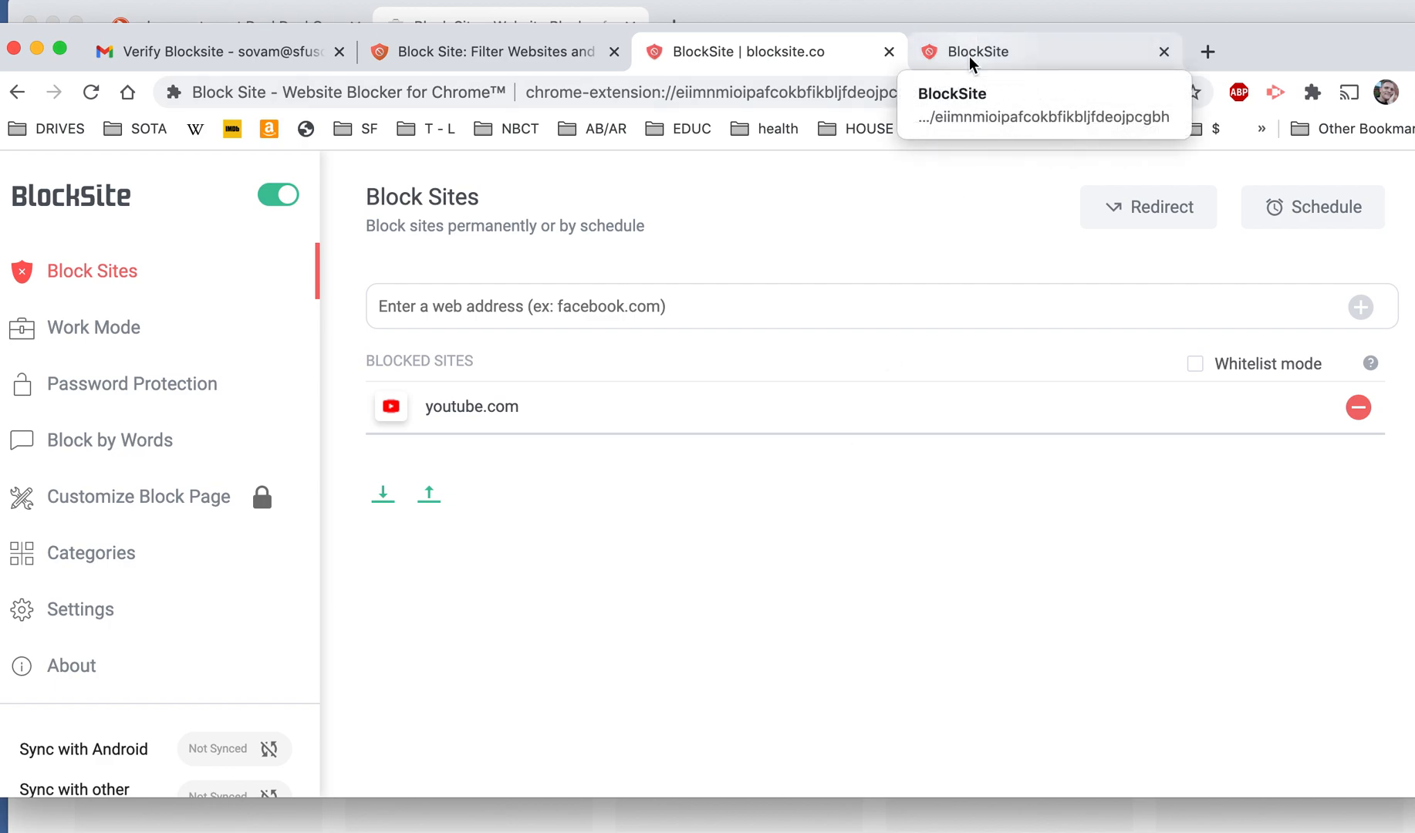